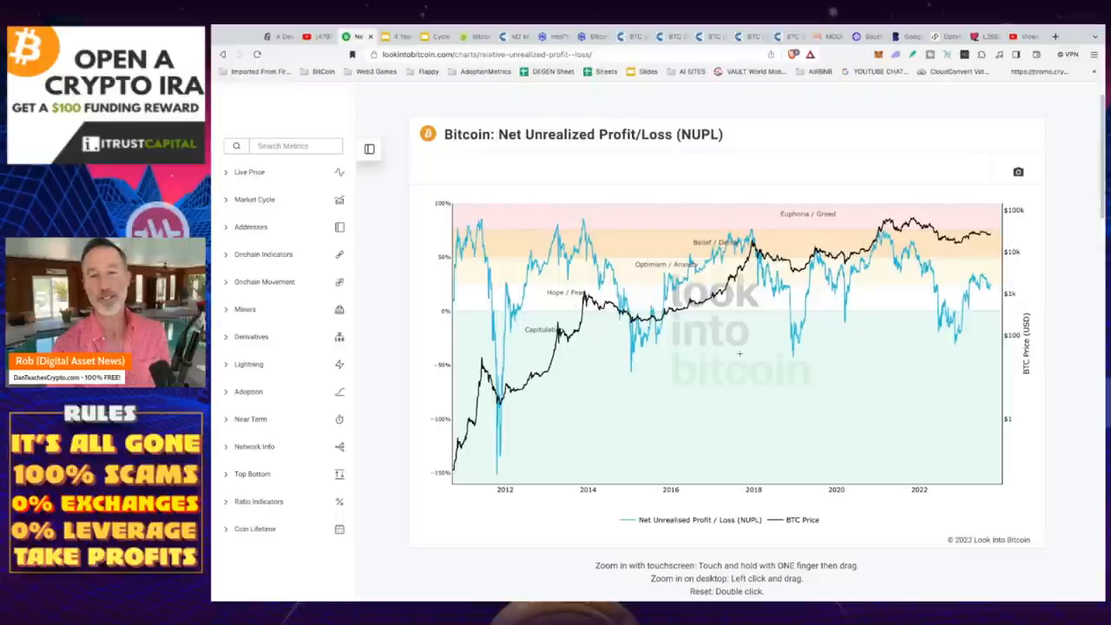
{"action": "mouse_move", "coordinate": [851, 335]}
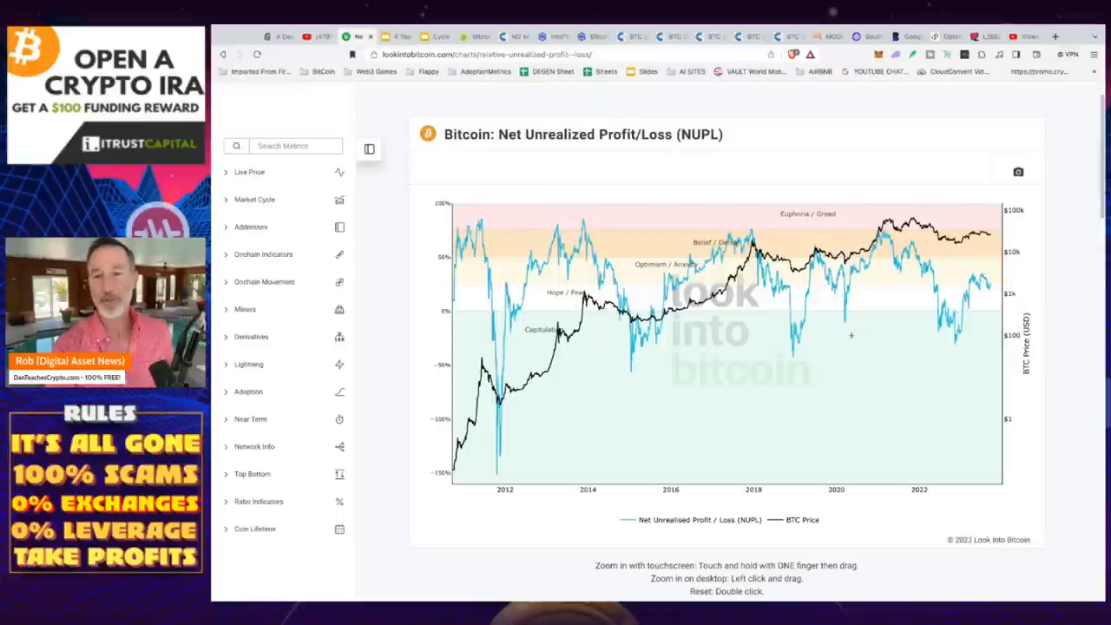
- Switch to the 4 Year Cycle RISK BANDS deck, showing its yearly ATH, DIP and RESET bands slide
{"action": "scroll", "scroll_direction": "down", "scroll_amount": 3}
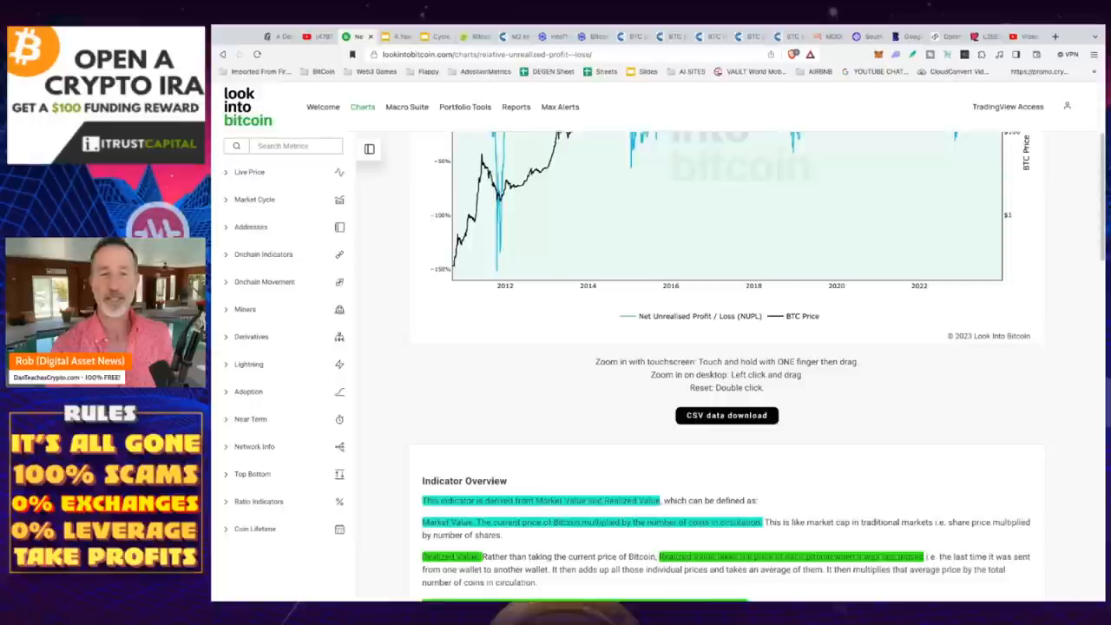
{"action": "scroll", "scroll_direction": "down", "scroll_amount": 3}
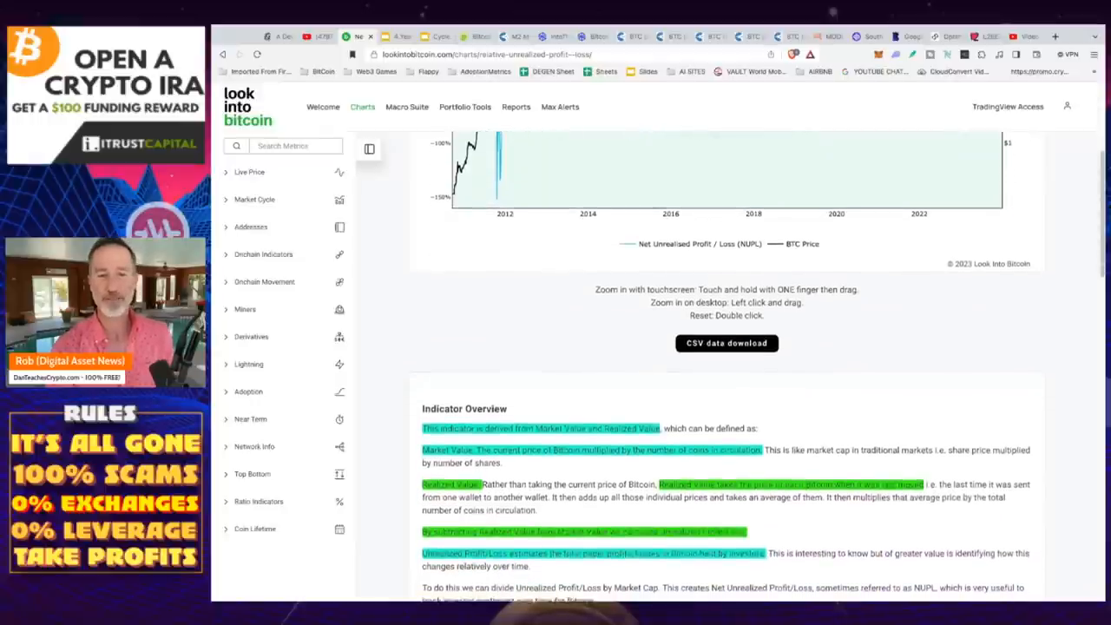
{"action": "scroll", "scroll_direction": "down", "scroll_amount": 3}
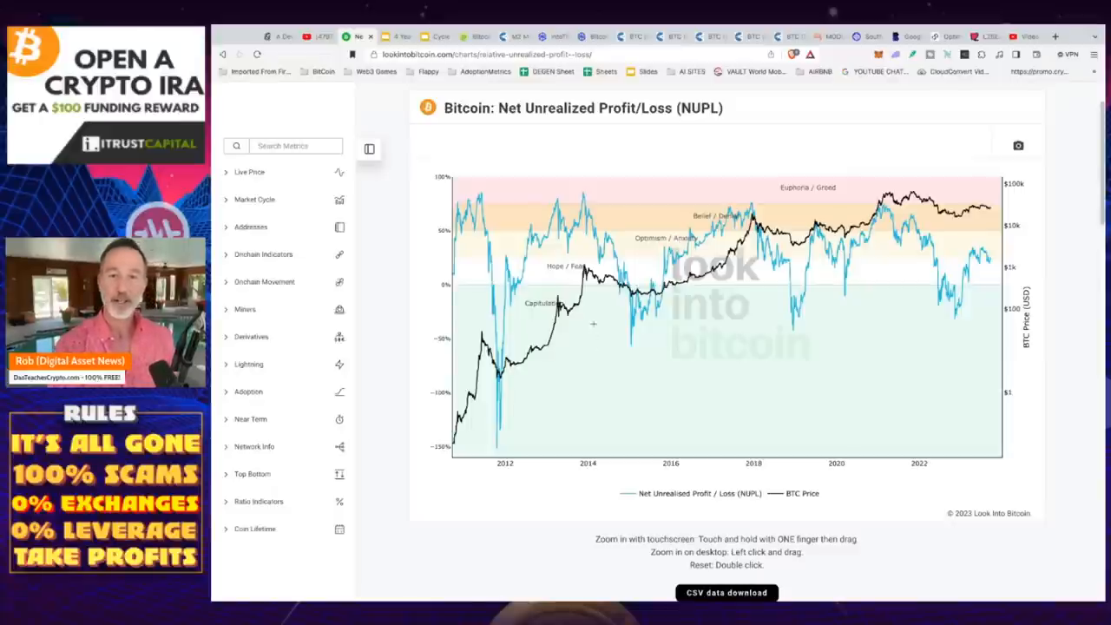
{"action": "mouse_move", "coordinate": [977, 434]}
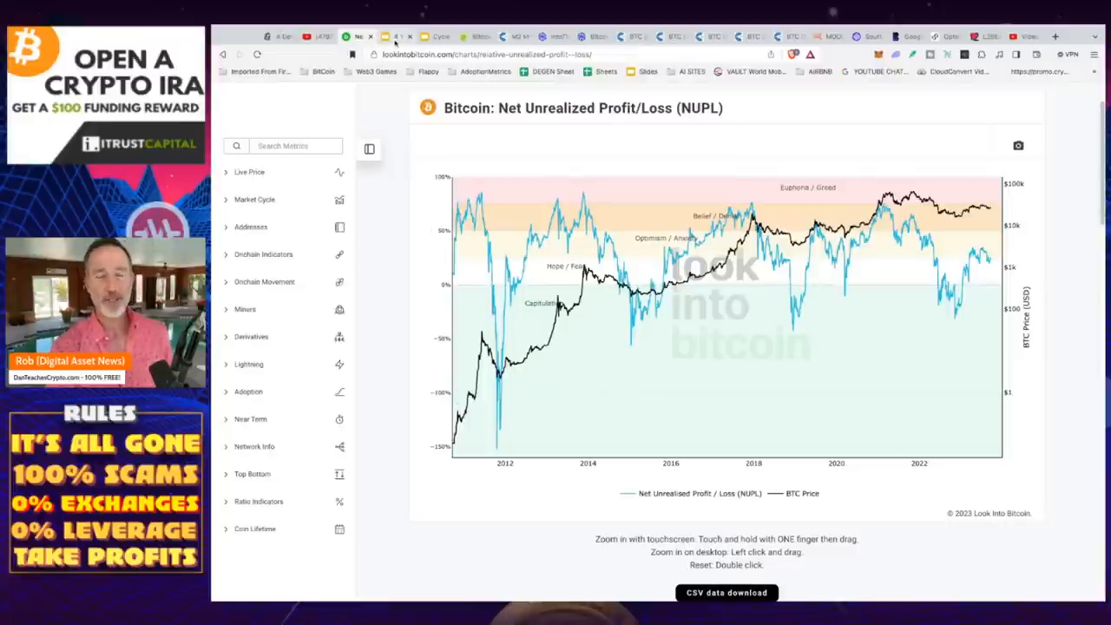
{"action": "left_click", "coordinate": [359, 36]}
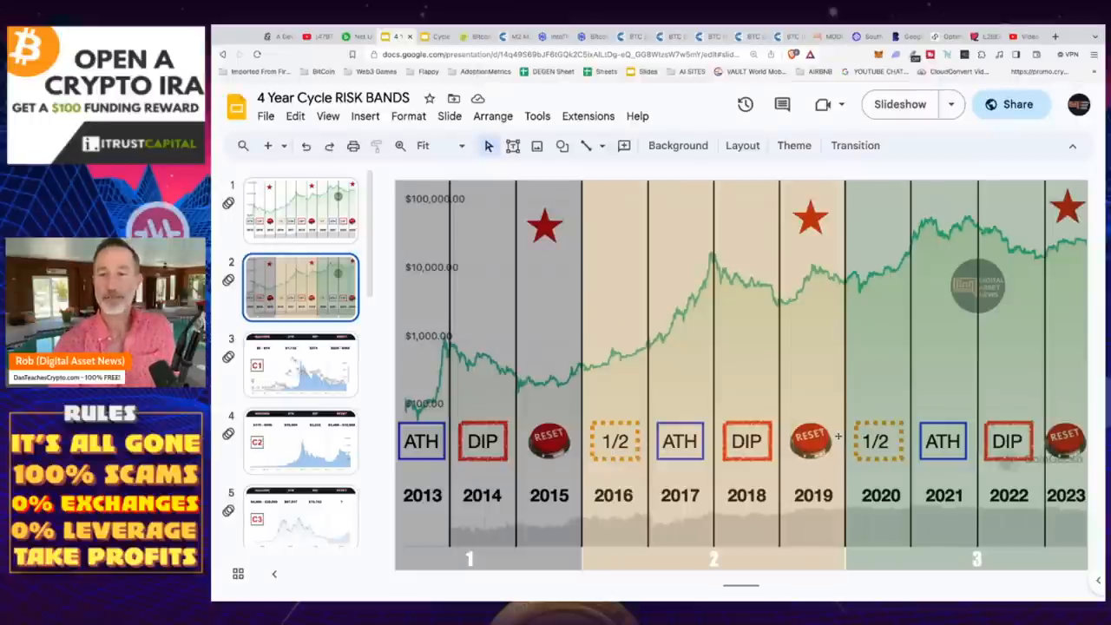
{"action": "mouse_move", "coordinate": [744, 402]}
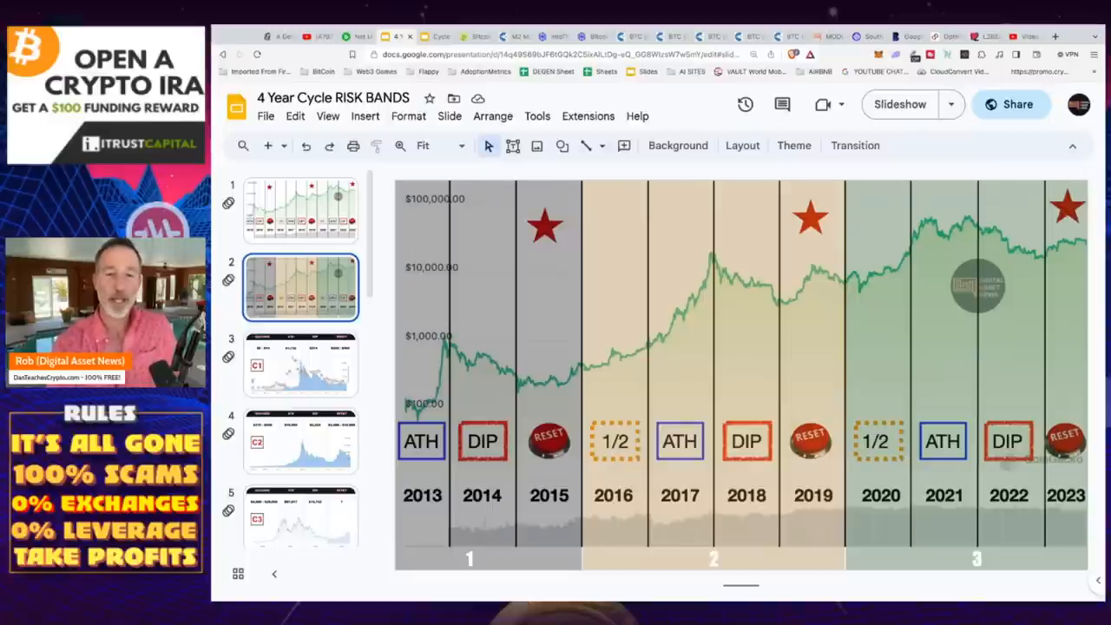
{"action": "mouse_move", "coordinate": [564, 279]}
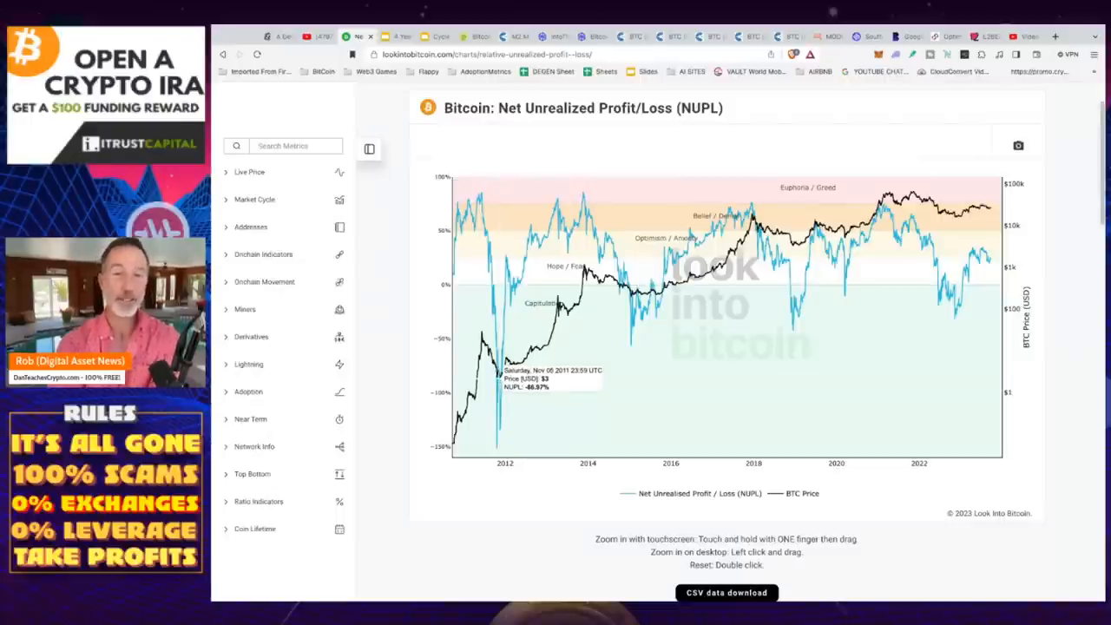
{"action": "mouse_move", "coordinate": [608, 295]}
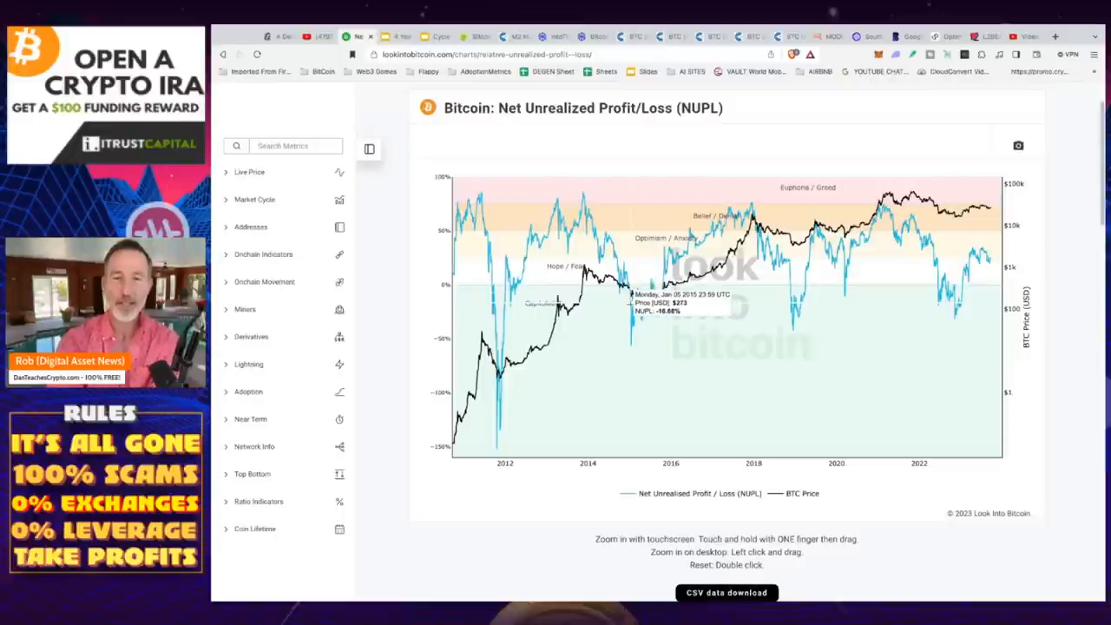
{"action": "mouse_move", "coordinate": [617, 285]}
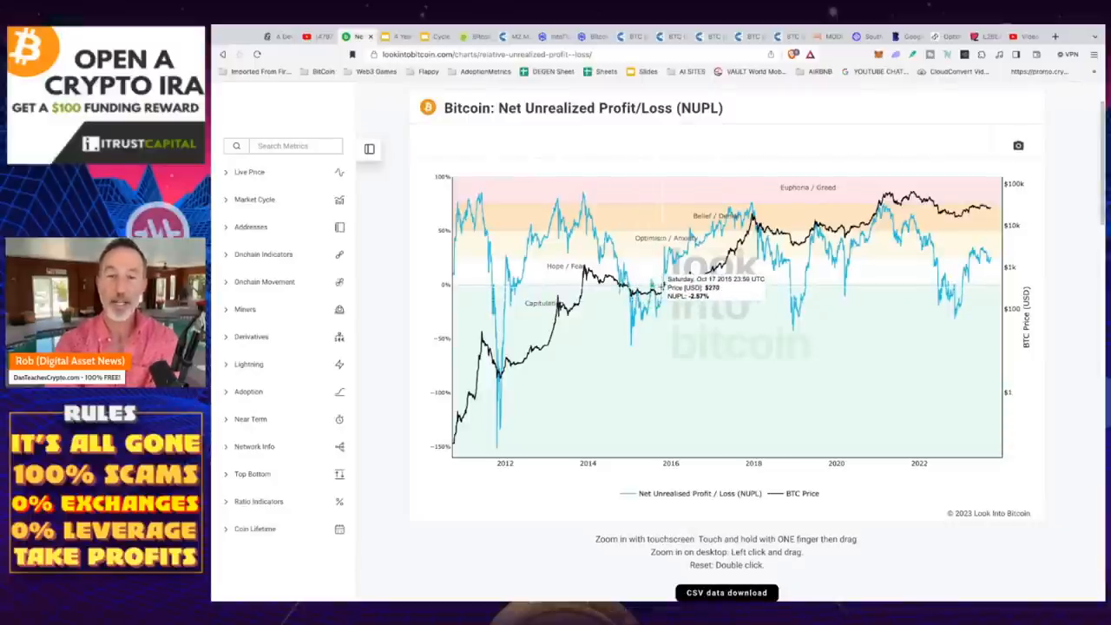
{"action": "mouse_move", "coordinate": [647, 278]}
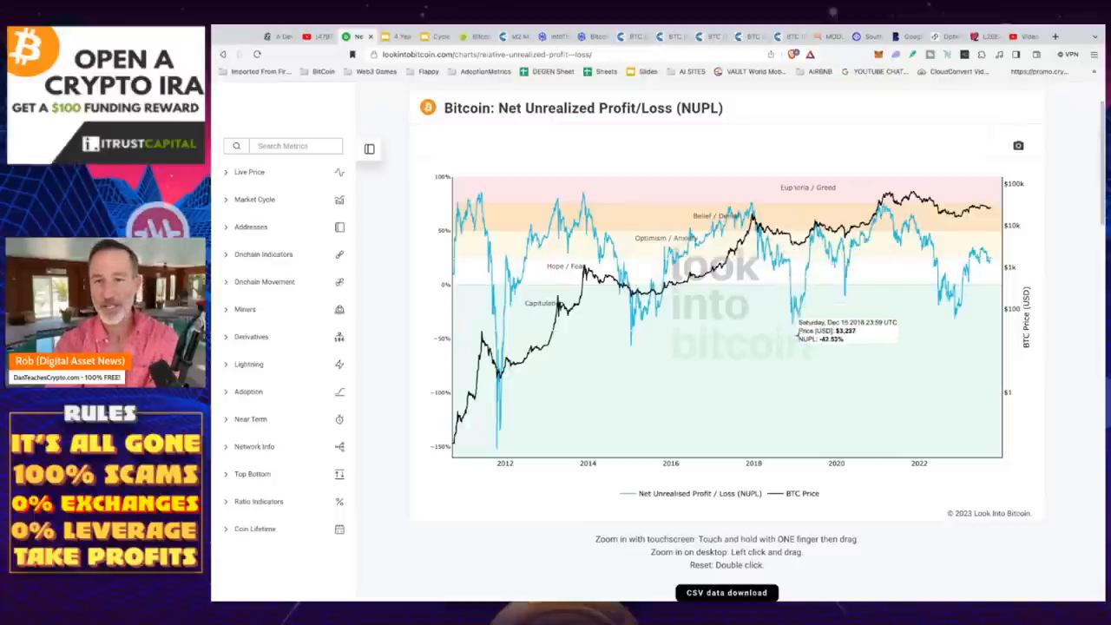
{"action": "mouse_move", "coordinate": [788, 313]}
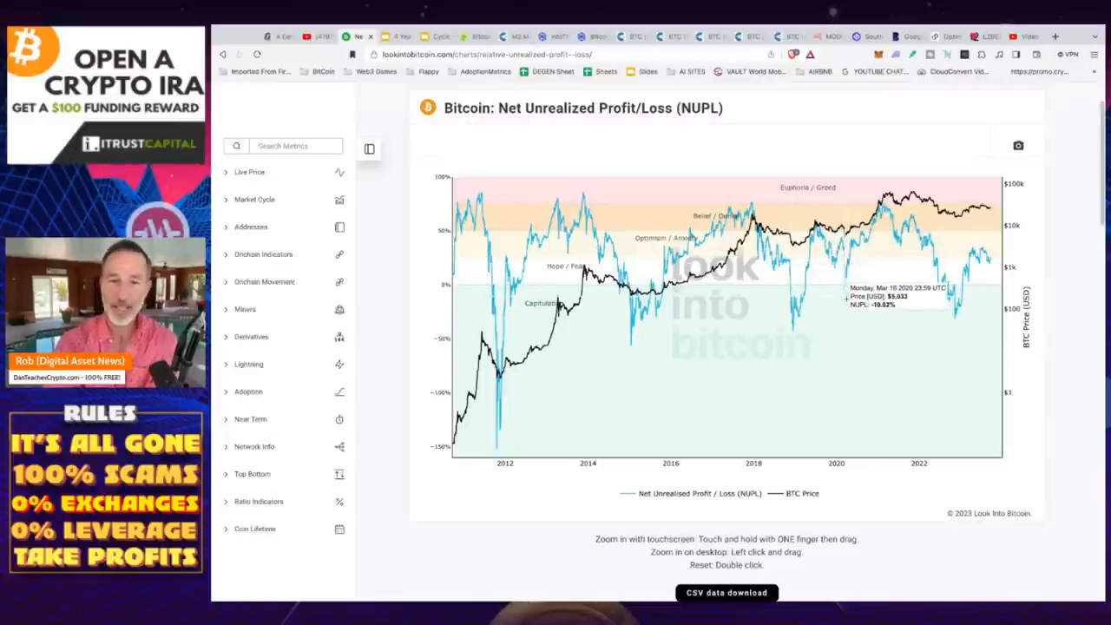
{"action": "mouse_move", "coordinate": [773, 282]}
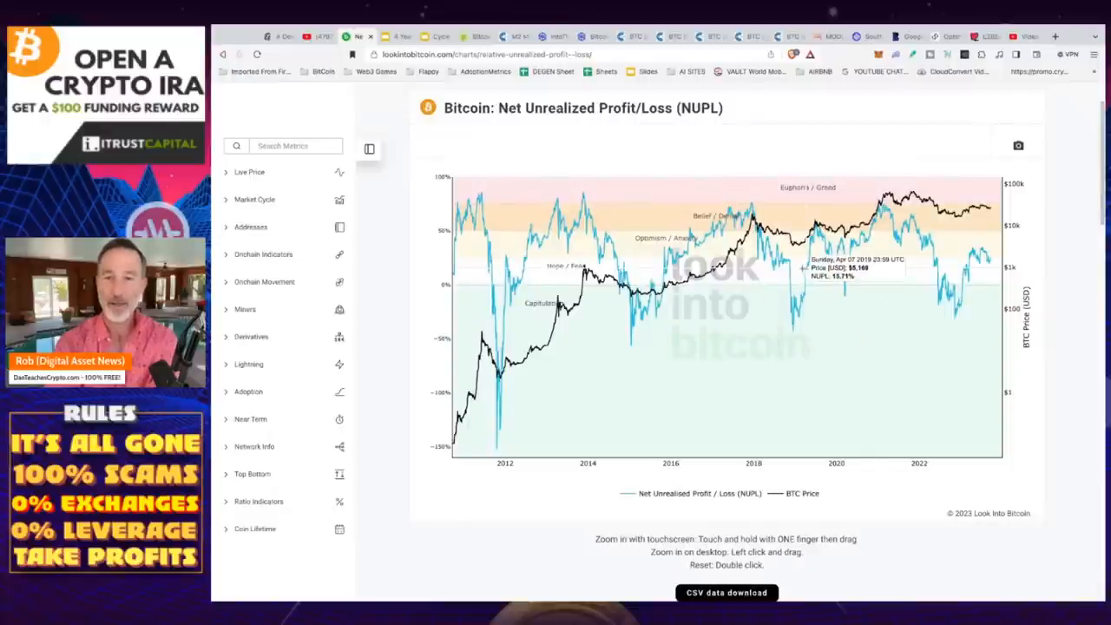
{"action": "mouse_move", "coordinate": [590, 250]}
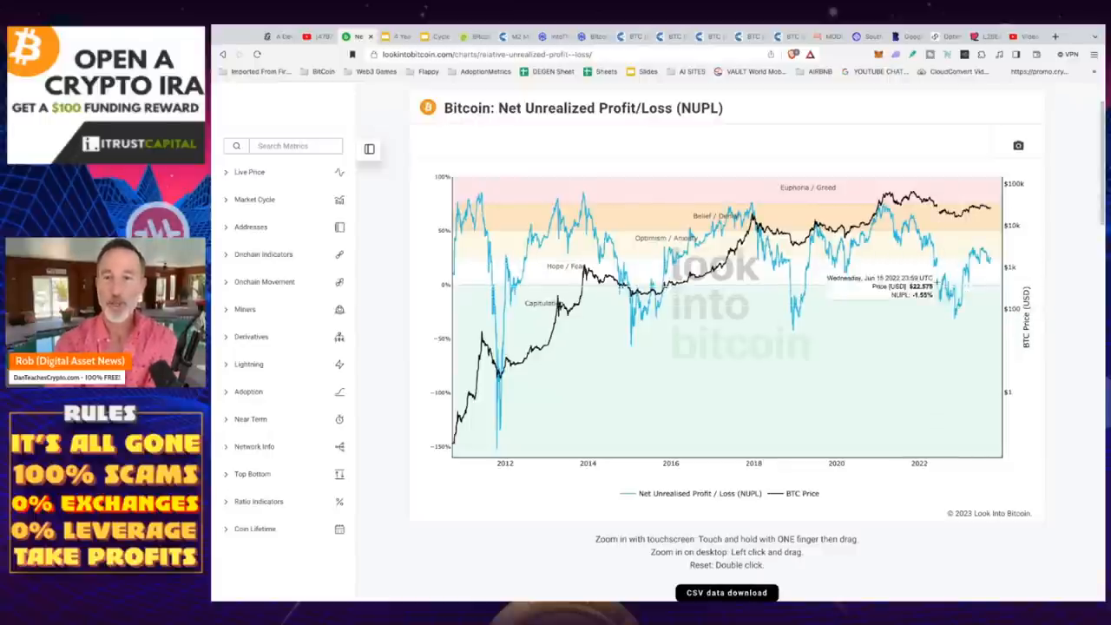
{"action": "mouse_move", "coordinate": [938, 278]}
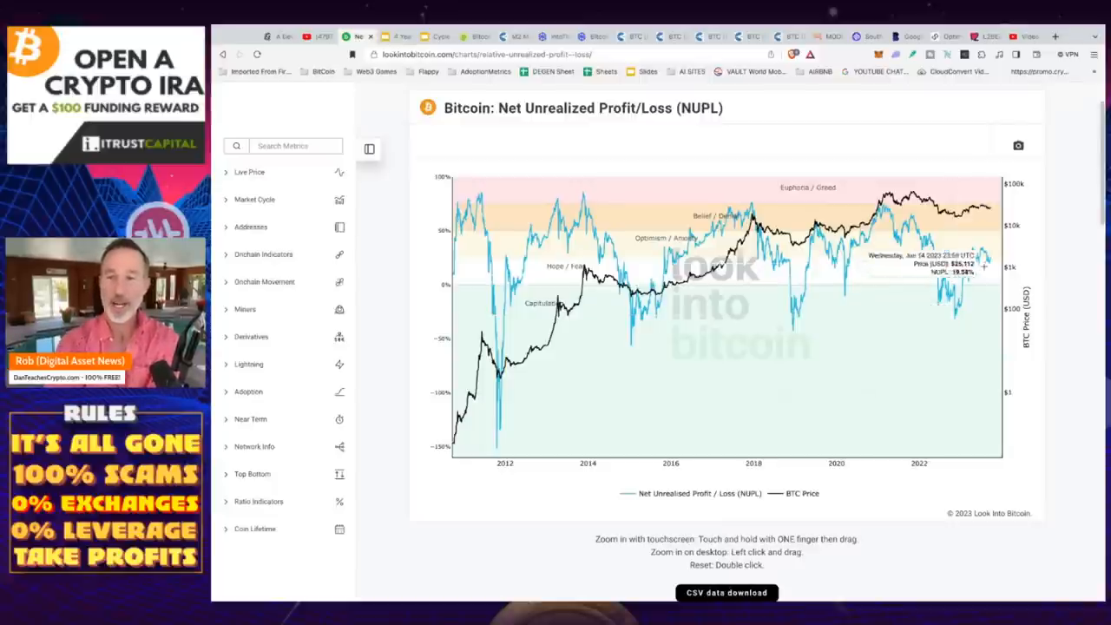
{"action": "mouse_move", "coordinate": [964, 256]}
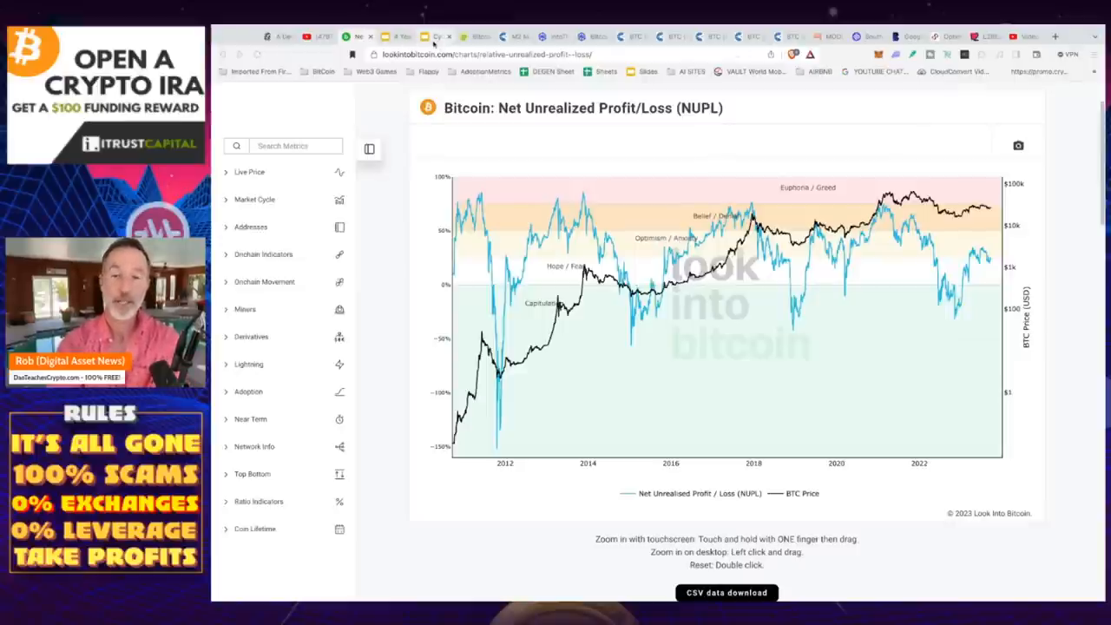
- Open the Cycle LOWS & HIGHS deck on slide 2, the C2 84% drawdown
{"action": "left_click", "coordinate": [437, 37]}
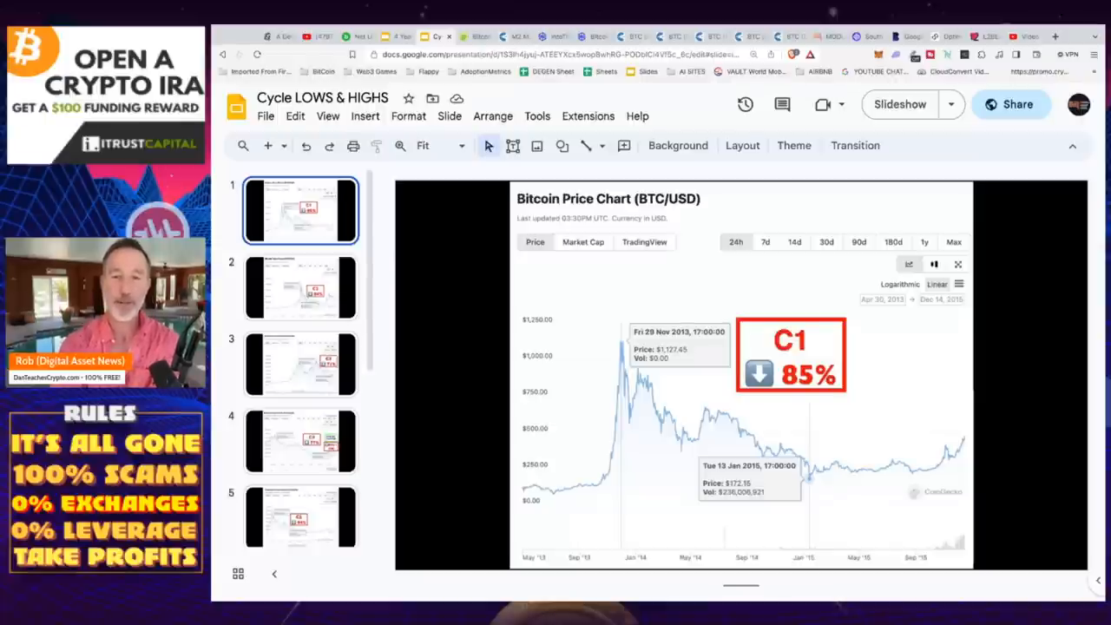
{"action": "mouse_move", "coordinate": [616, 342]}
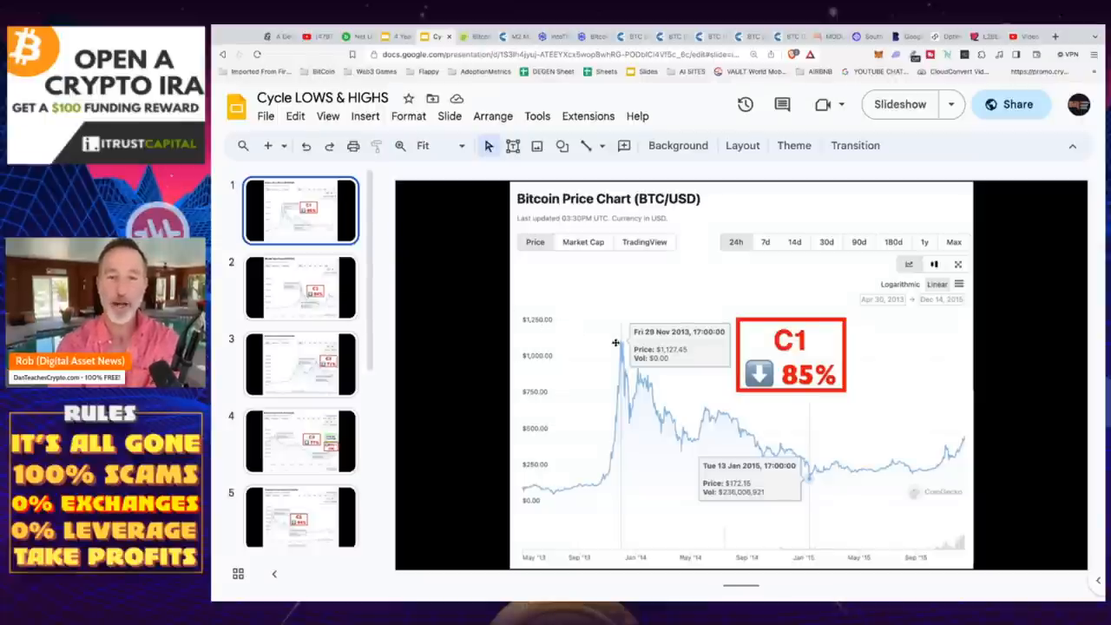
{"action": "mouse_move", "coordinate": [666, 378]}
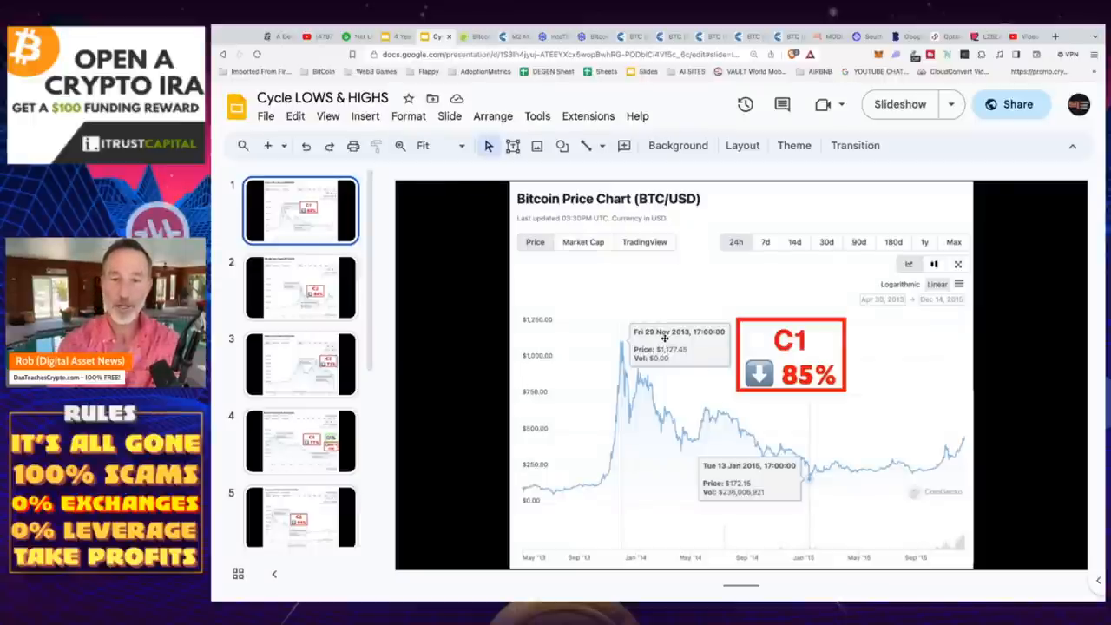
{"action": "mouse_move", "coordinate": [704, 426]}
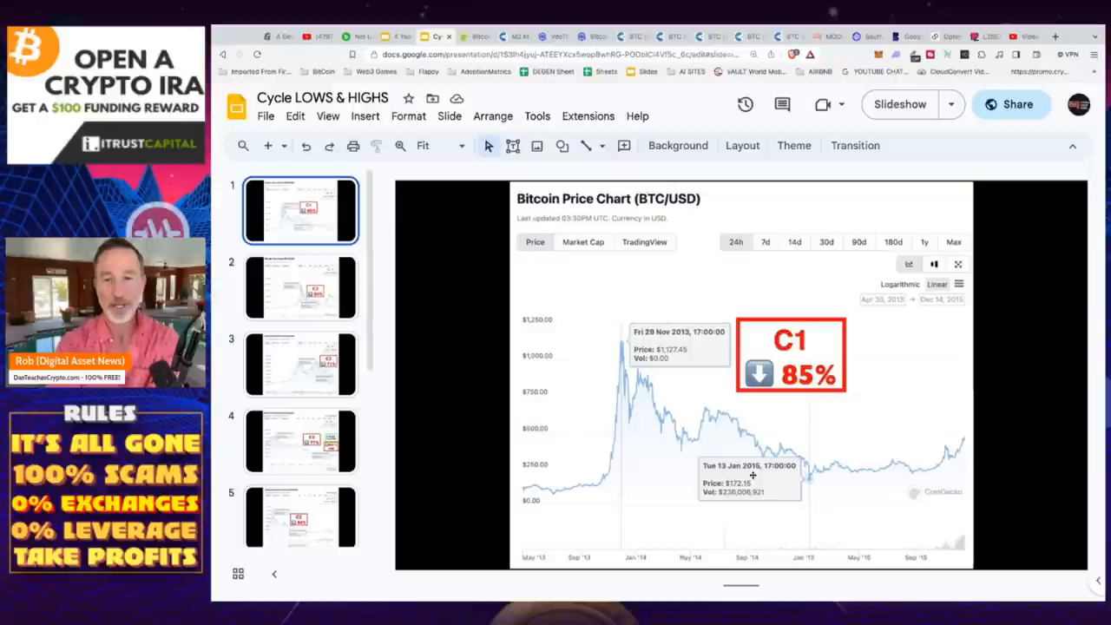
{"action": "left_click", "coordinate": [300, 287]}
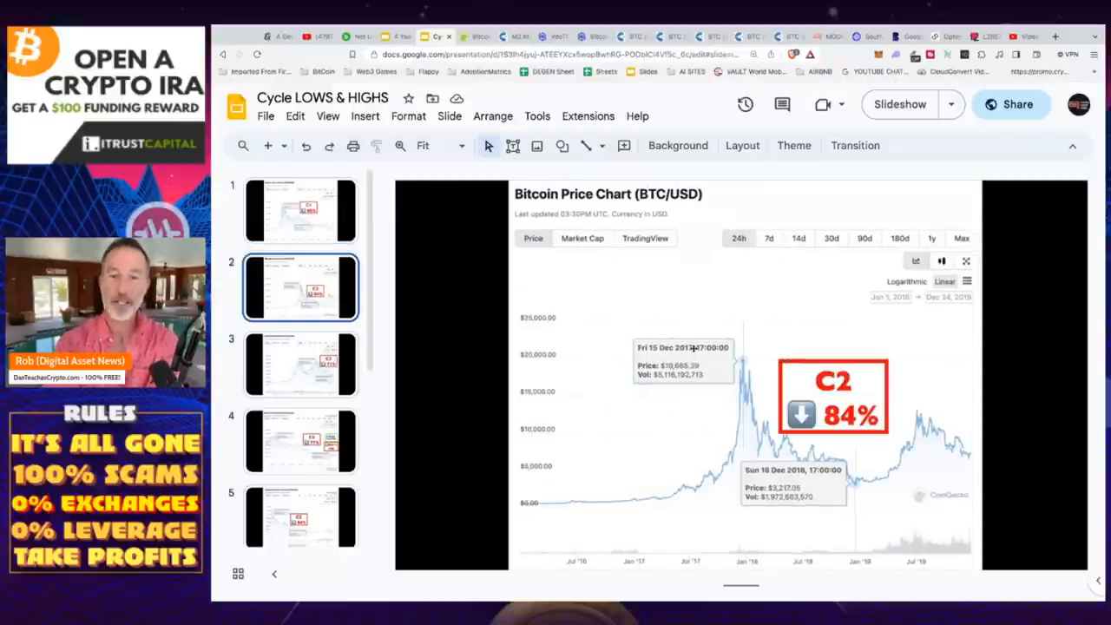
{"action": "mouse_move", "coordinate": [778, 439]}
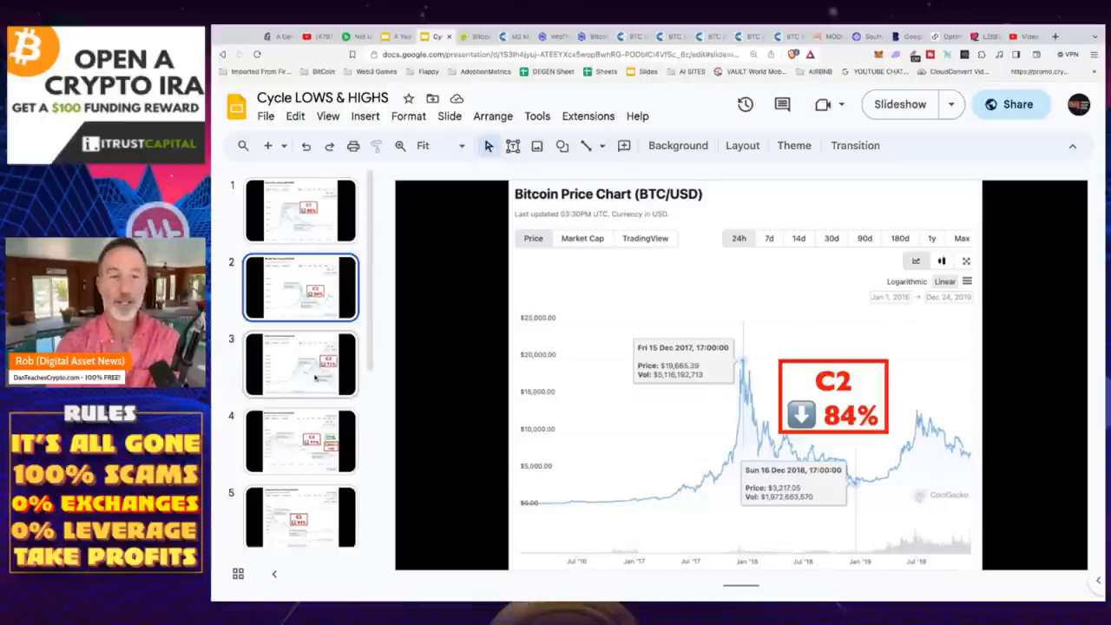
- View the C3 71% drawdown slide, then return to the C2 84% drawdown slide
{"action": "left_click", "coordinate": [301, 365]}
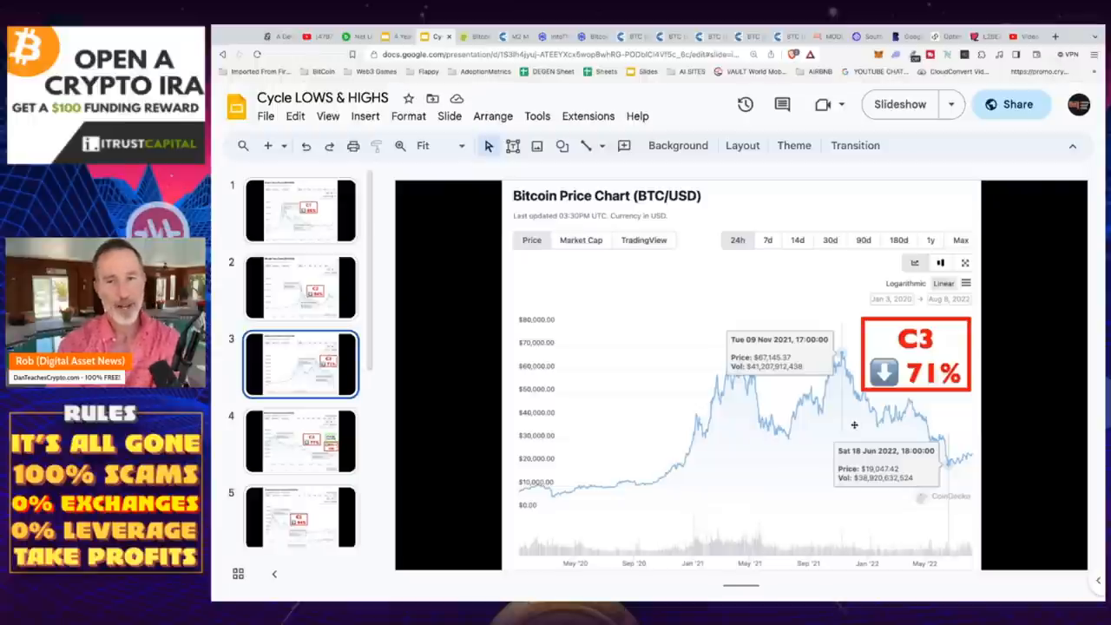
{"action": "mouse_move", "coordinate": [890, 466]}
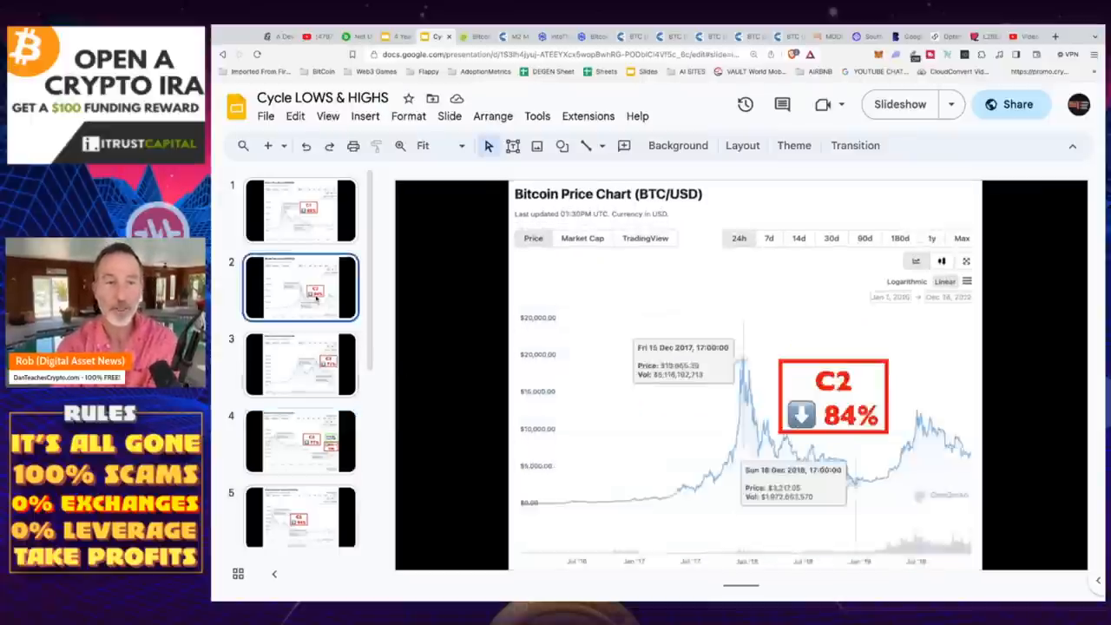
{"action": "left_click", "coordinate": [300, 210]}
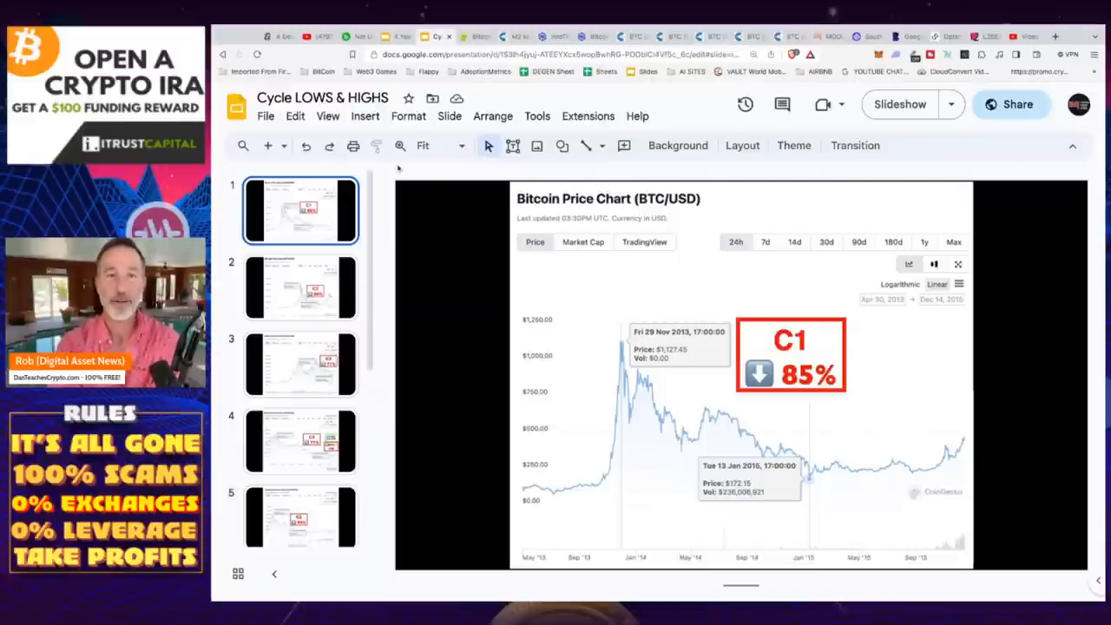
{"action": "left_click", "coordinate": [472, 37]}
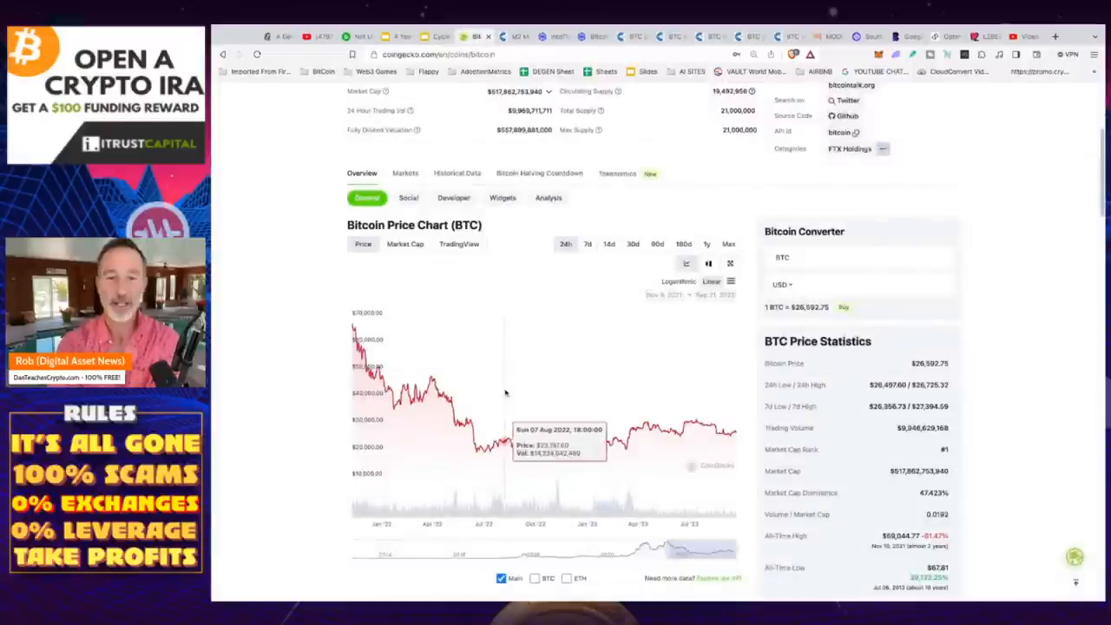
{"action": "mouse_move", "coordinate": [356, 334]}
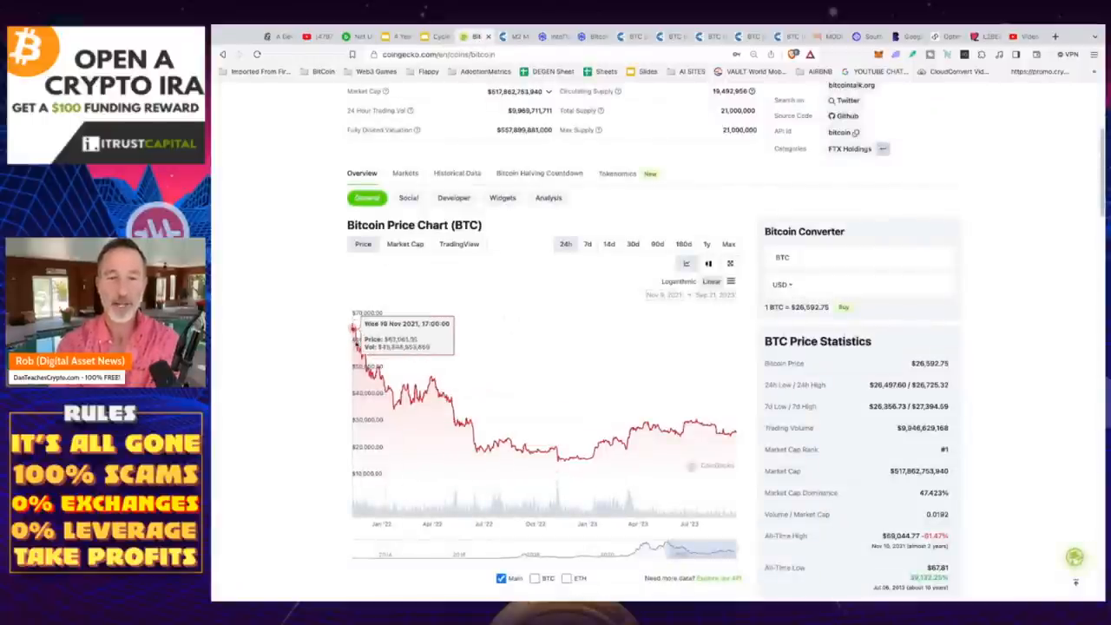
{"action": "mouse_move", "coordinate": [557, 457]}
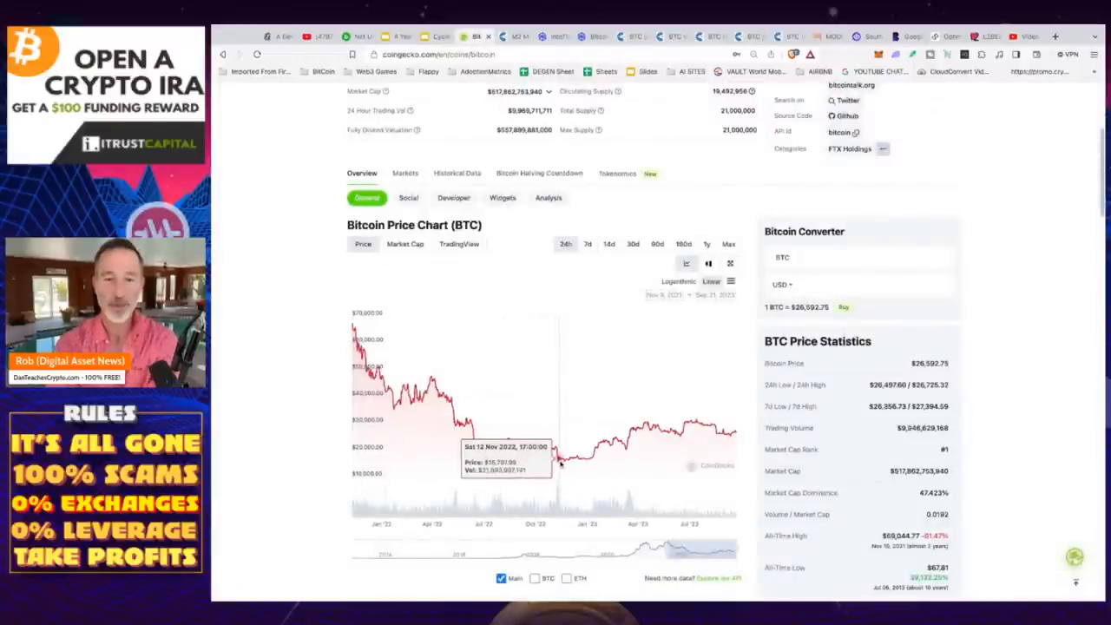
{"action": "mouse_move", "coordinate": [733, 452]}
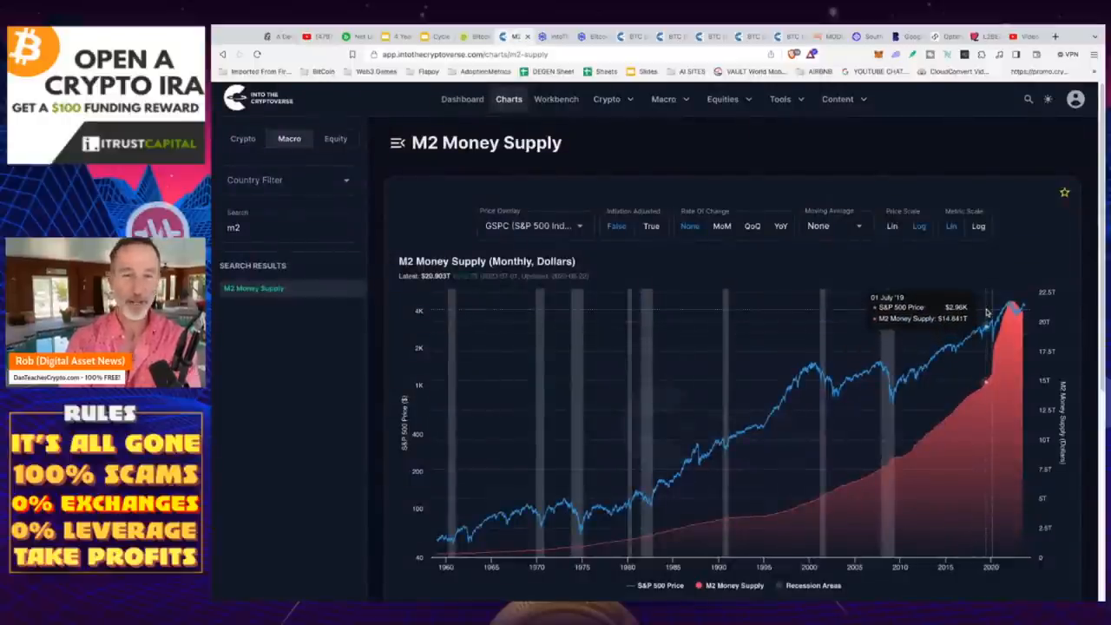
{"action": "mouse_move", "coordinate": [577, 547]}
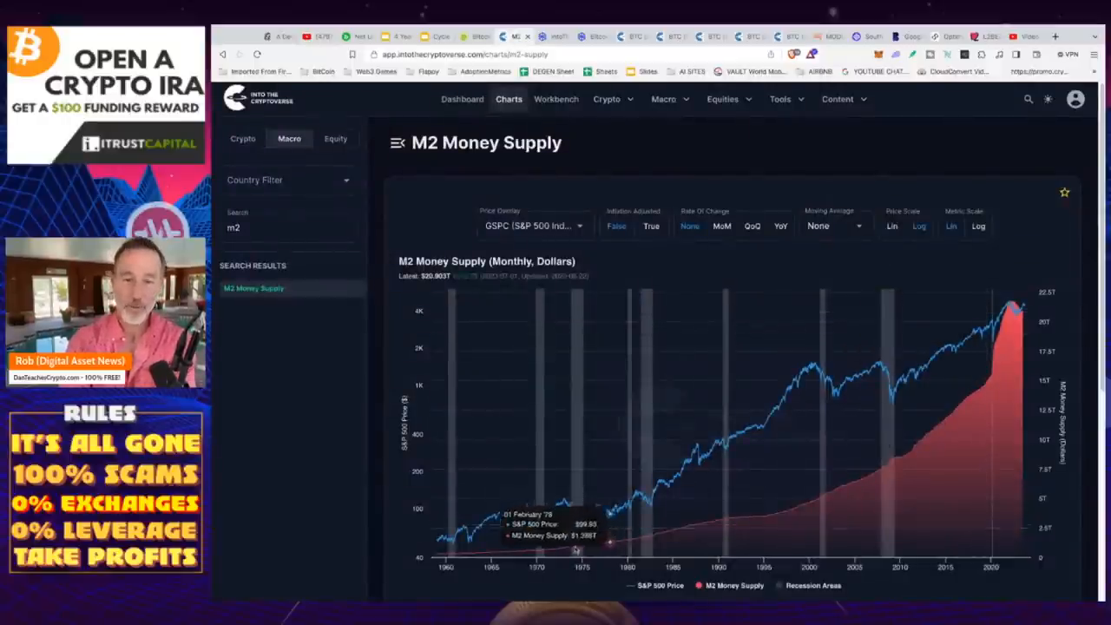
{"action": "mouse_move", "coordinate": [737, 458]}
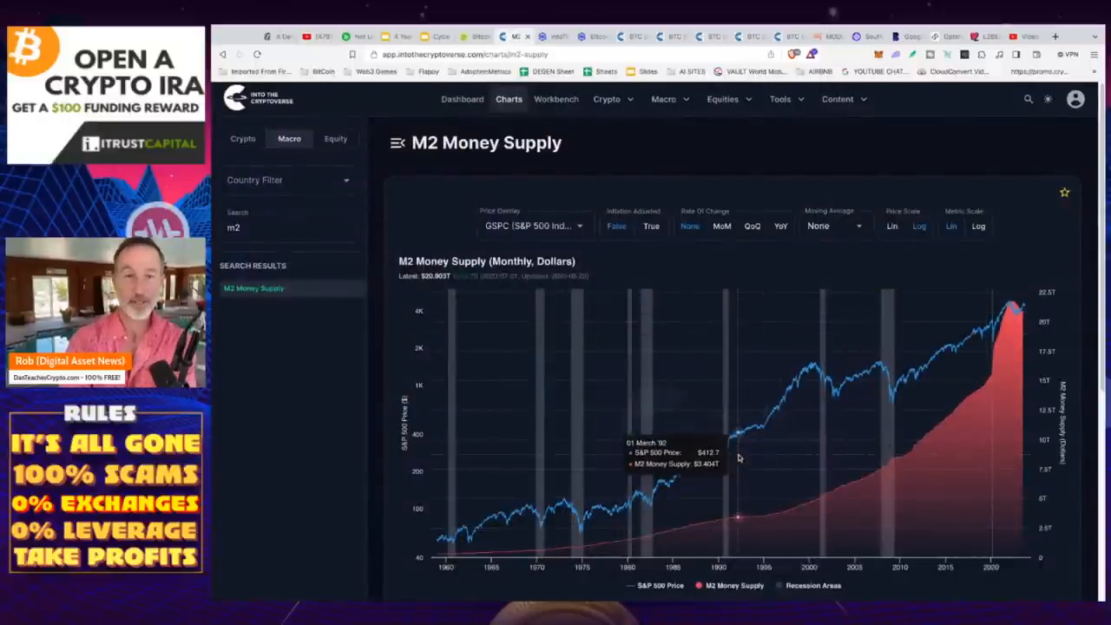
- Overlay TMC (Total Mcap) from the Crypto assets on the M2 Money Supply chart
{"action": "left_click", "coordinate": [534, 226]}
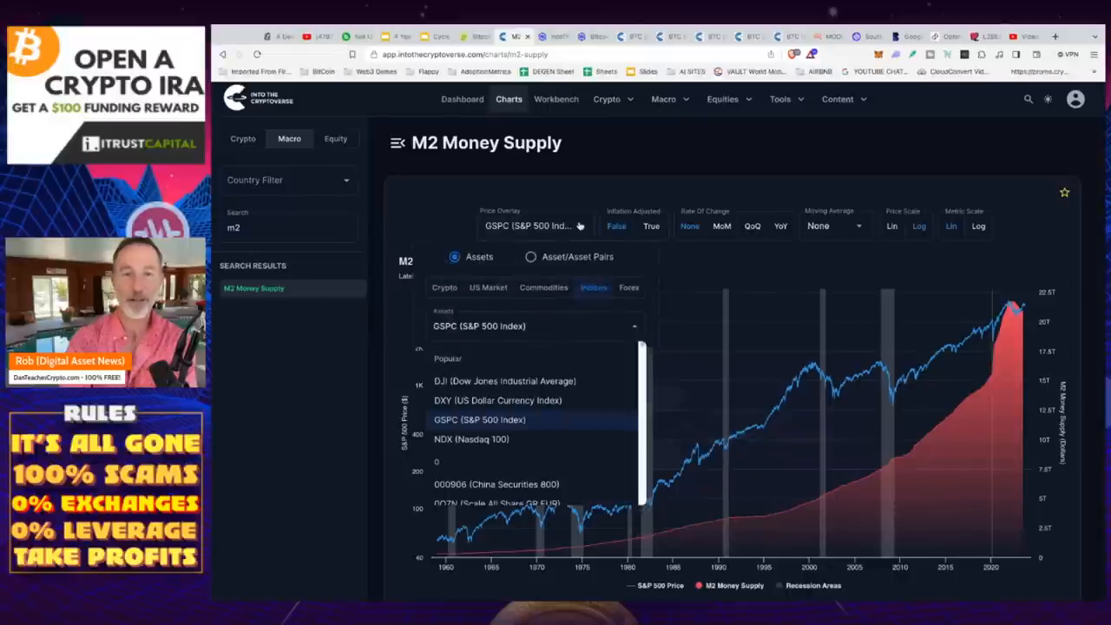
{"action": "mouse_move", "coordinate": [534, 265]}
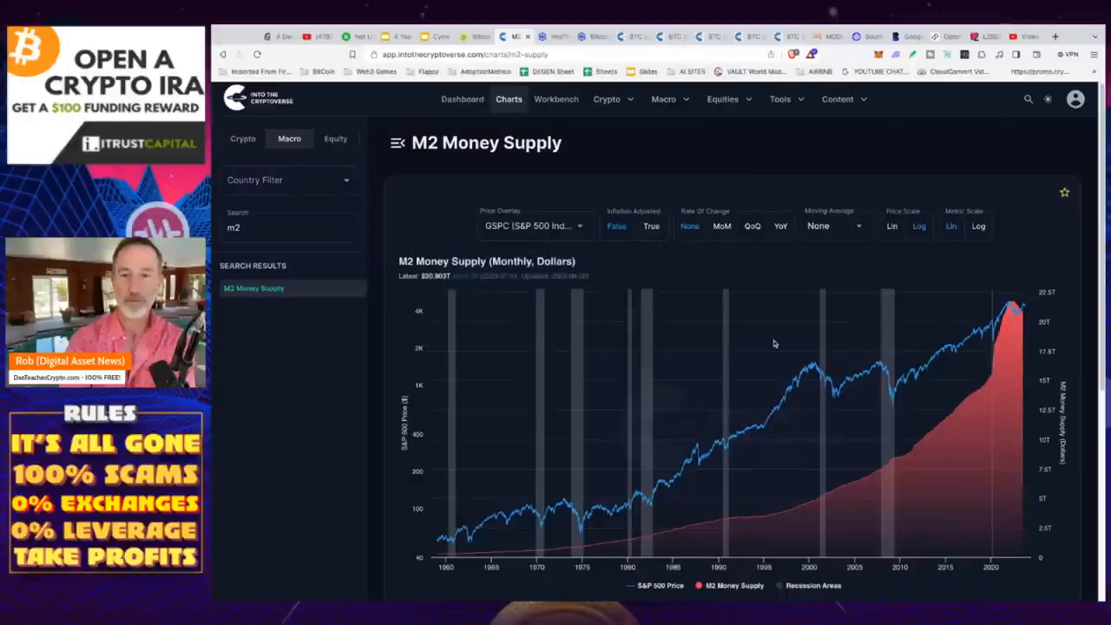
{"action": "left_click", "coordinate": [534, 226]}
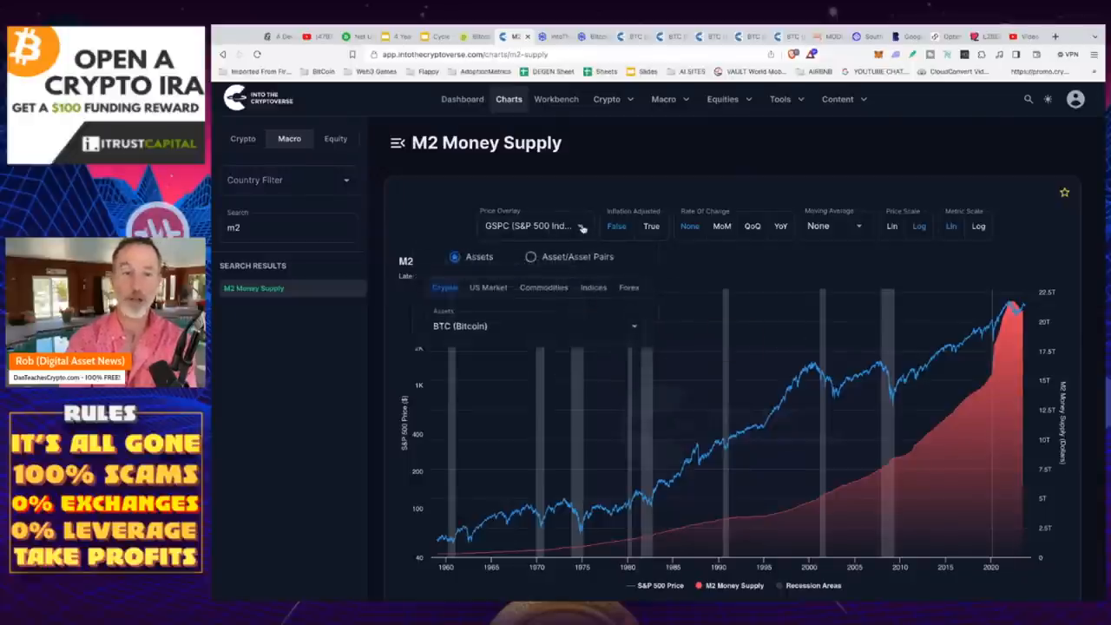
{"action": "left_click", "coordinate": [534, 326]}
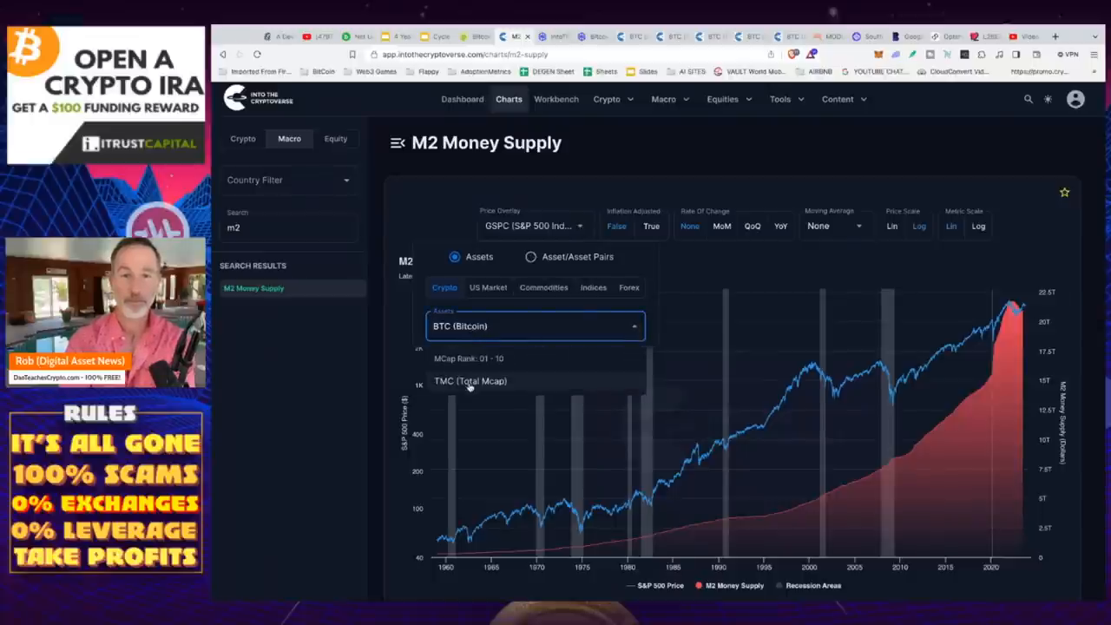
{"action": "left_click", "coordinate": [469, 381]}
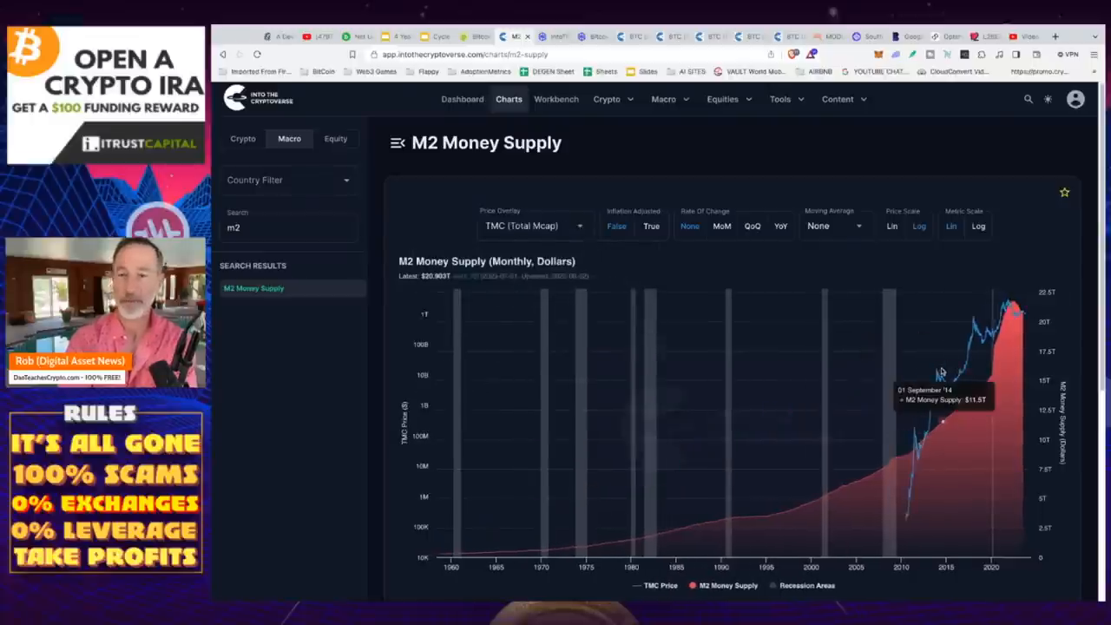
{"action": "mouse_move", "coordinate": [918, 445]}
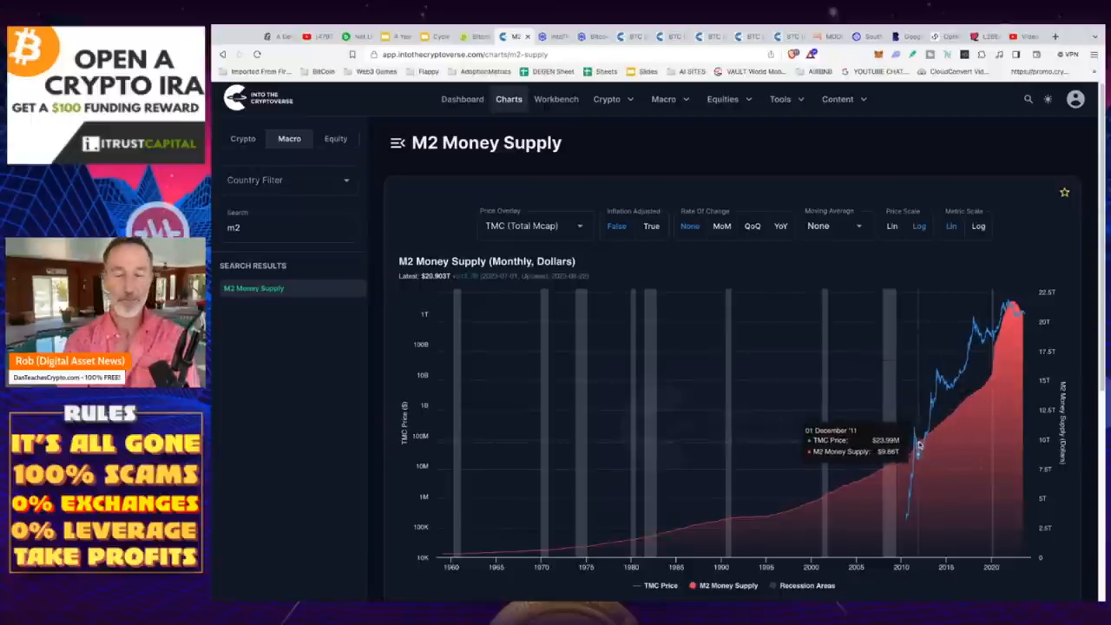
{"action": "mouse_move", "coordinate": [982, 397]}
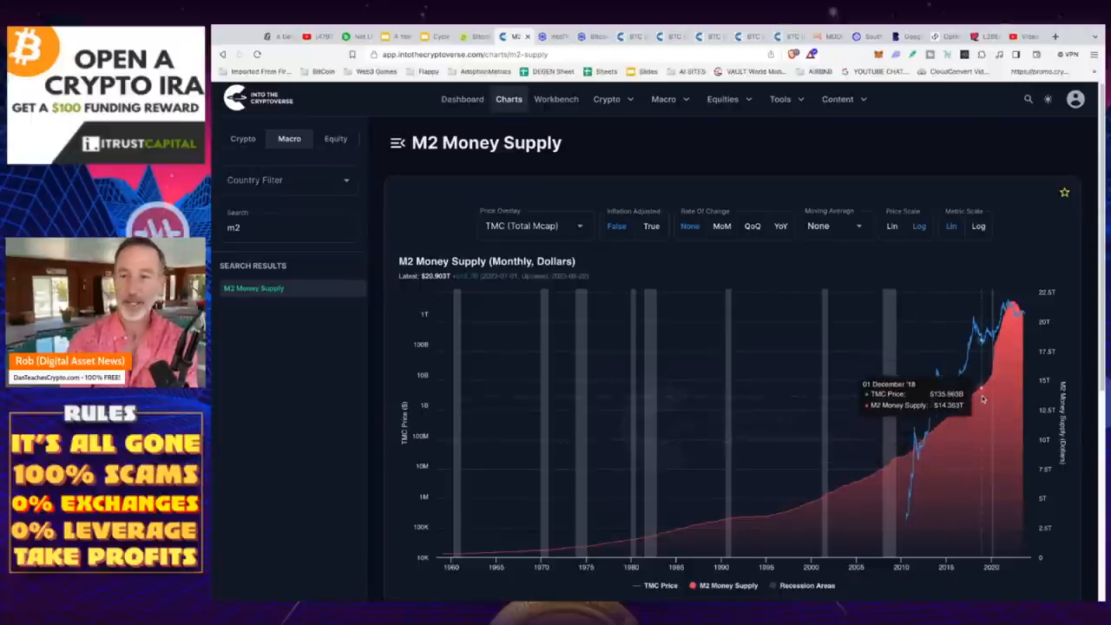
{"action": "mouse_move", "coordinate": [984, 376]}
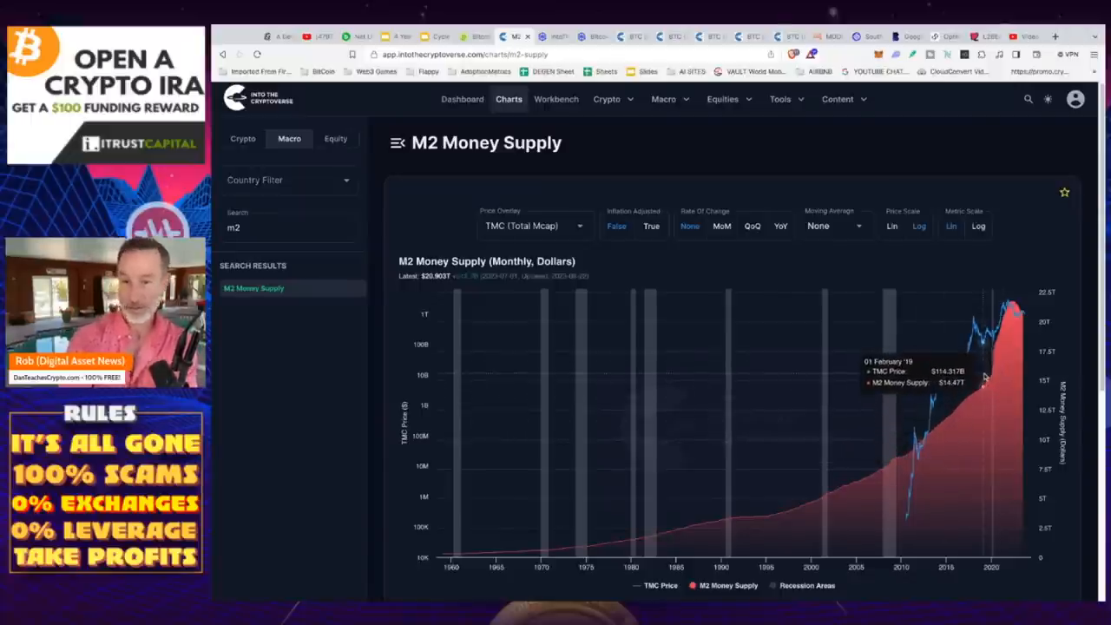
{"action": "mouse_move", "coordinate": [990, 330]}
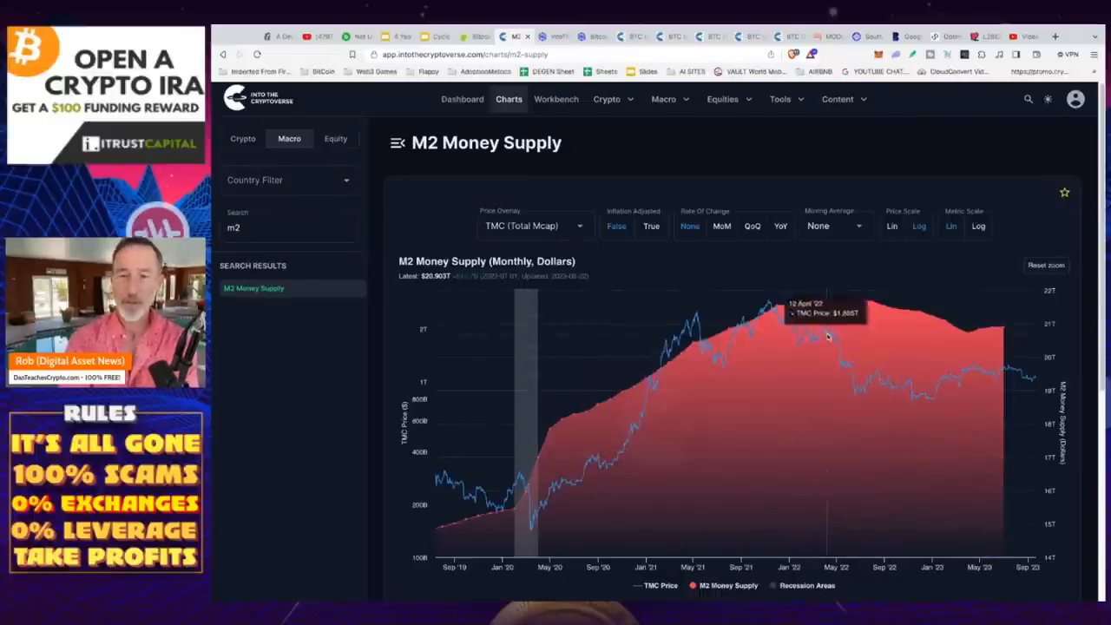
{"action": "mouse_move", "coordinate": [961, 361]}
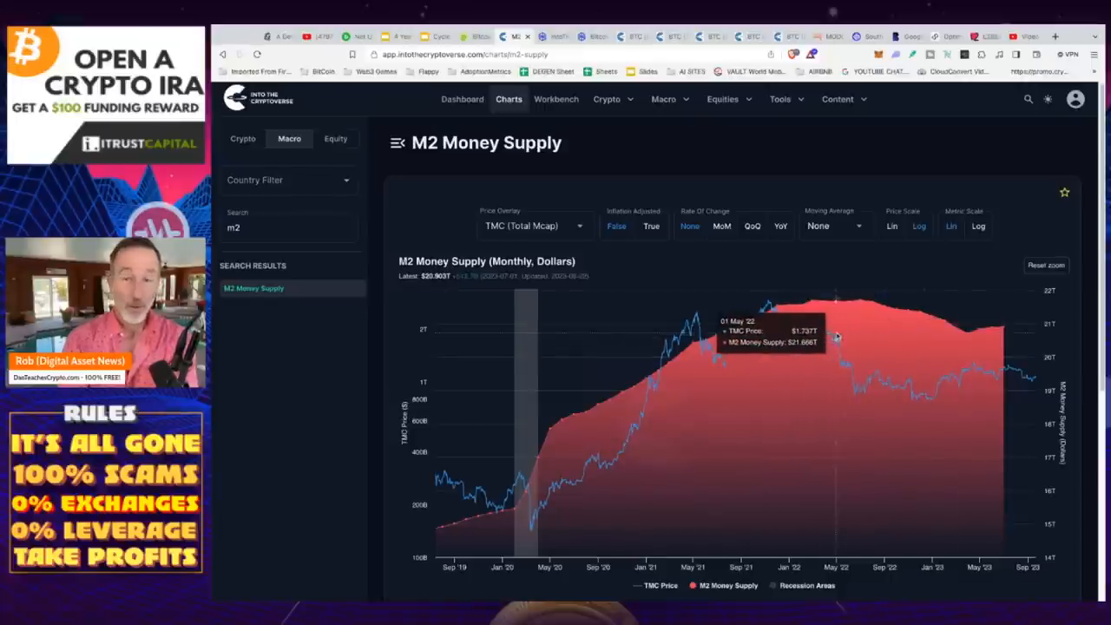
{"action": "mouse_move", "coordinate": [799, 328]}
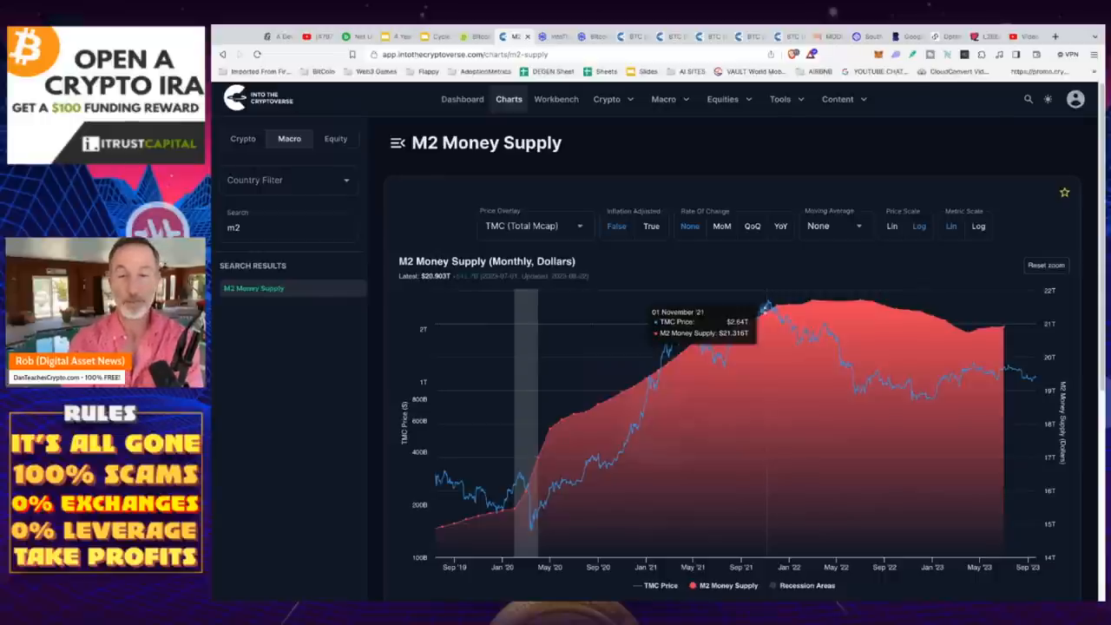
{"action": "mouse_move", "coordinate": [786, 323]}
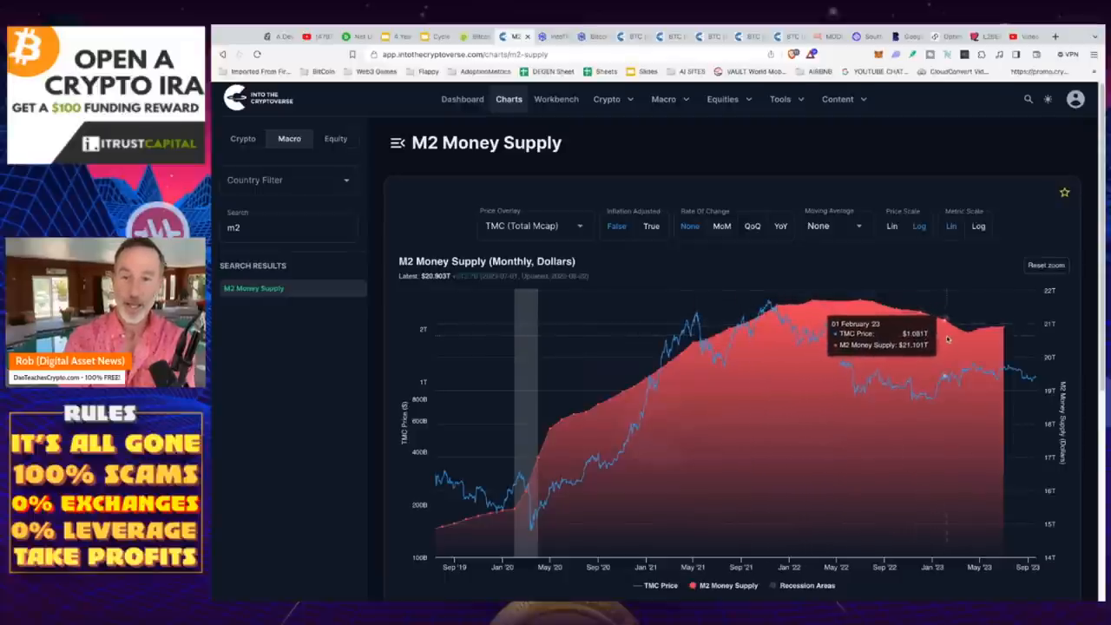
{"action": "mouse_move", "coordinate": [964, 348]}
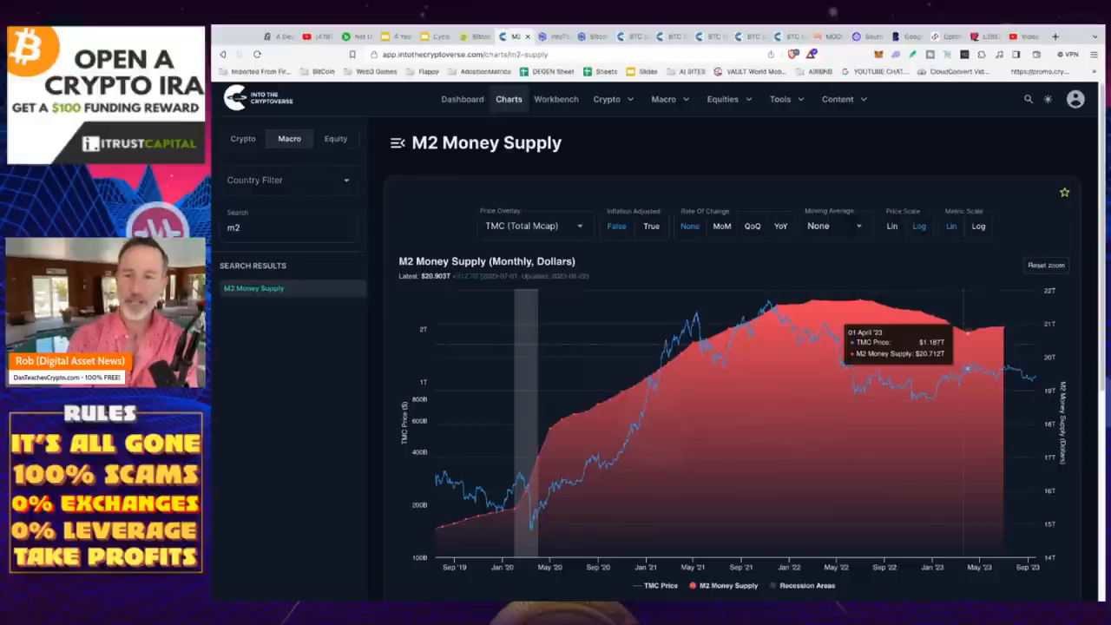
{"action": "mouse_move", "coordinate": [980, 346]}
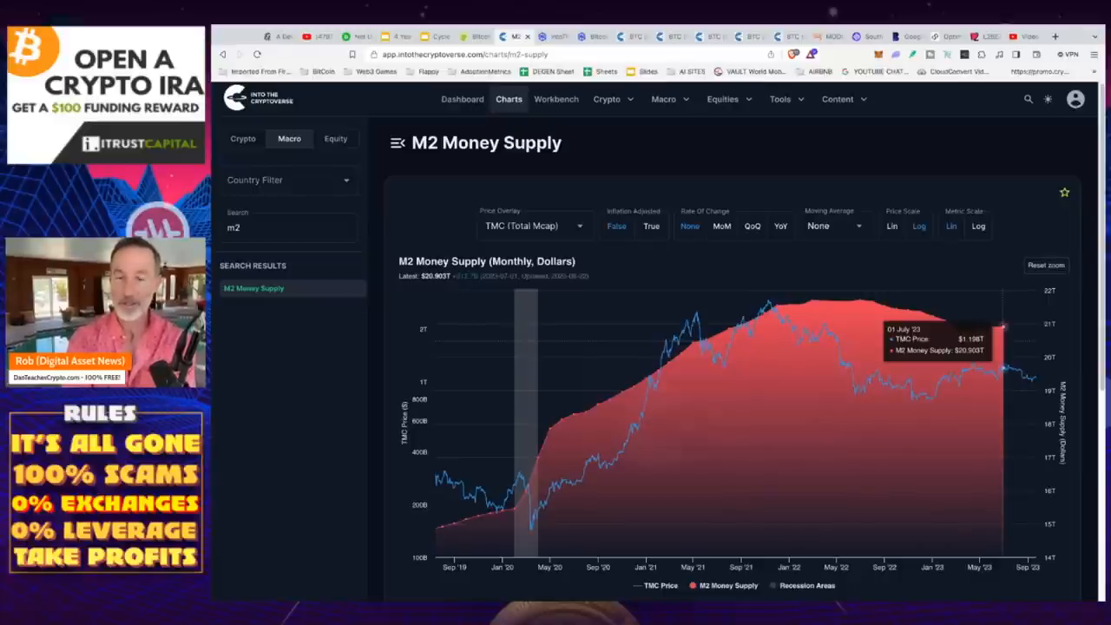
{"action": "mouse_move", "coordinate": [762, 322]}
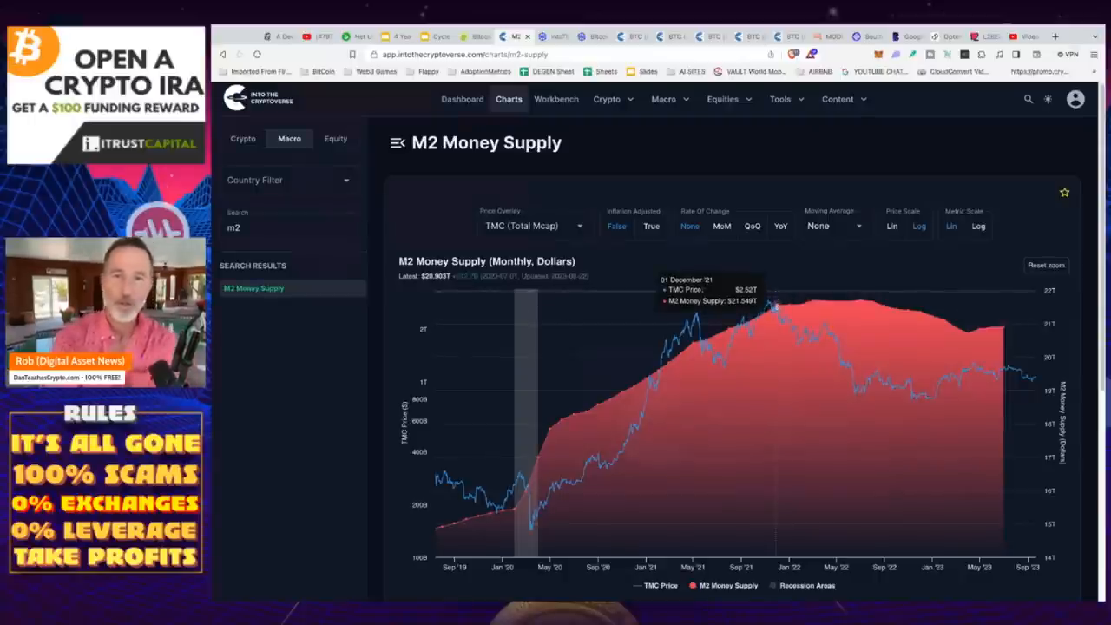
{"action": "mouse_move", "coordinate": [764, 299]}
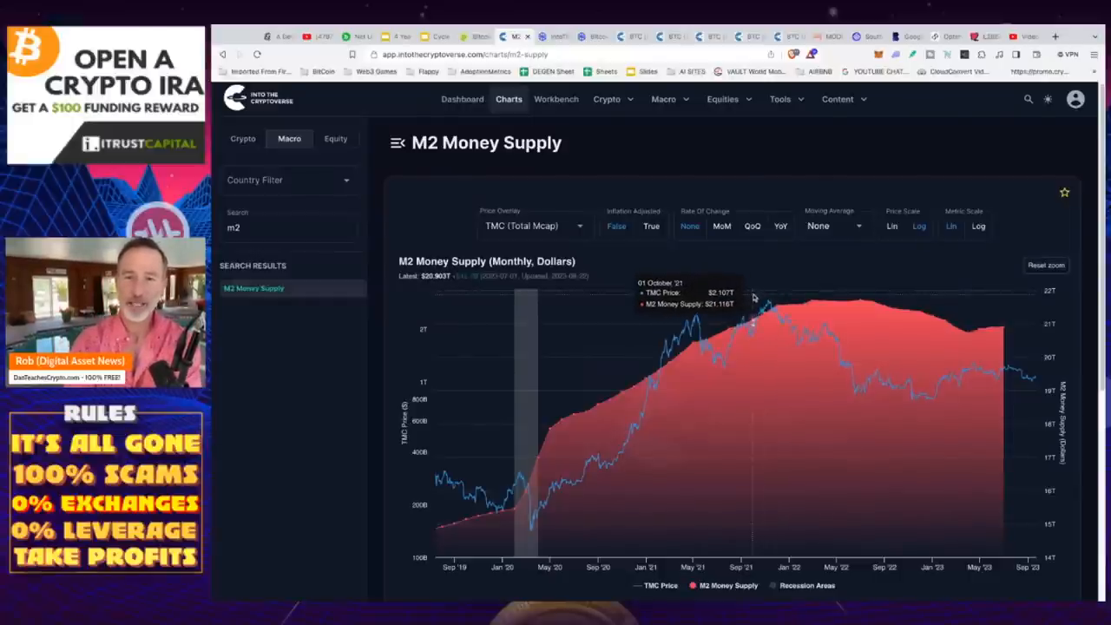
{"action": "mouse_move", "coordinate": [742, 301]}
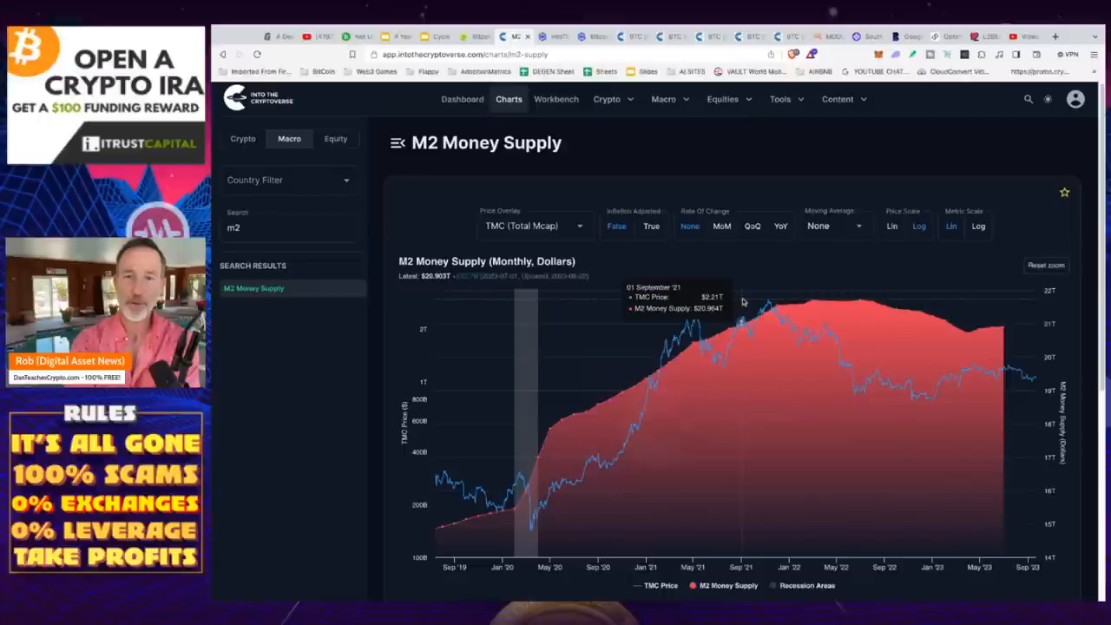
{"action": "mouse_move", "coordinate": [729, 308]}
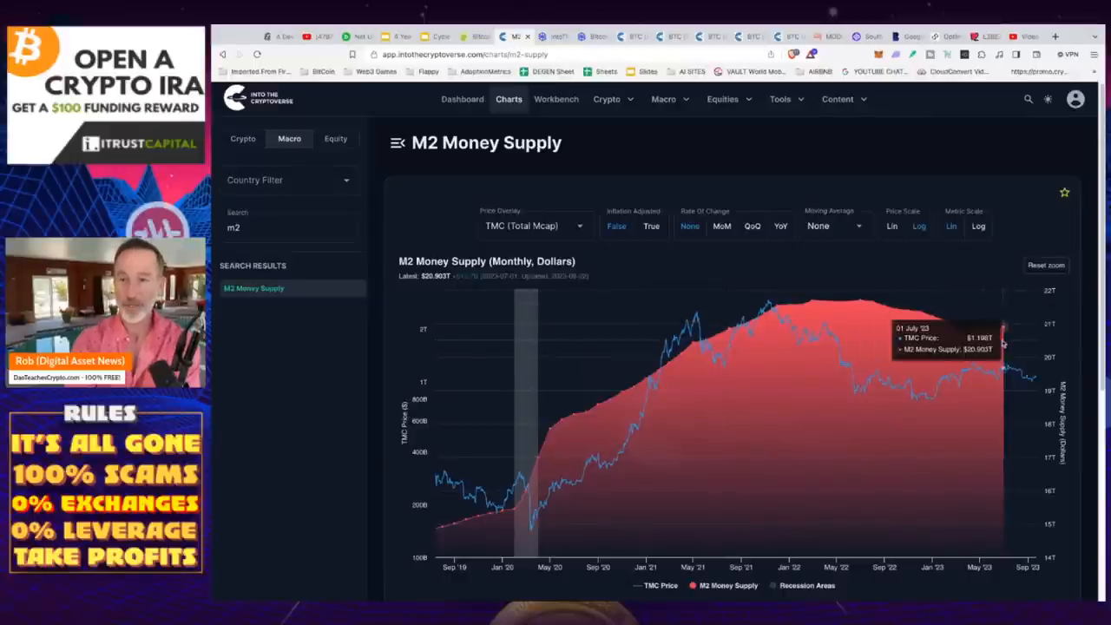
{"action": "mouse_move", "coordinate": [769, 313]}
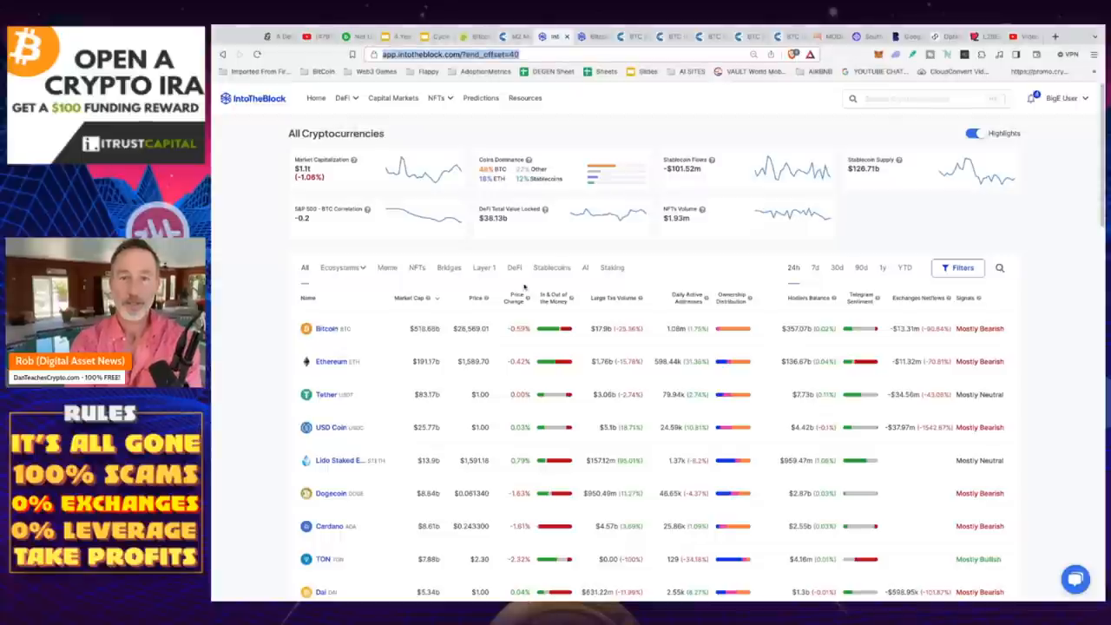
- Scroll the All Cryptocurrencies table to Bitcoin's 61.86% in / 32.78% out bar
{"action": "scroll", "scroll_direction": "down", "scroll_amount": 3}
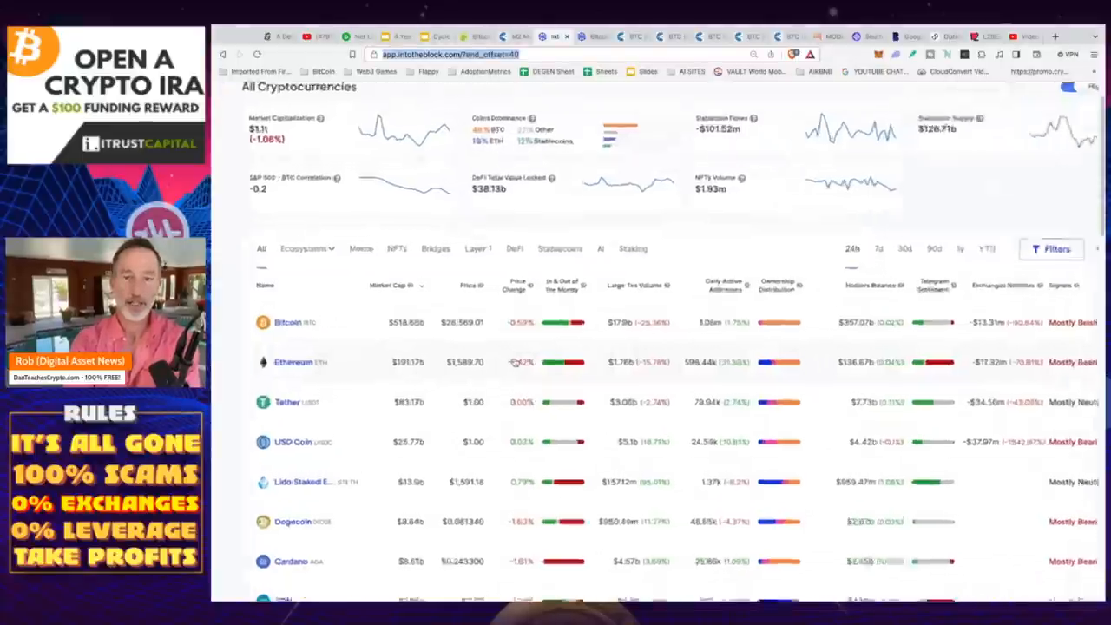
{"action": "scroll", "scroll_direction": "down", "scroll_amount": 3}
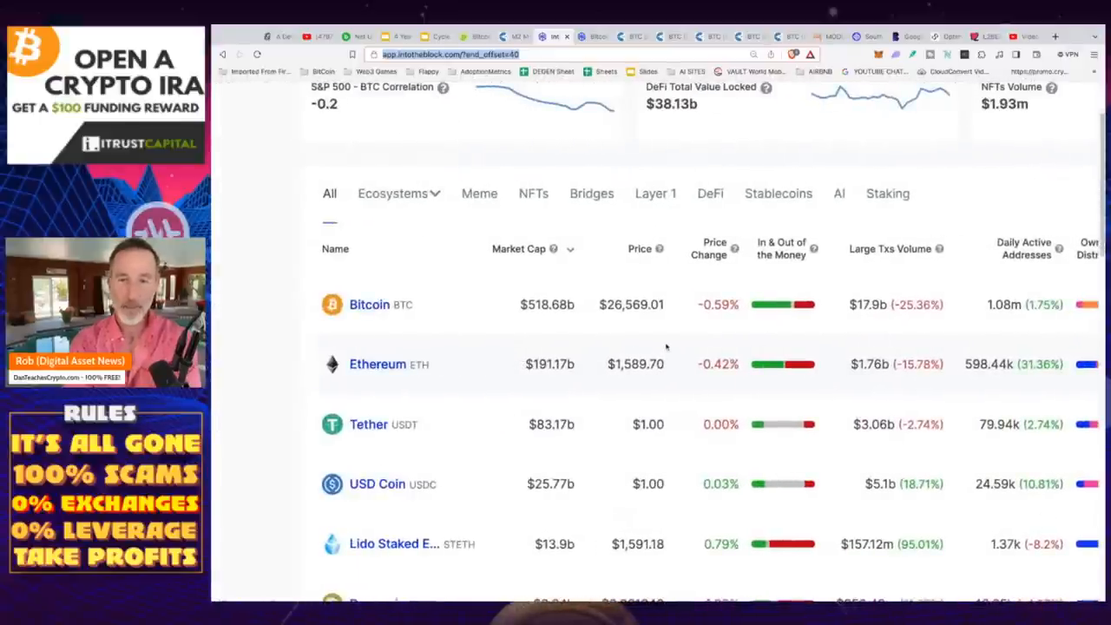
{"action": "mouse_move", "coordinate": [786, 305]}
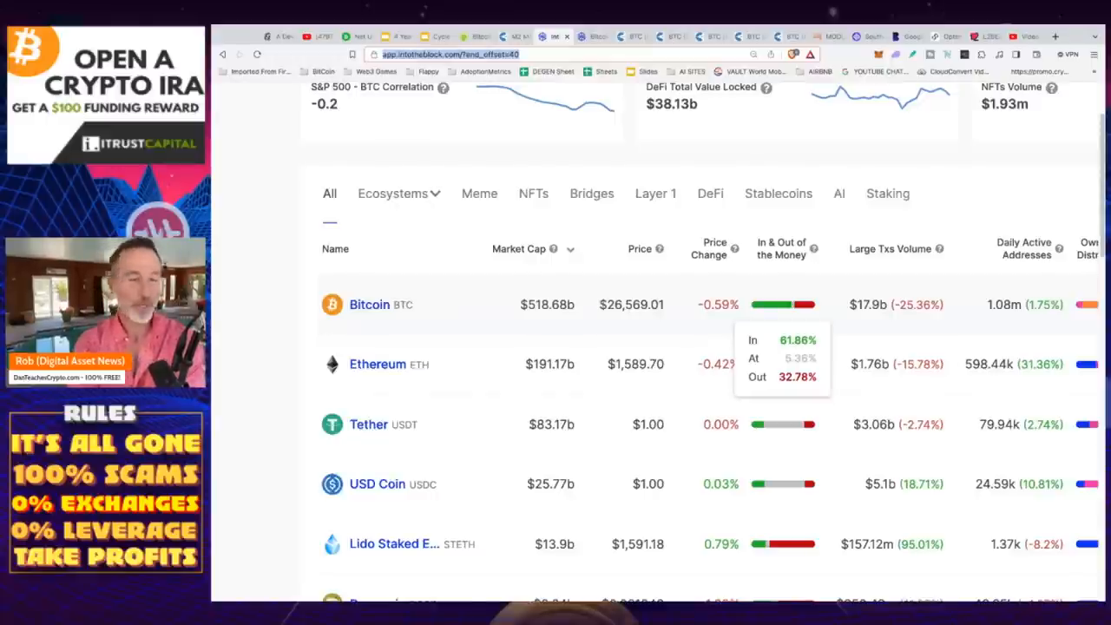
{"action": "mouse_move", "coordinate": [606, 154]}
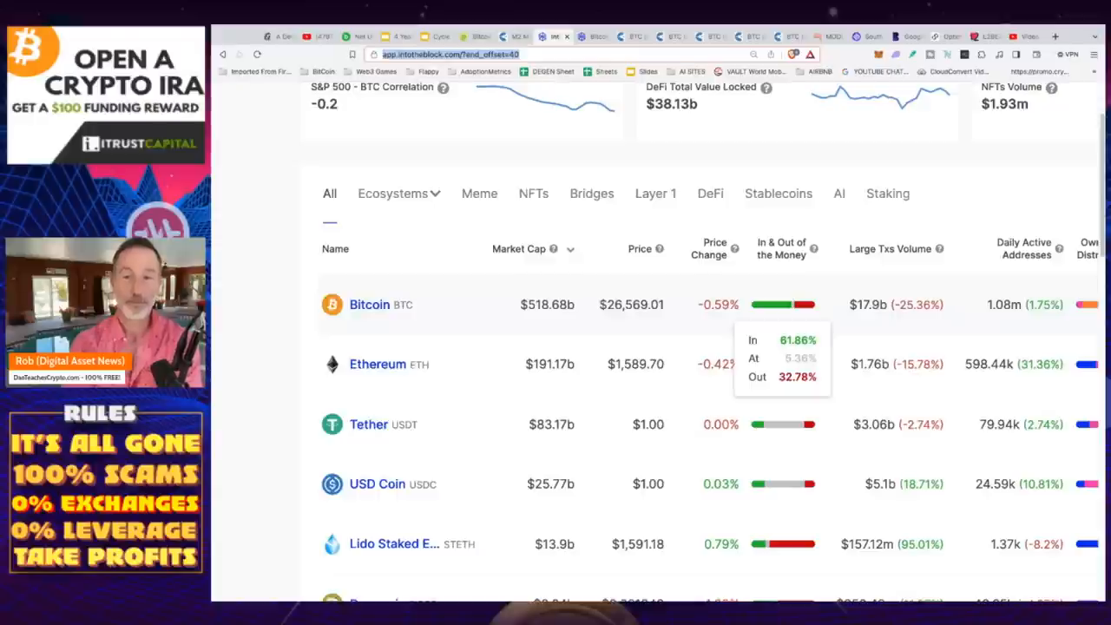
{"action": "mouse_move", "coordinate": [560, 104]}
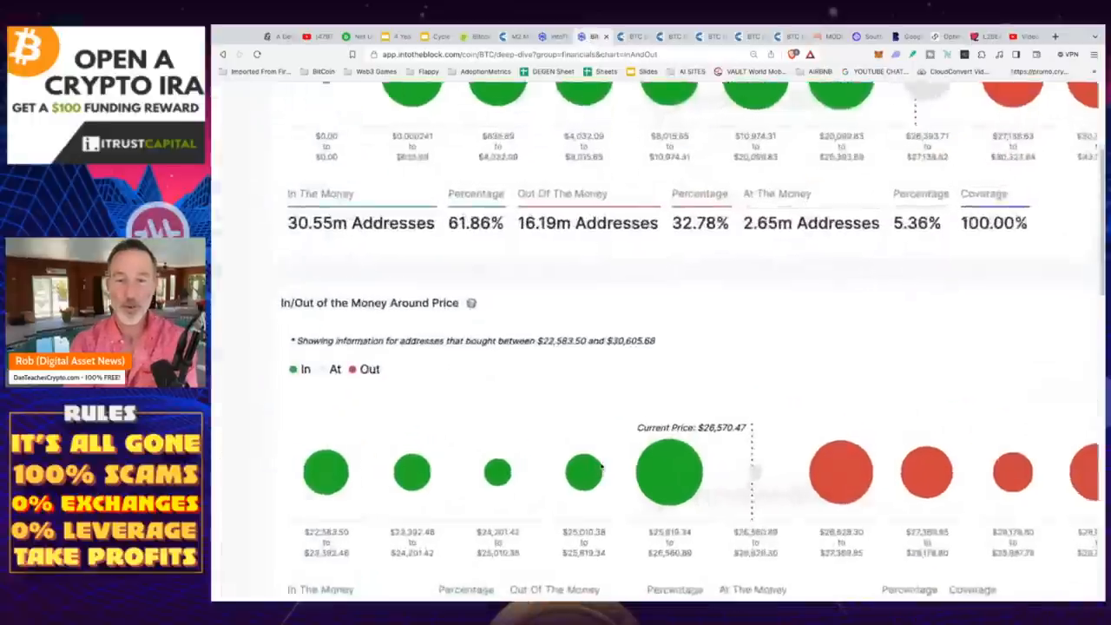
- Scroll Bitcoin's around-price chart, 38.73% in and 59.32% out, then back up
{"action": "scroll", "scroll_direction": "down", "scroll_amount": 3}
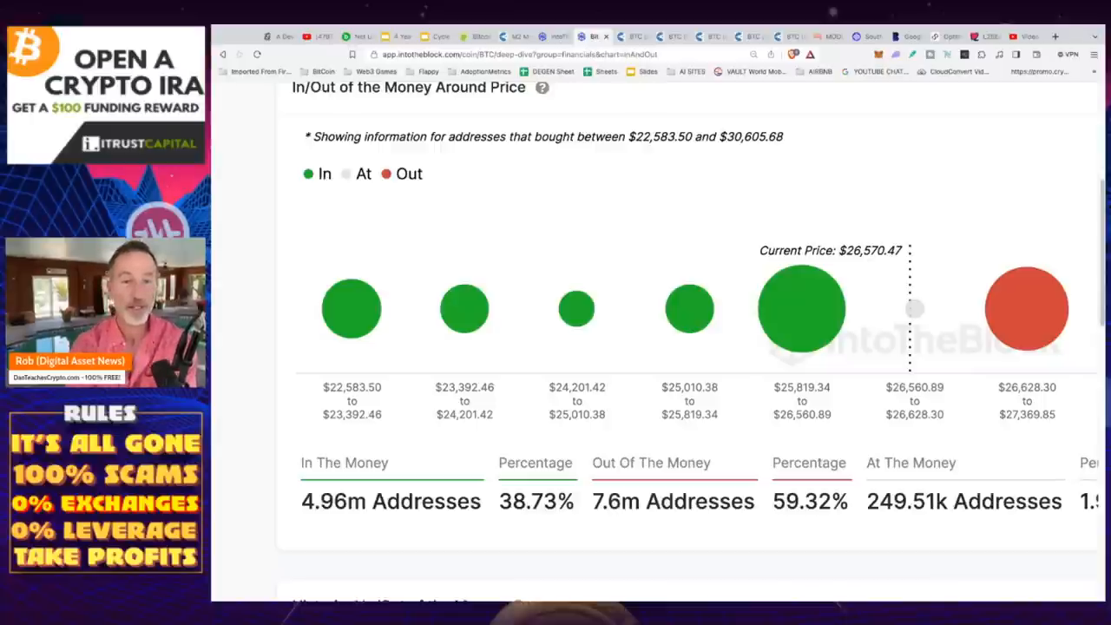
{"action": "mouse_move", "coordinate": [351, 309]}
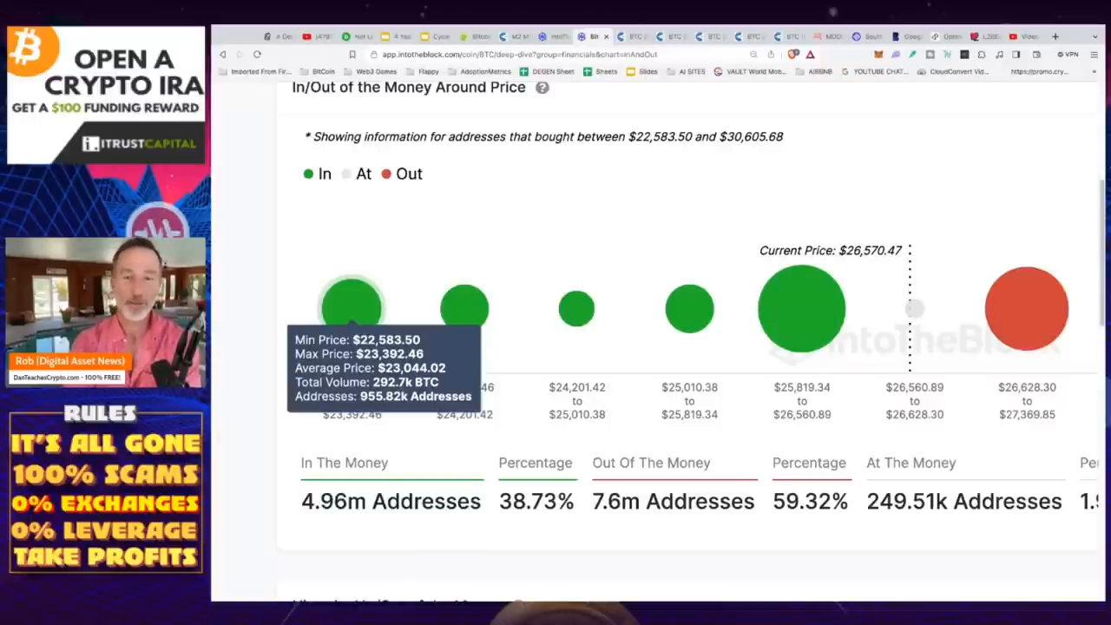
{"action": "mouse_move", "coordinate": [465, 308]}
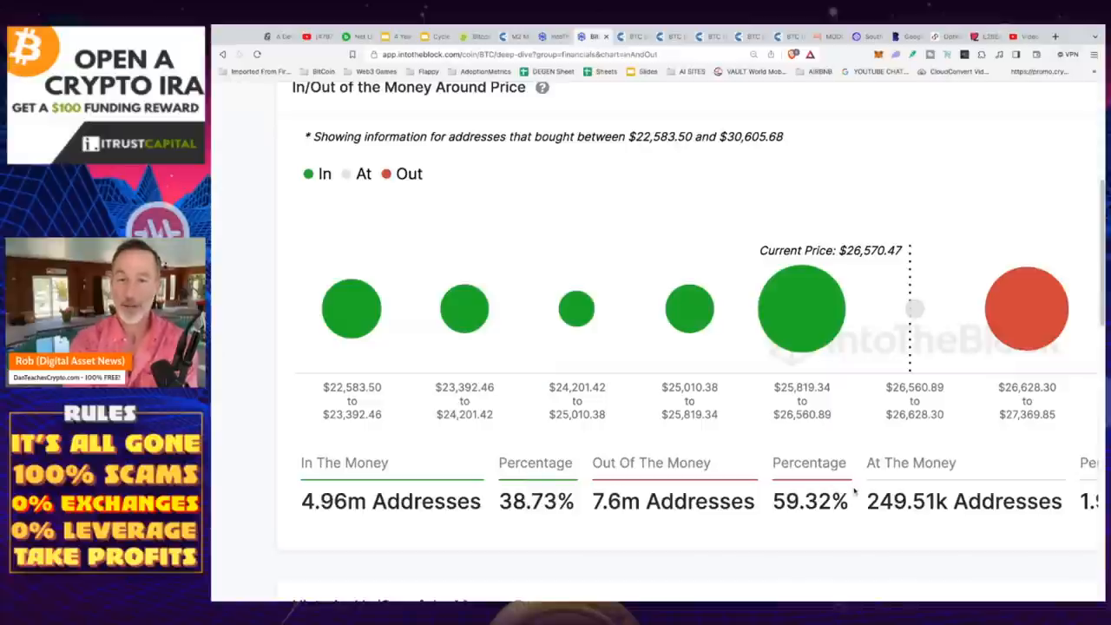
{"action": "scroll", "scroll_direction": "down", "scroll_amount": 3}
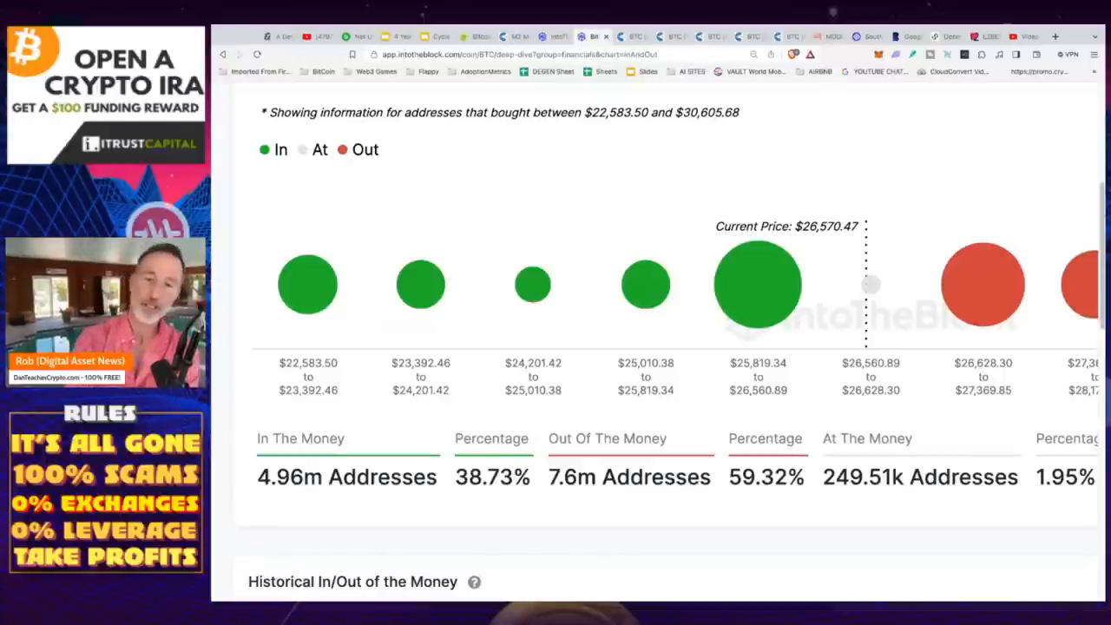
{"action": "scroll", "scroll_direction": "down", "scroll_amount": 3}
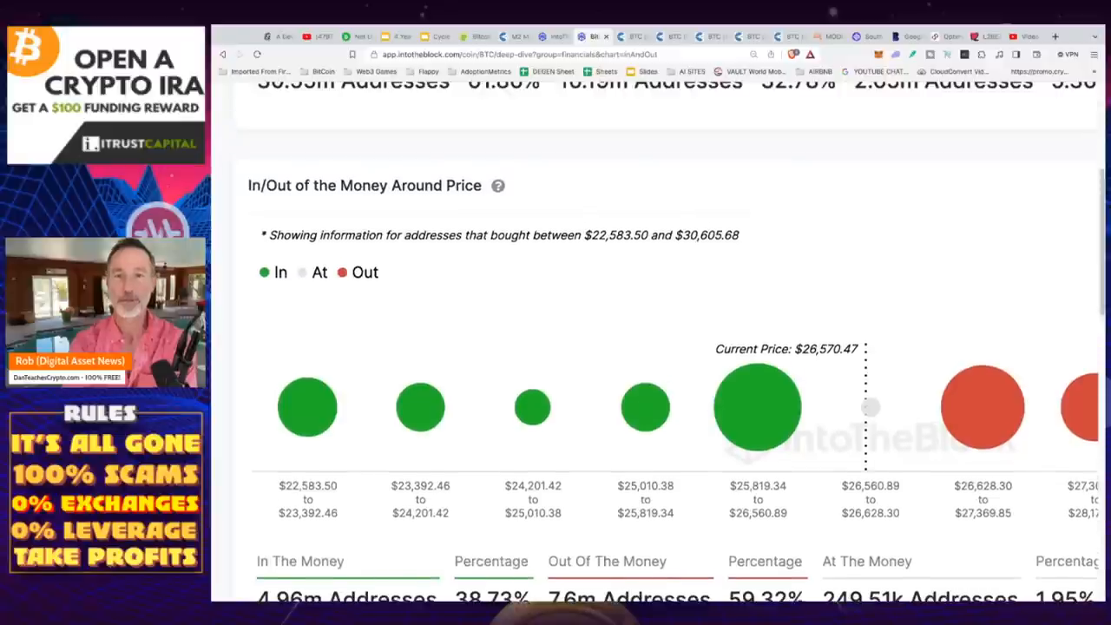
{"action": "scroll", "scroll_direction": "up", "scroll_amount": 3}
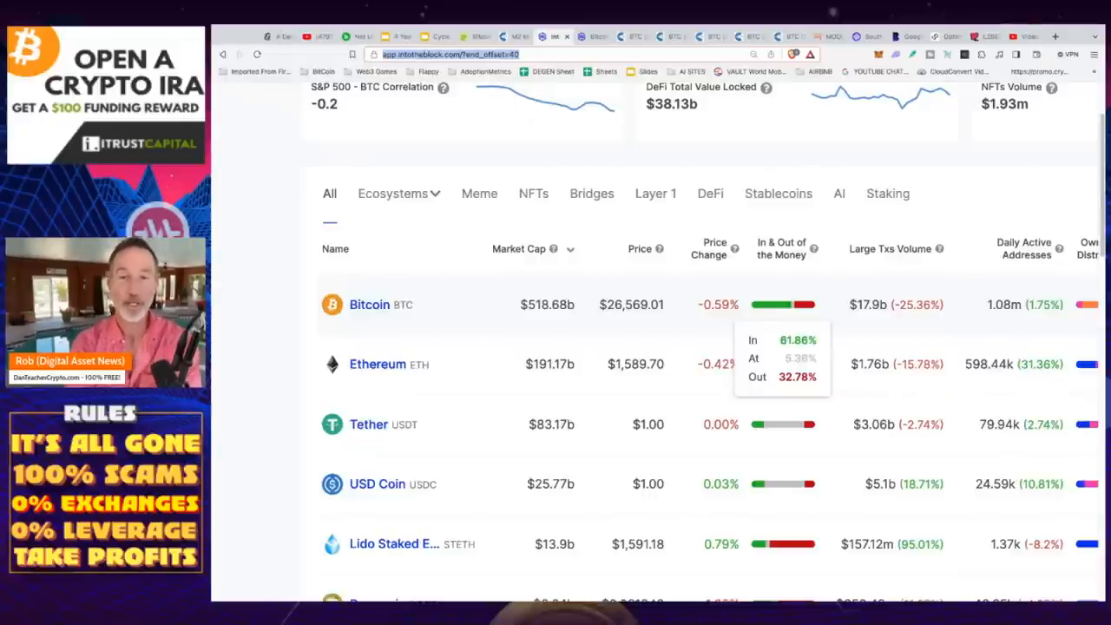
{"action": "mouse_move", "coordinate": [555, 290]}
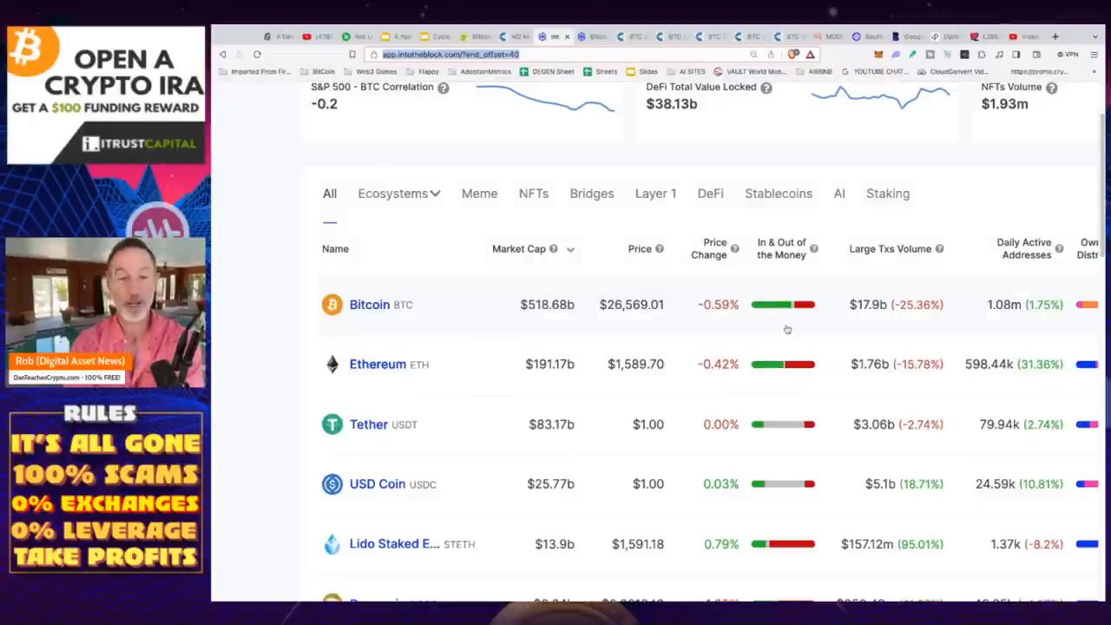
- Scroll the asset table past Litecoin to Bitcoin Cash and Polygon (4.36% in, 94.51% out)
{"action": "scroll", "scroll_direction": "down", "scroll_amount": 3}
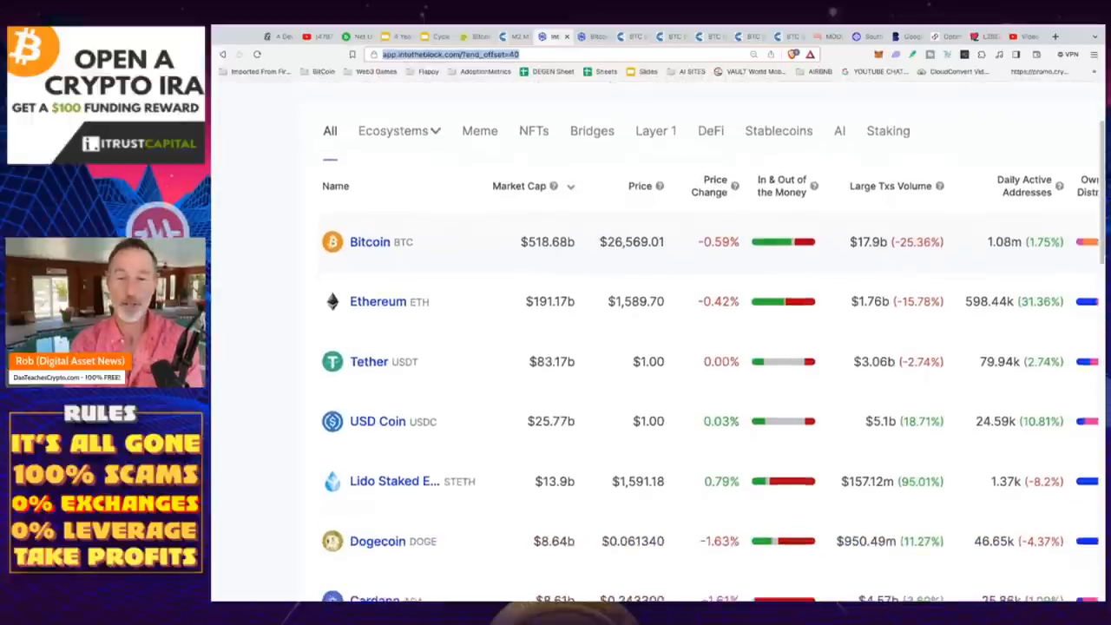
{"action": "scroll", "scroll_direction": "down", "scroll_amount": 3}
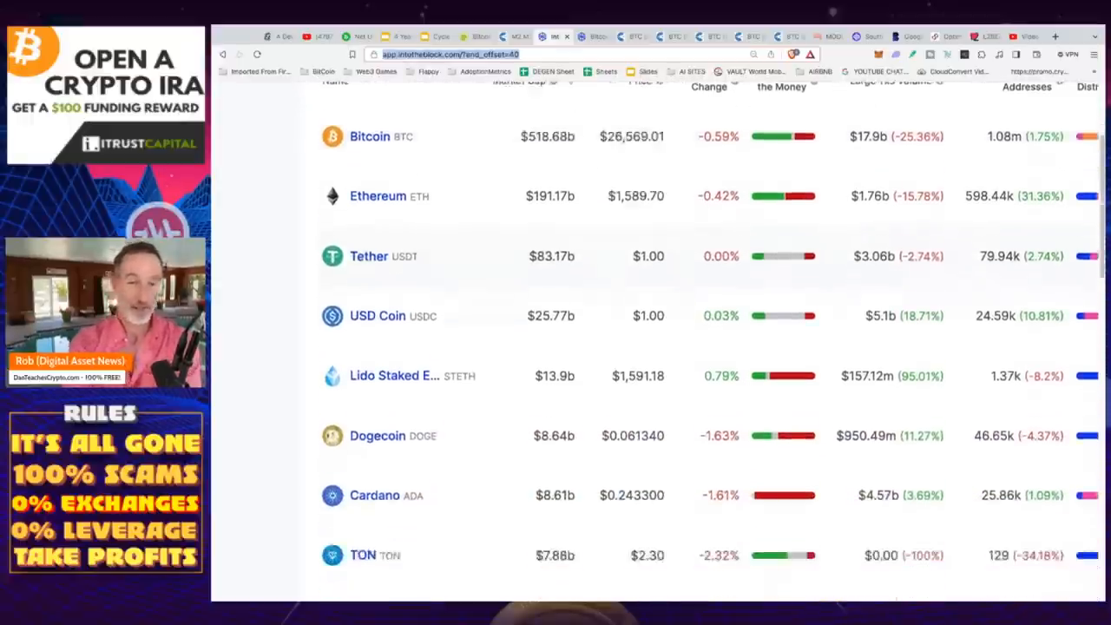
{"action": "scroll", "scroll_direction": "down", "scroll_amount": 3}
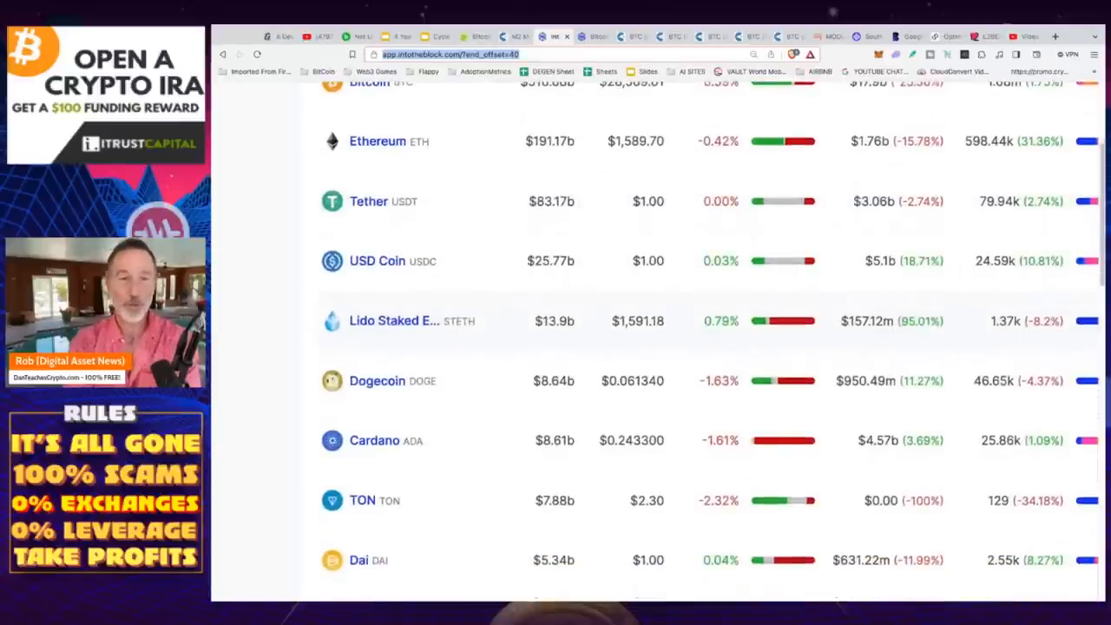
{"action": "scroll", "scroll_direction": "down", "scroll_amount": 3}
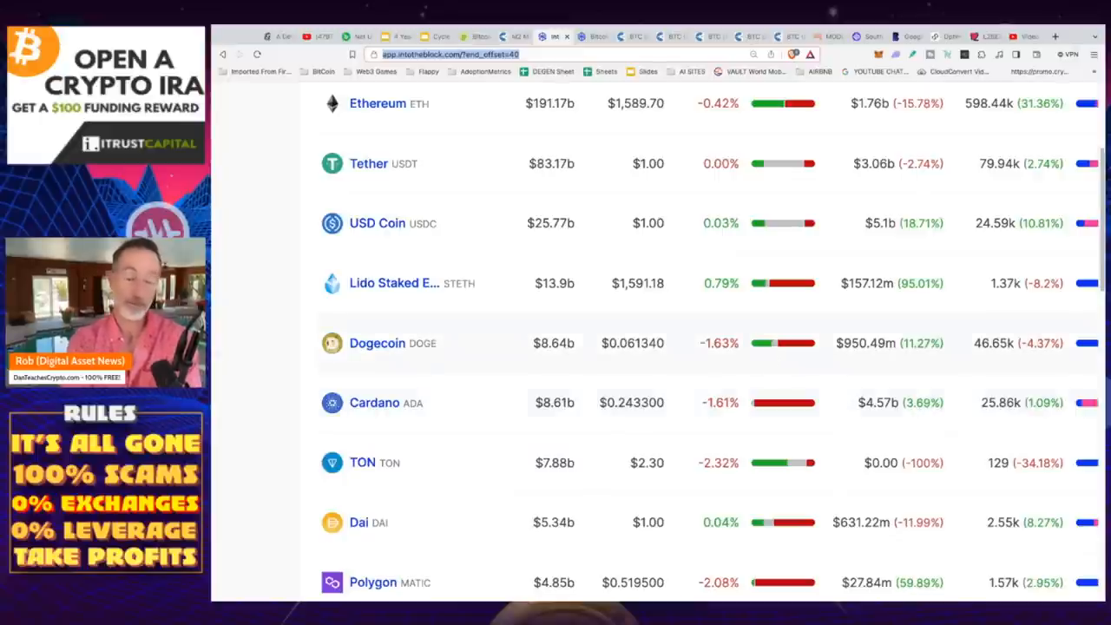
{"action": "scroll", "scroll_direction": "down", "scroll_amount": 3}
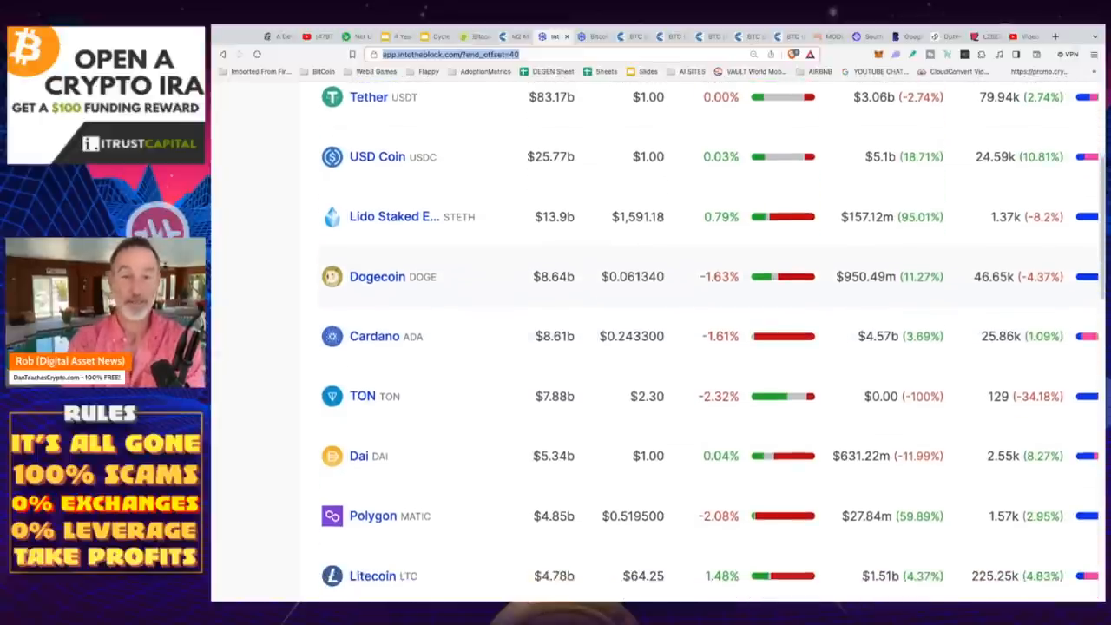
{"action": "scroll", "scroll_direction": "down", "scroll_amount": 3}
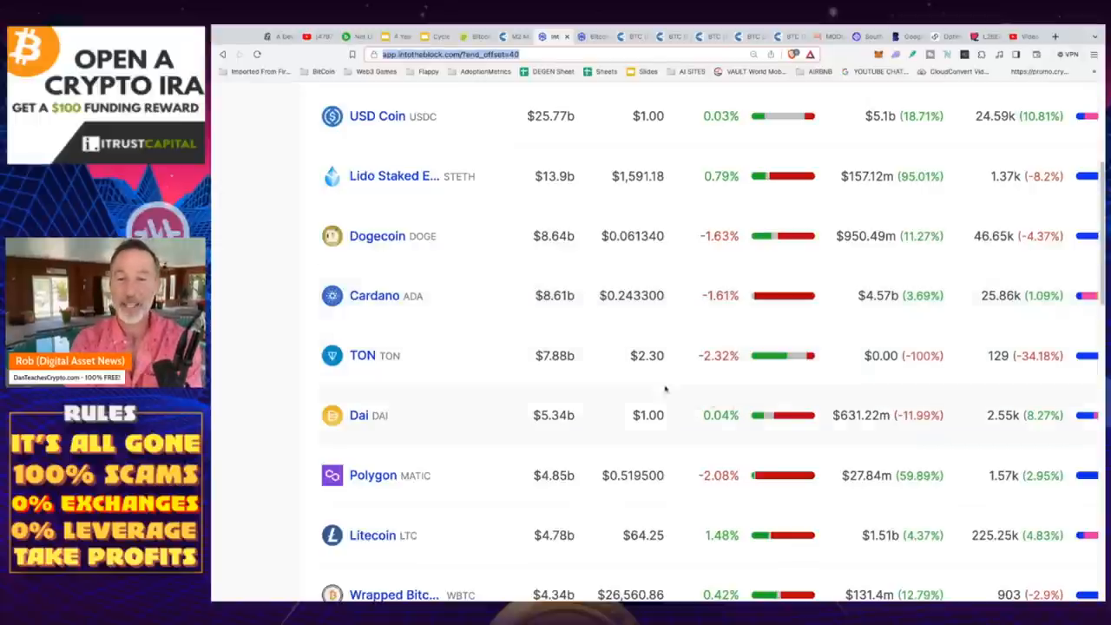
{"action": "mouse_move", "coordinate": [782, 357]}
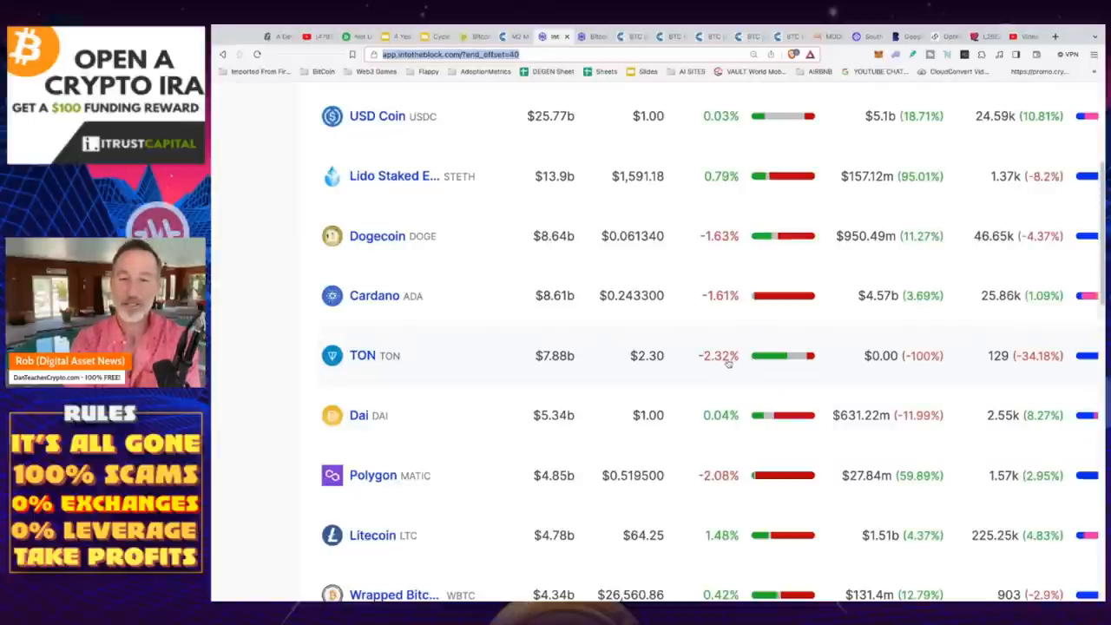
{"action": "scroll", "scroll_direction": "down", "scroll_amount": 3}
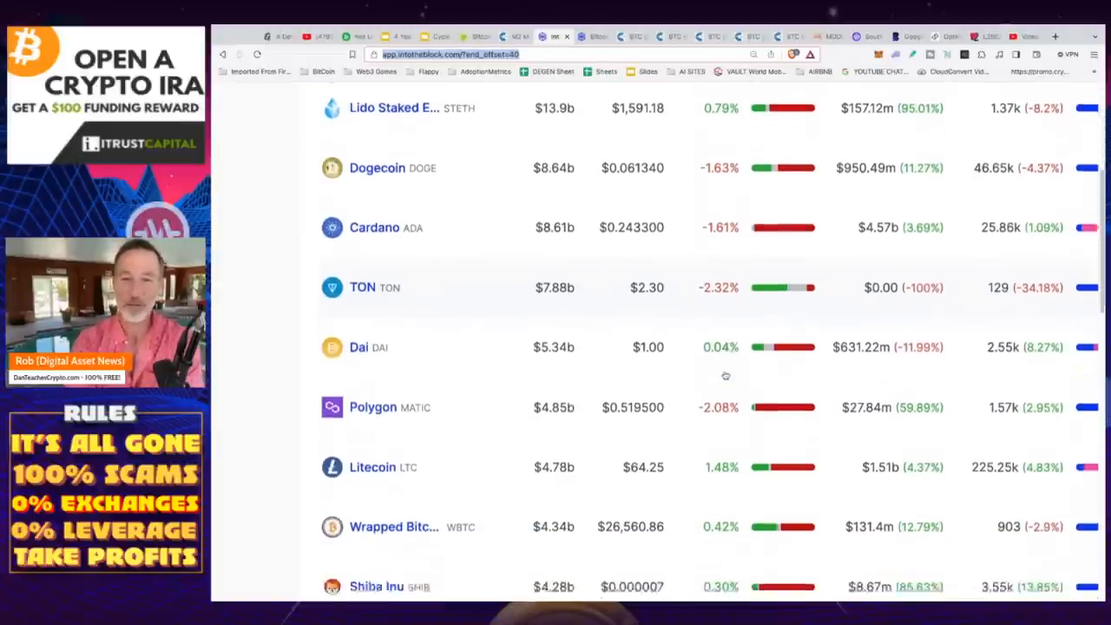
{"action": "scroll", "scroll_direction": "down", "scroll_amount": 3}
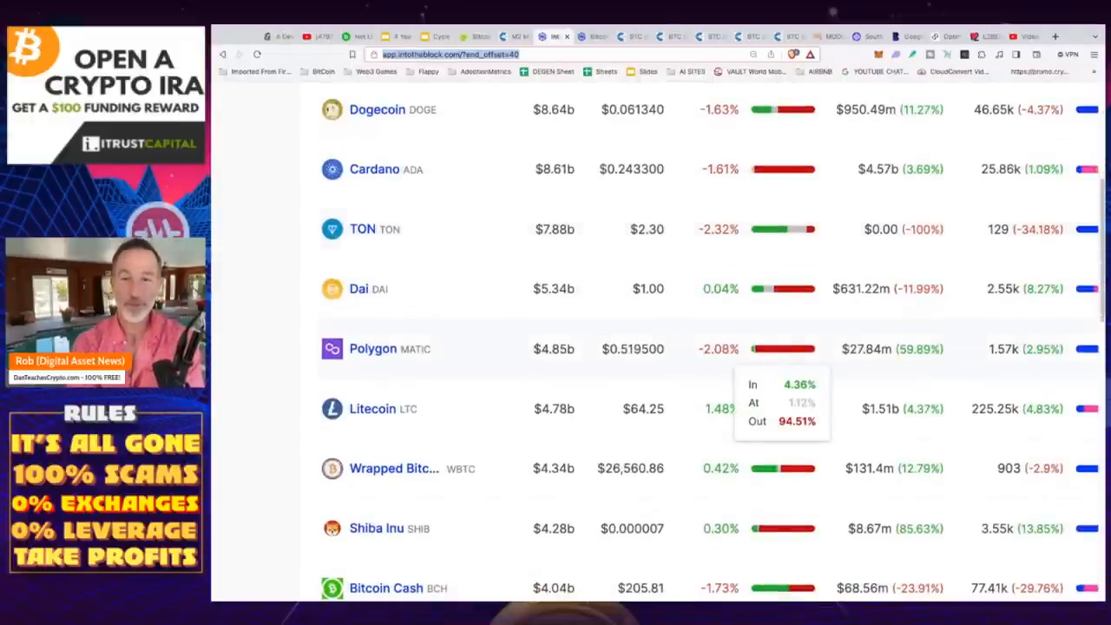
- Scroll the token table past Maker and Quant to Arbitrum, Optimism, Aave and The Graph
{"action": "scroll", "scroll_direction": "down", "scroll_amount": 3}
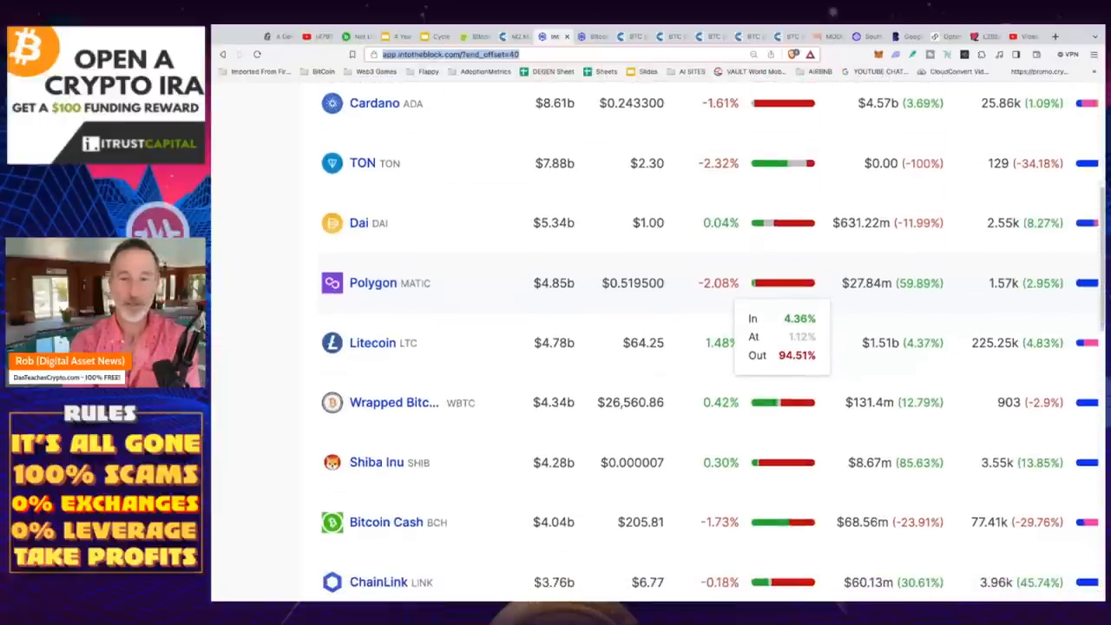
{"action": "scroll", "scroll_direction": "down", "scroll_amount": 3}
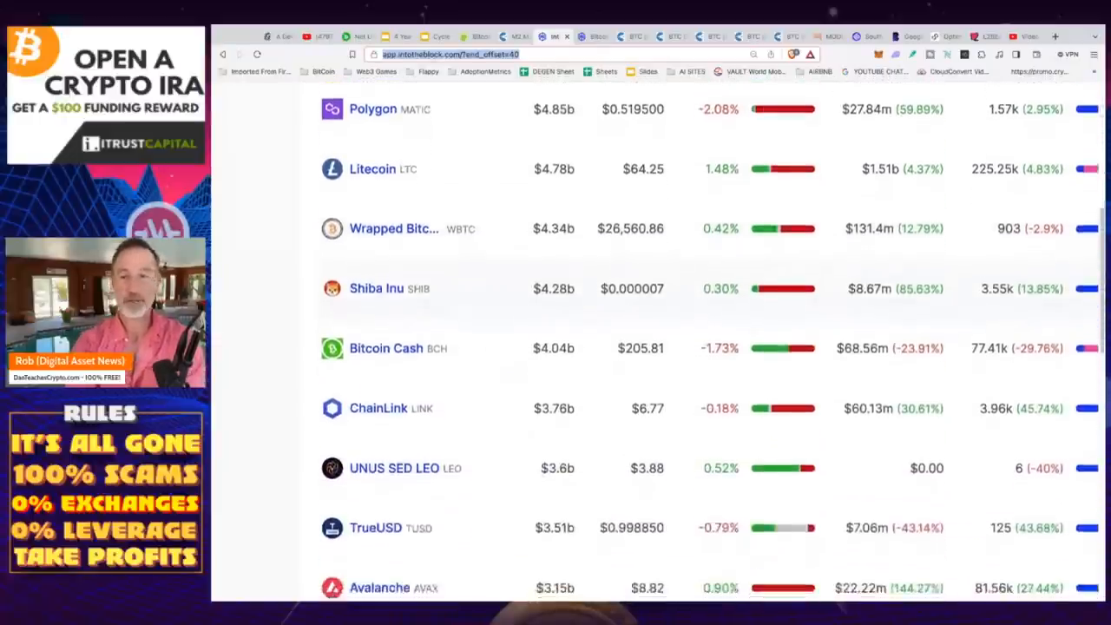
{"action": "scroll", "scroll_direction": "down", "scroll_amount": 3}
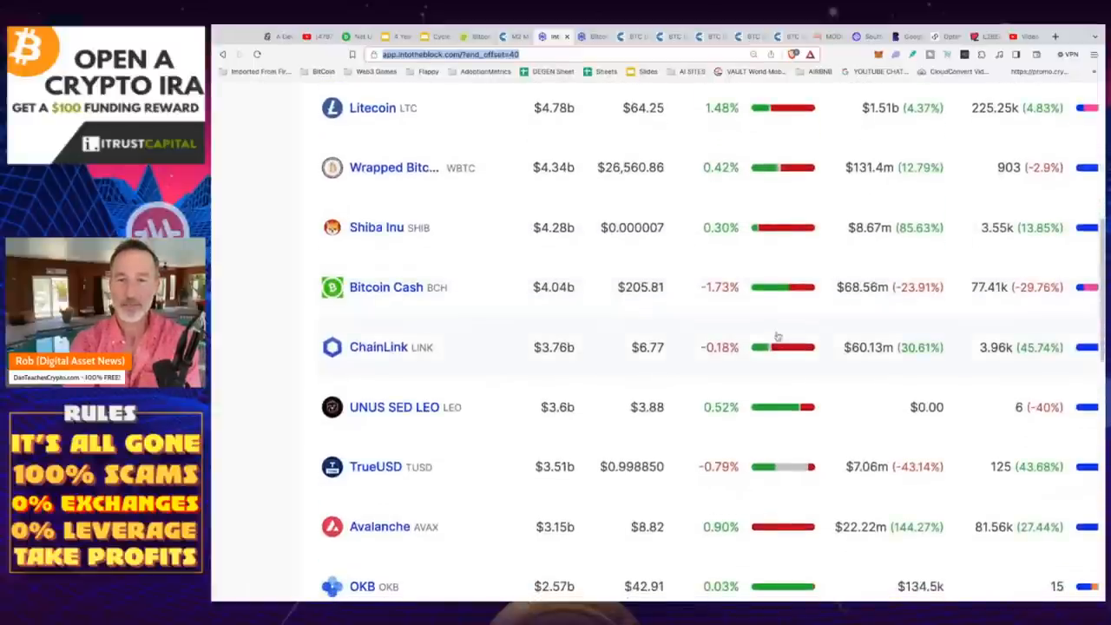
{"action": "mouse_move", "coordinate": [786, 351]}
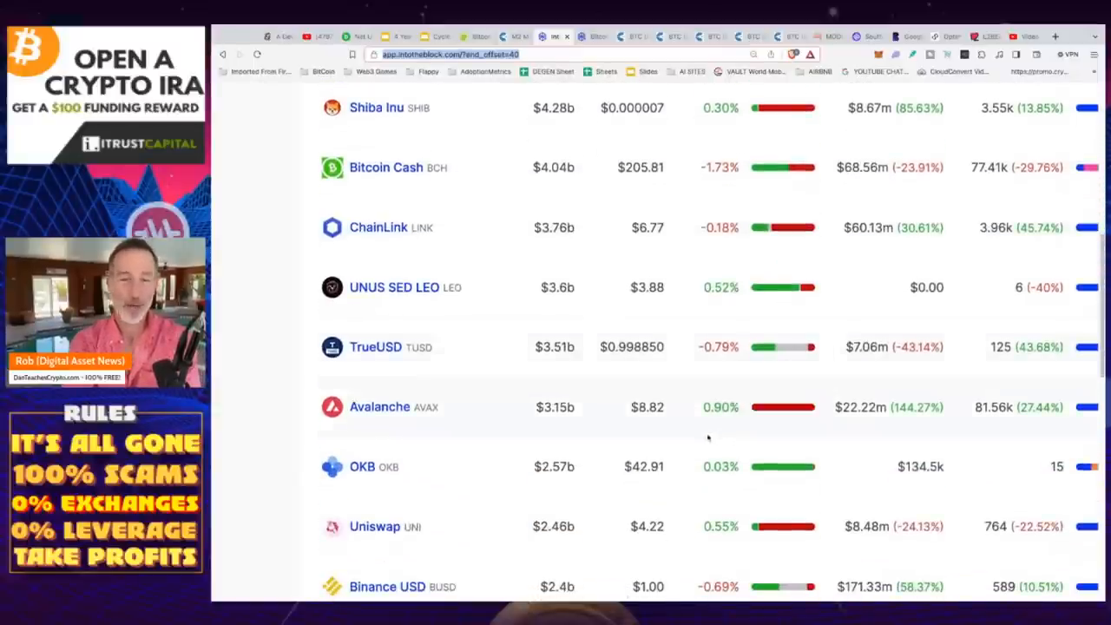
{"action": "mouse_move", "coordinate": [786, 407]}
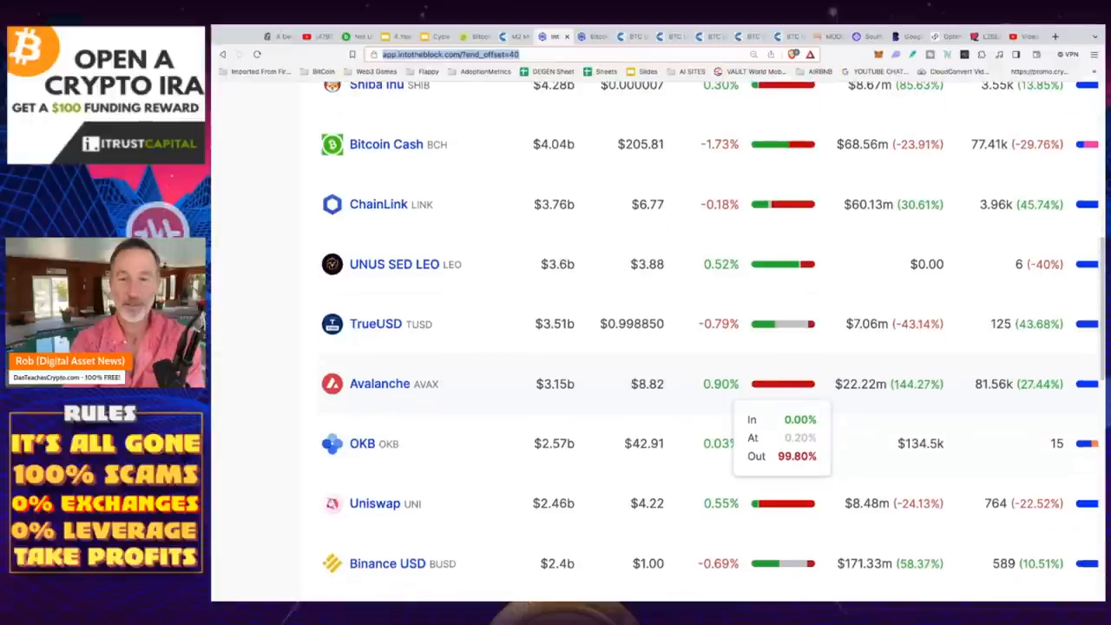
{"action": "scroll", "scroll_direction": "down", "scroll_amount": 3}
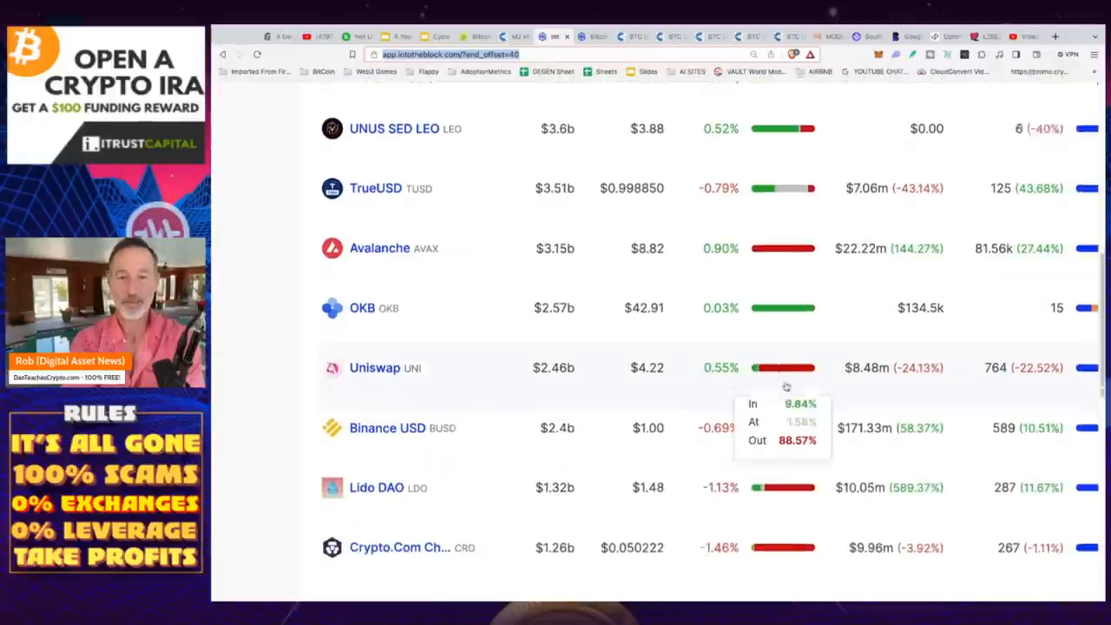
{"action": "scroll", "scroll_direction": "down", "scroll_amount": 3}
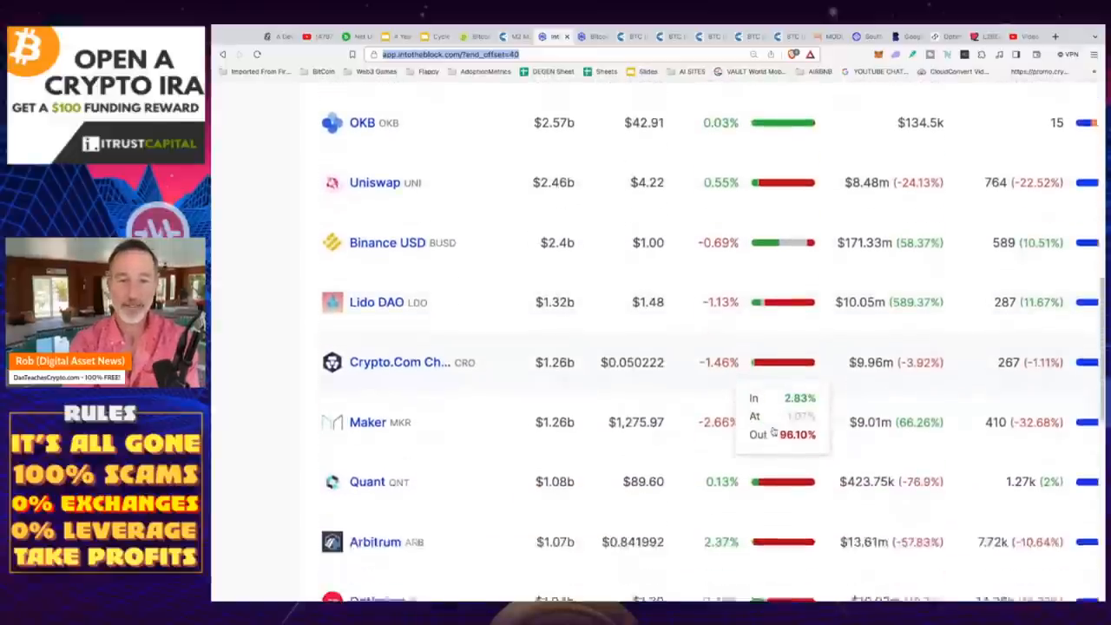
{"action": "scroll", "scroll_direction": "down", "scroll_amount": 3}
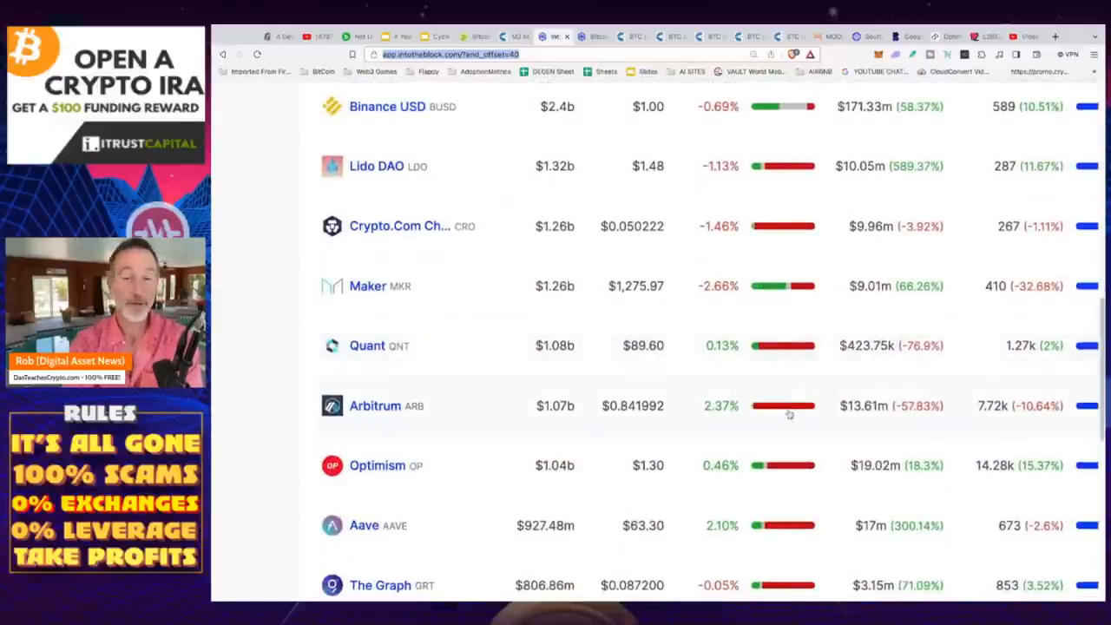
{"action": "scroll", "scroll_direction": "down", "scroll_amount": 3}
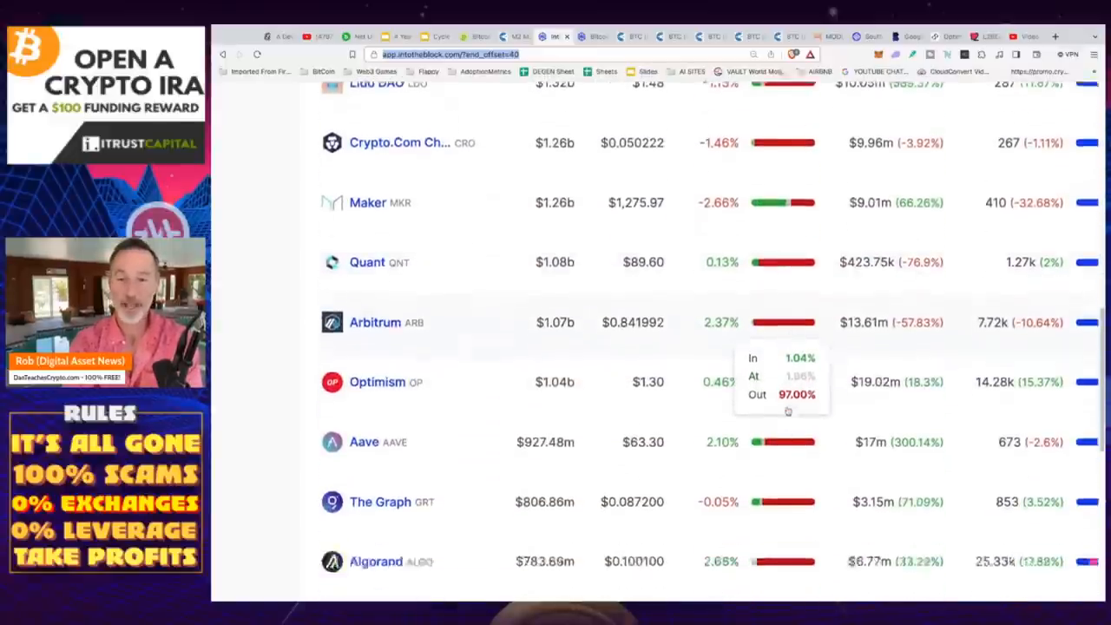
{"action": "scroll", "scroll_direction": "down", "scroll_amount": 3}
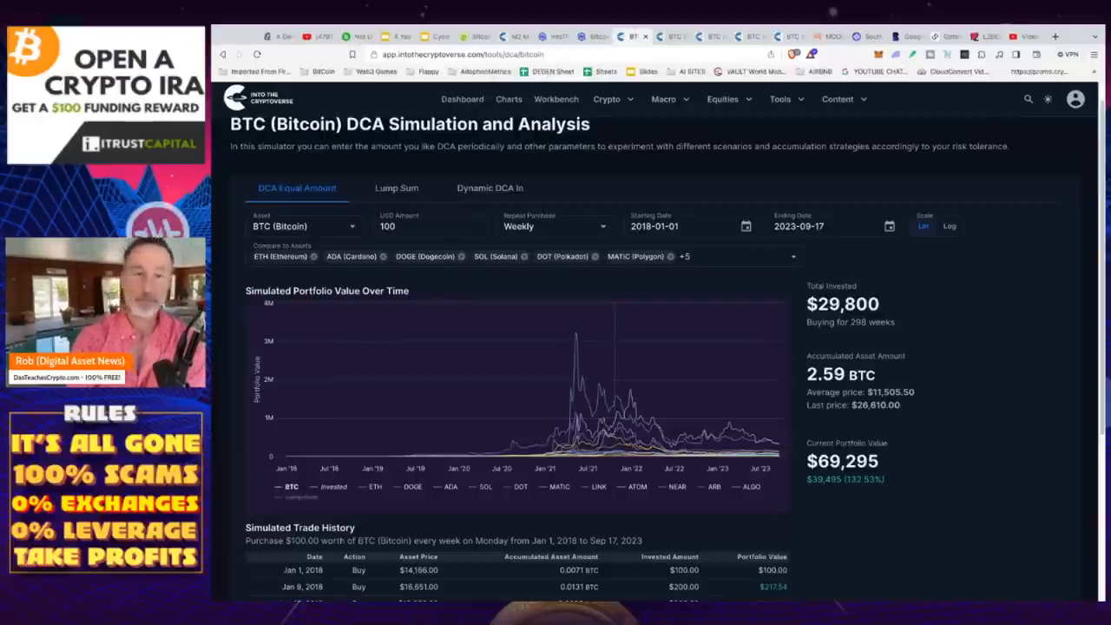
{"action": "mouse_move", "coordinate": [493, 454]}
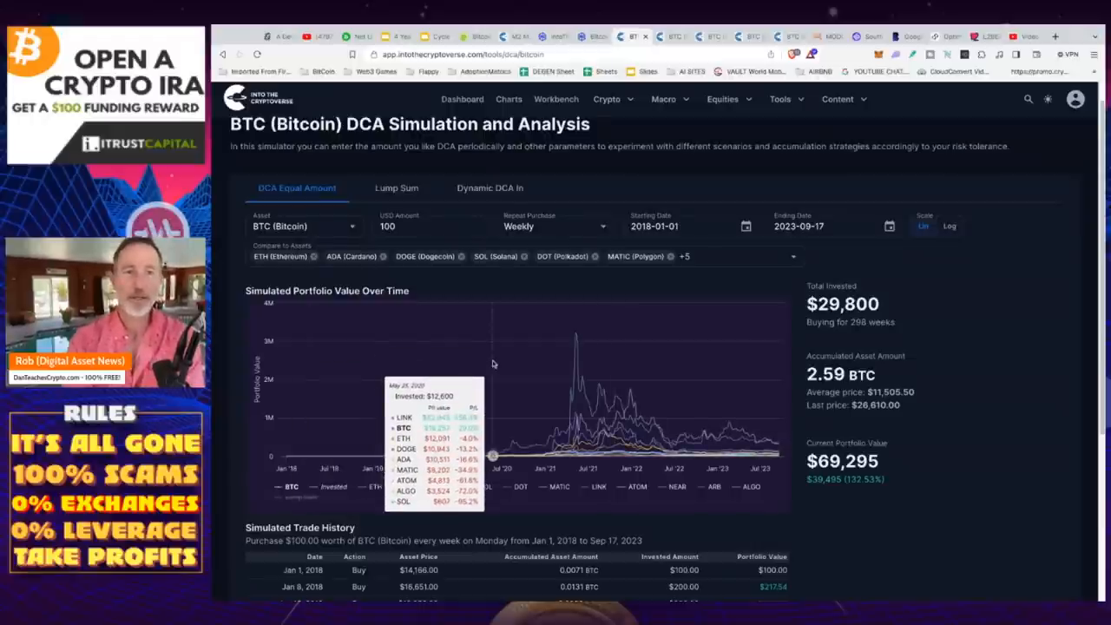
- Show the DCA simulator's per-date readouts, e.g. May 2020 with LINK and BTC ahead
{"action": "left_click", "coordinate": [430, 226]}
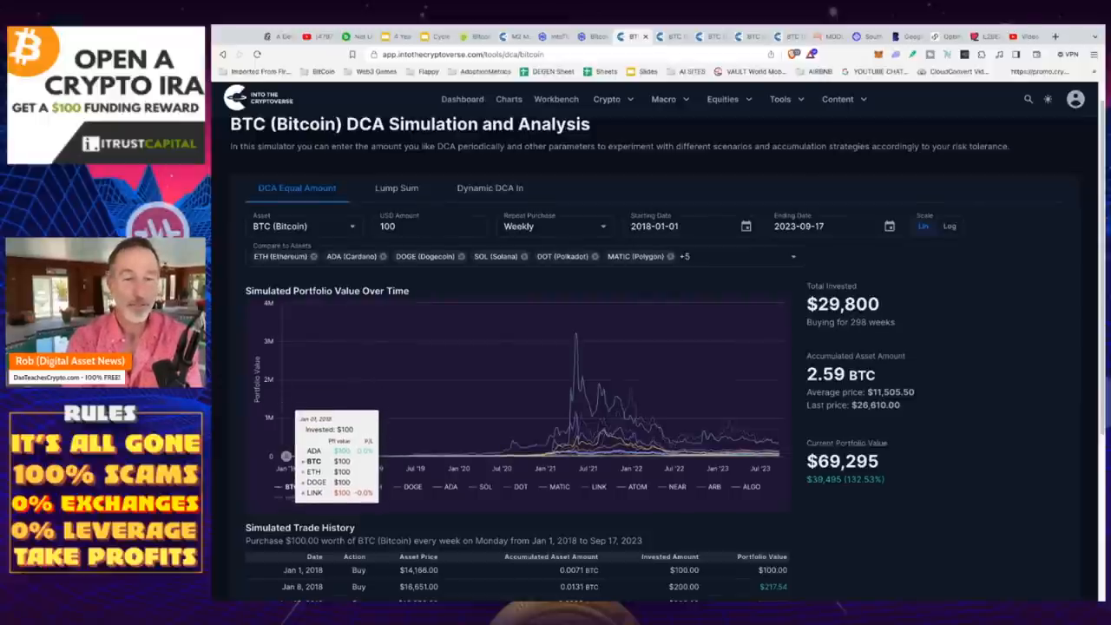
{"action": "mouse_move", "coordinate": [295, 456]}
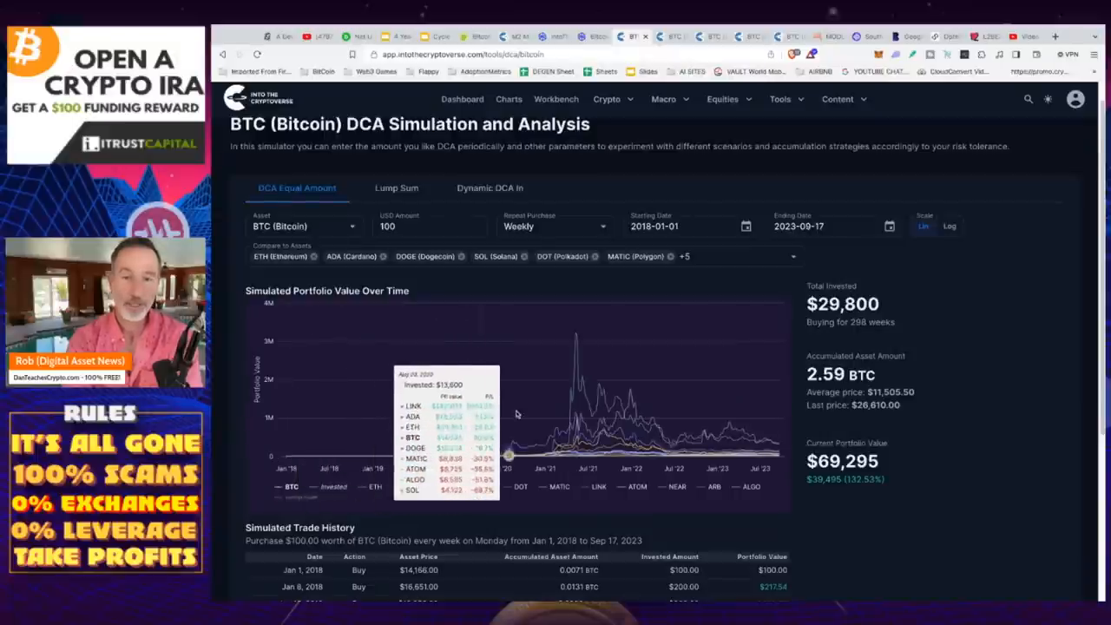
{"action": "mouse_move", "coordinate": [576, 451]}
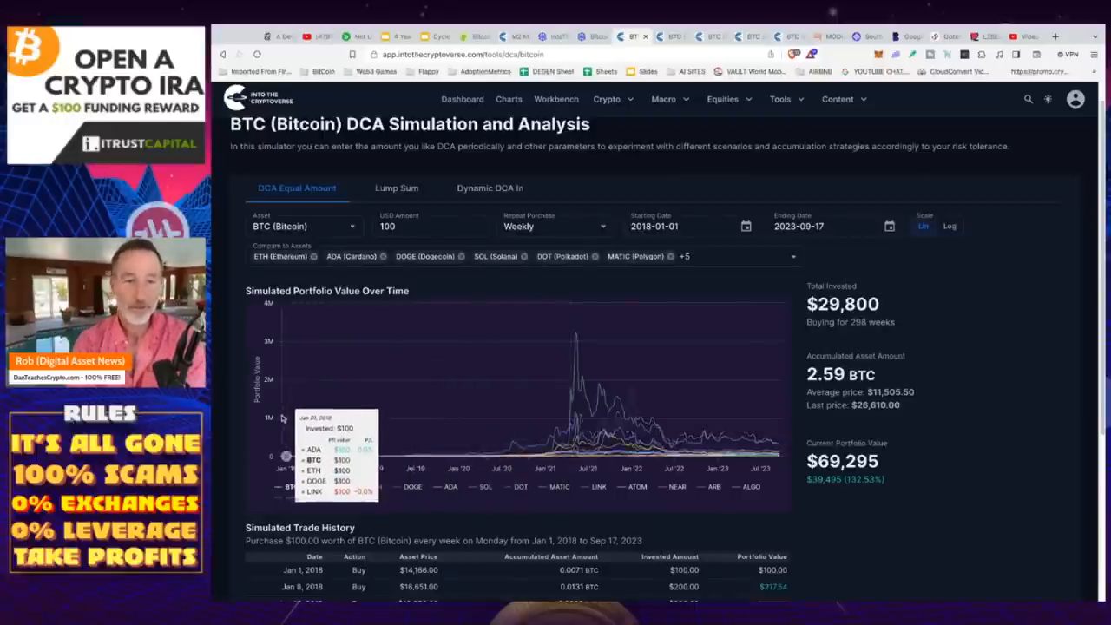
{"action": "mouse_move", "coordinate": [299, 417]}
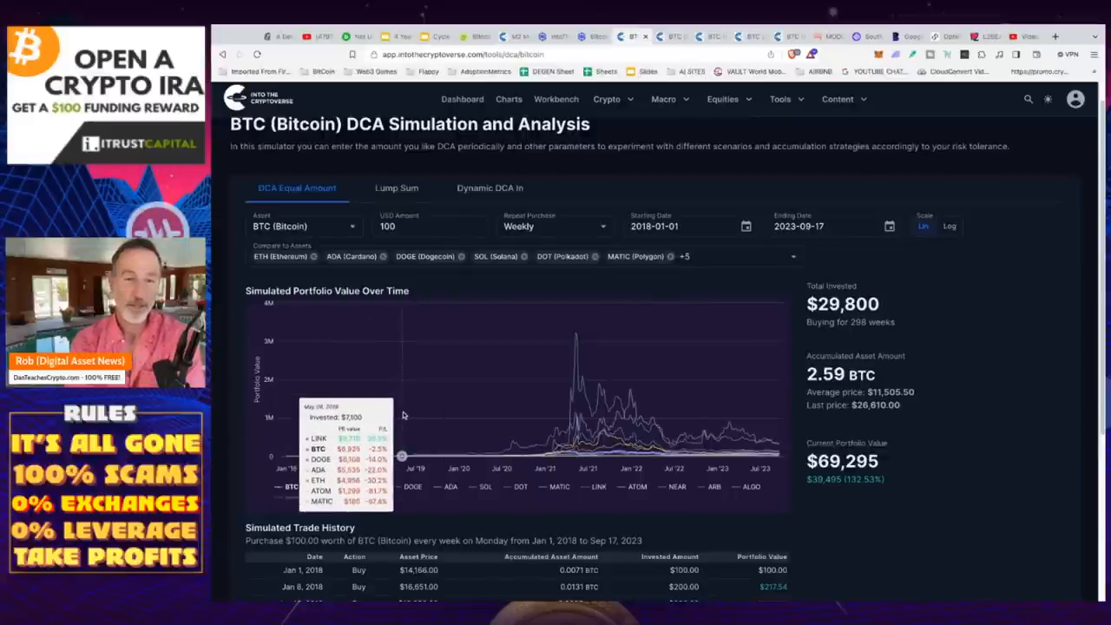
{"action": "mouse_move", "coordinate": [407, 456]}
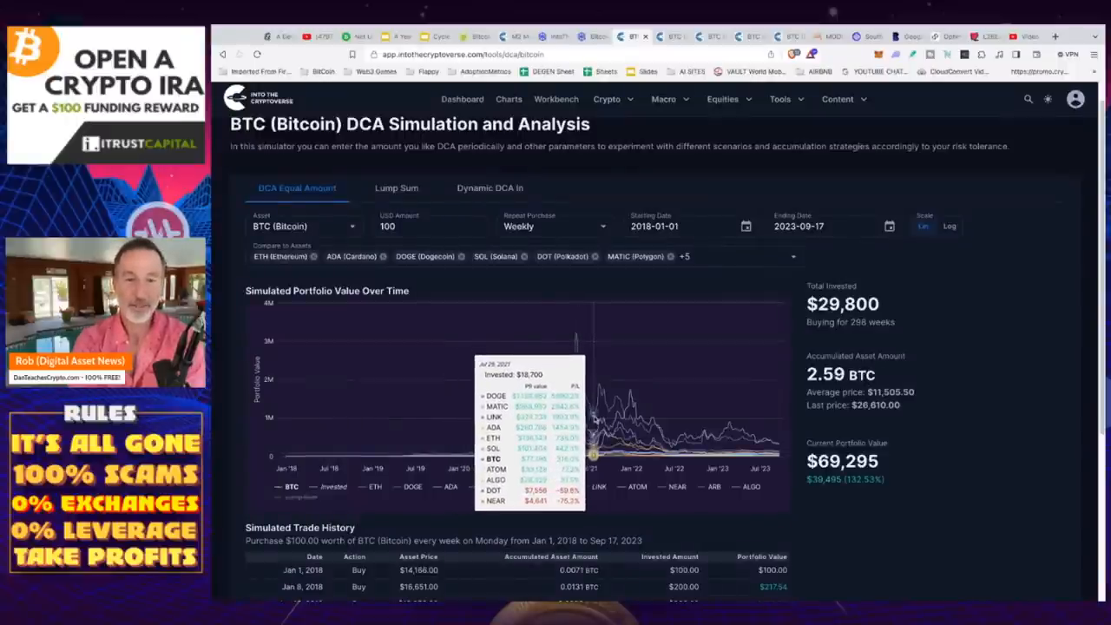
{"action": "mouse_move", "coordinate": [621, 426]}
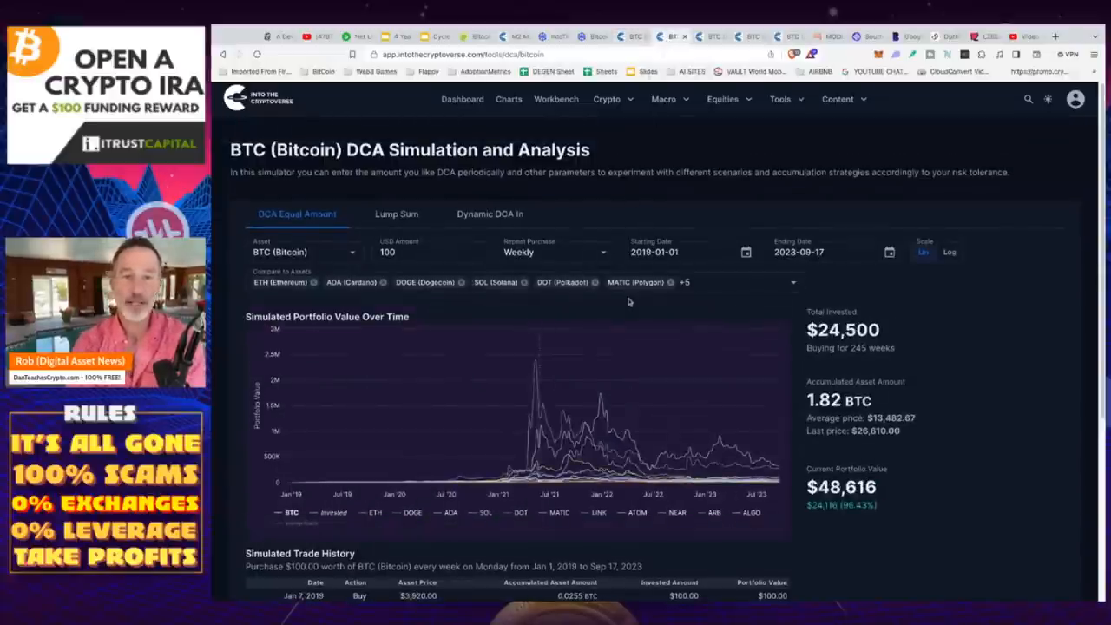
{"action": "mouse_move", "coordinate": [292, 482]}
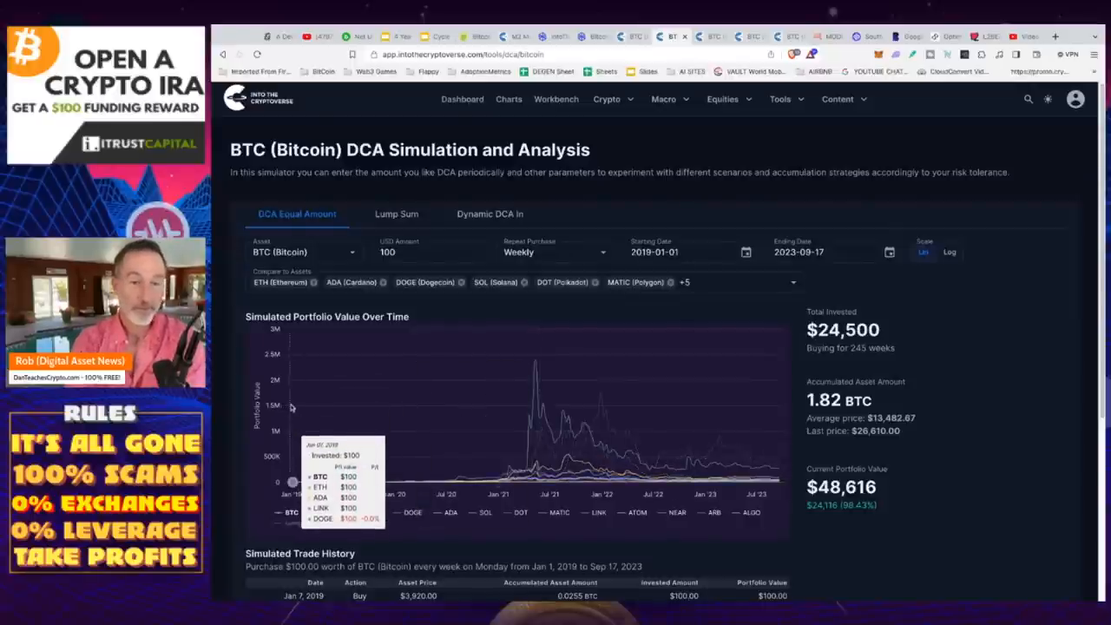
{"action": "mouse_move", "coordinate": [328, 482]}
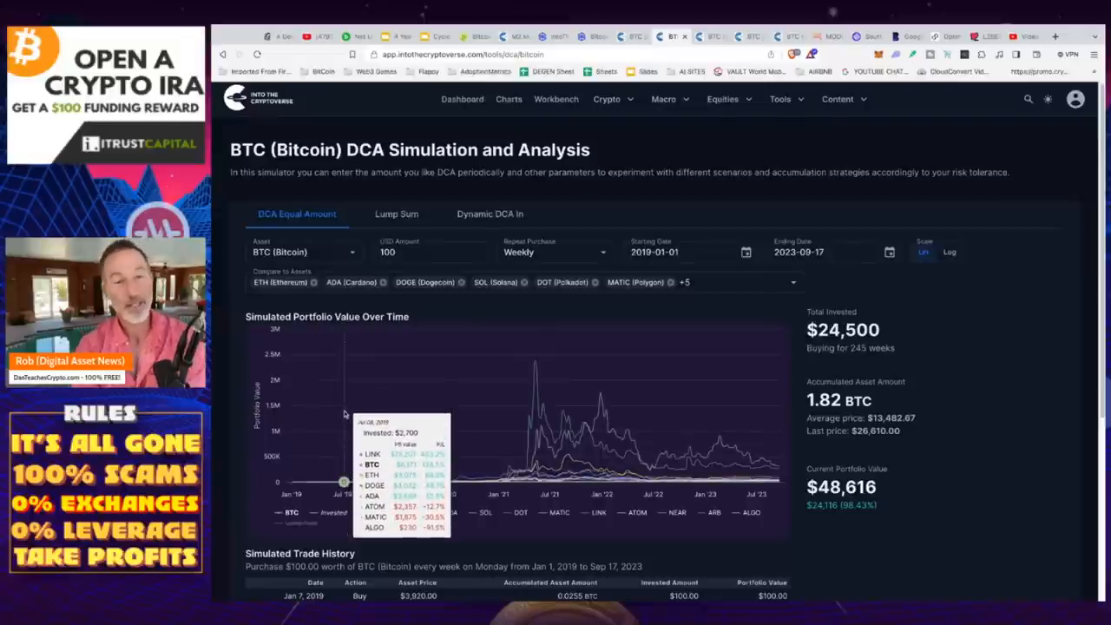
{"action": "mouse_move", "coordinate": [395, 83]}
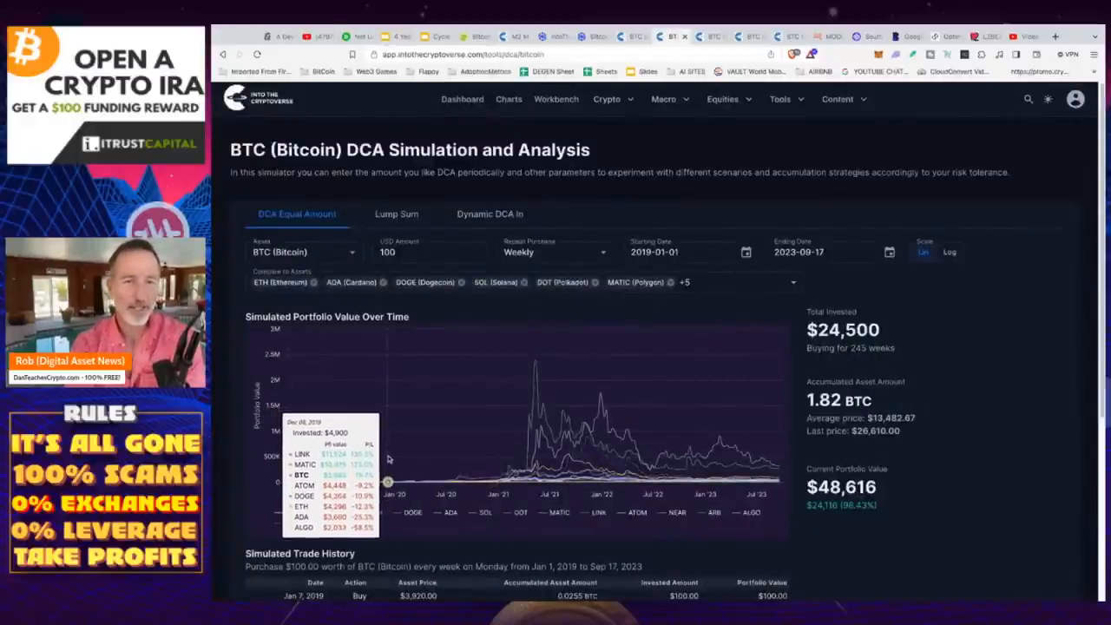
{"action": "mouse_move", "coordinate": [426, 456]}
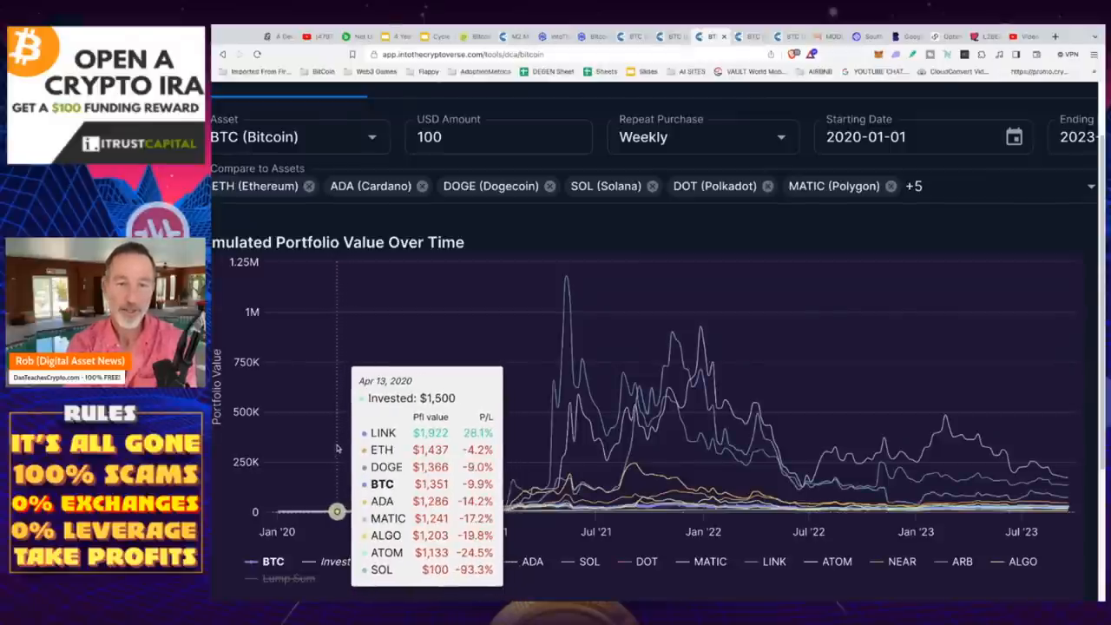
{"action": "mouse_move", "coordinate": [312, 512]}
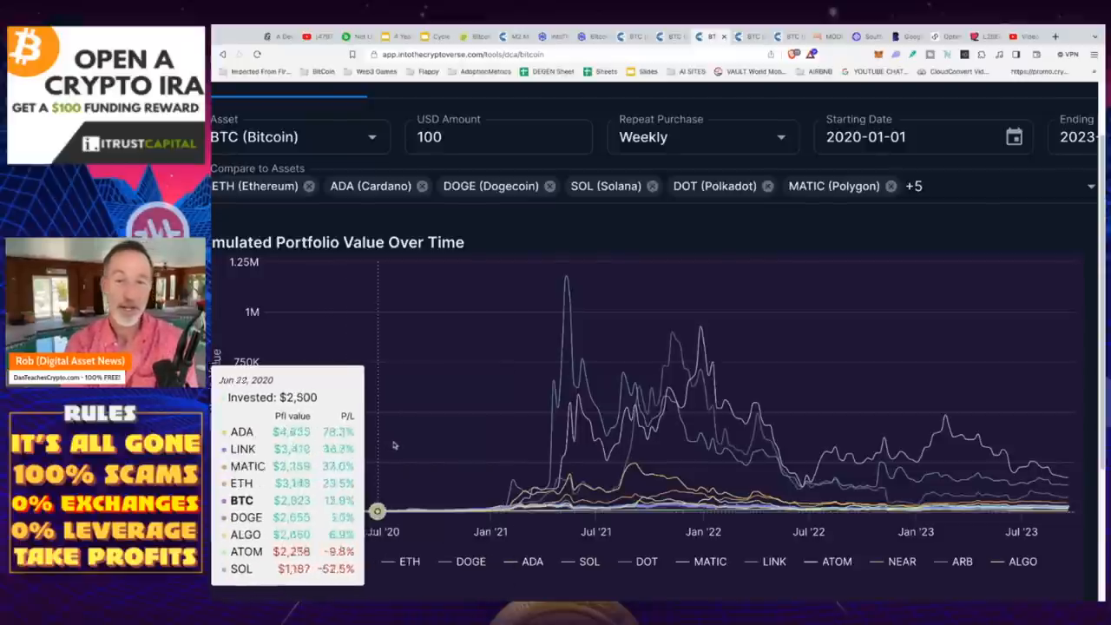
{"action": "mouse_move", "coordinate": [553, 506]}
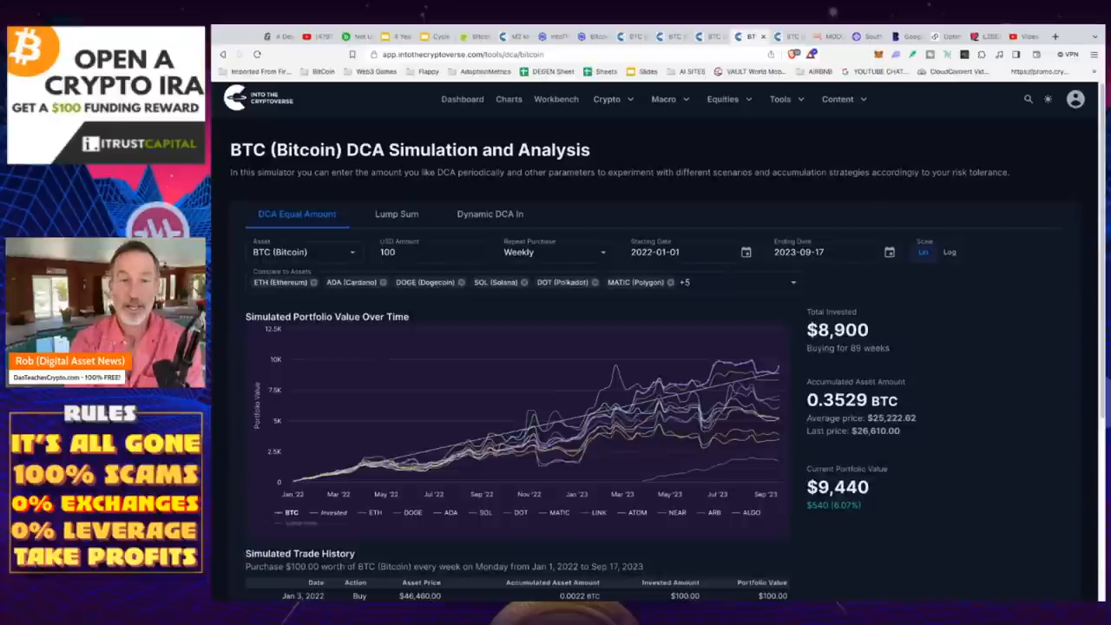
{"action": "mouse_move", "coordinate": [635, 337]}
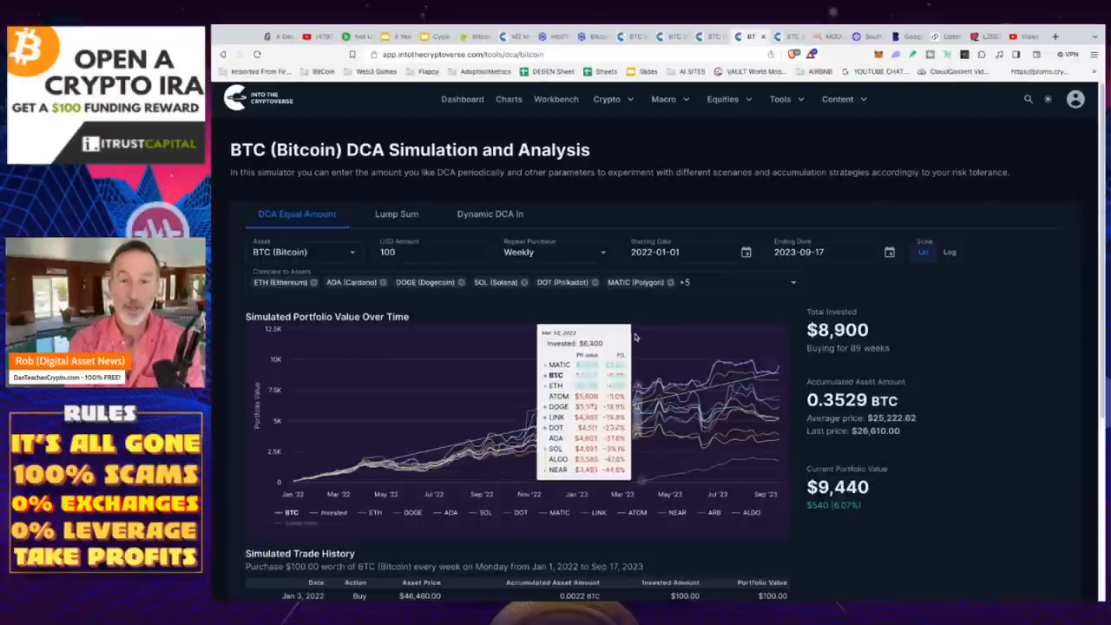
- Review the 2022-start weekly $100 Bitcoin DCA result: $8,900 invested now worth $9,440
{"action": "left_click", "coordinate": [686, 252]}
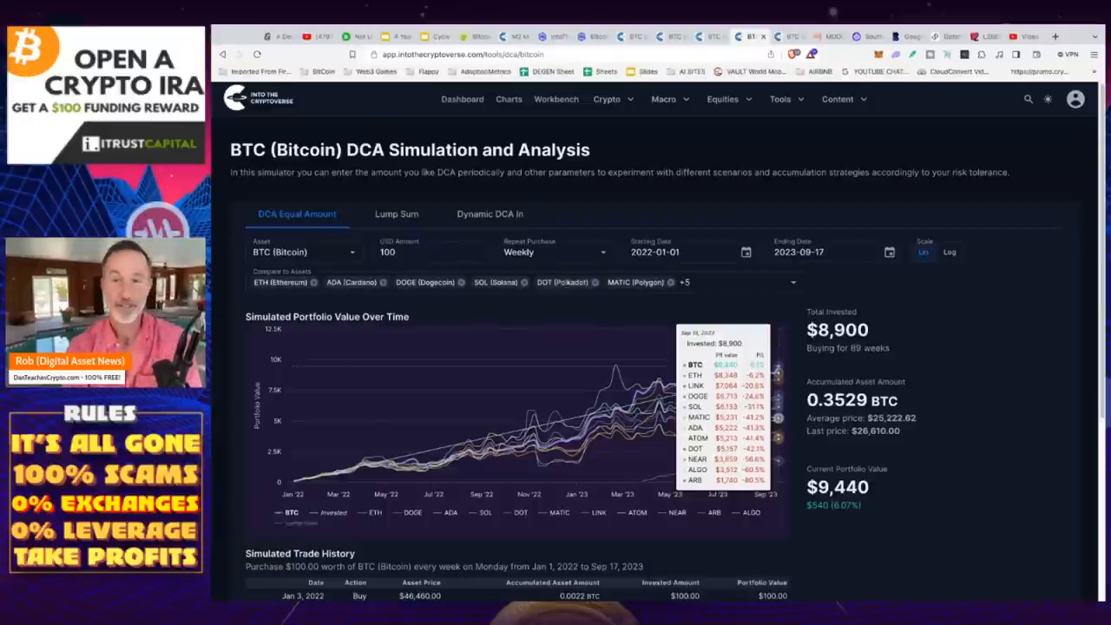
{"action": "scroll", "scroll_direction": "down", "scroll_amount": 3}
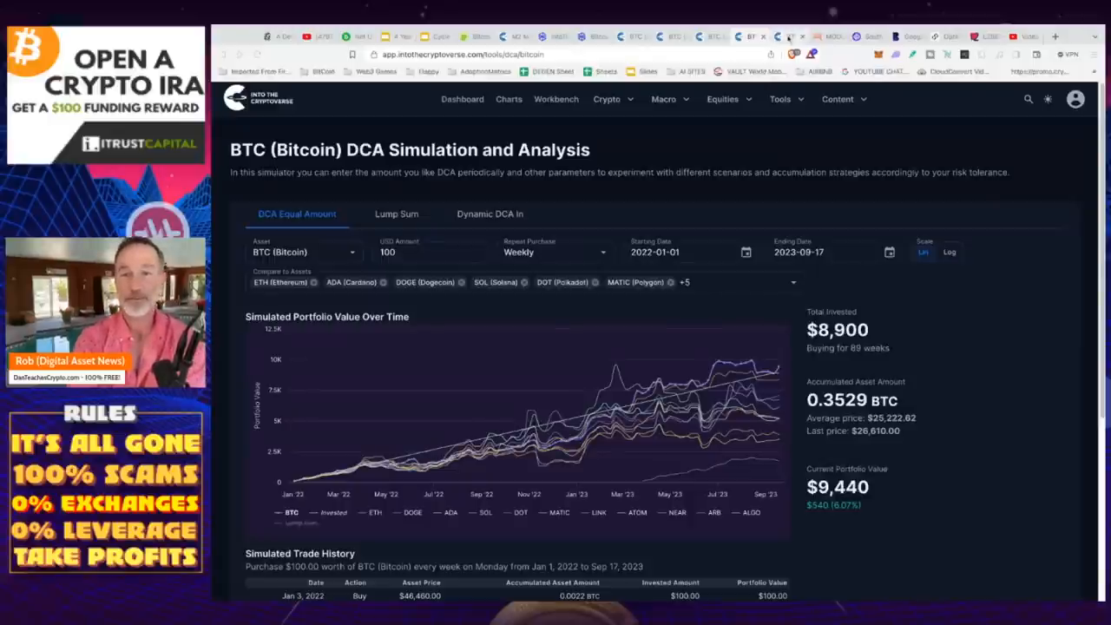
- Switch the Bitcoin simulator to the Lump Sum tab for a one-time purchase
{"action": "left_click", "coordinate": [396, 214]}
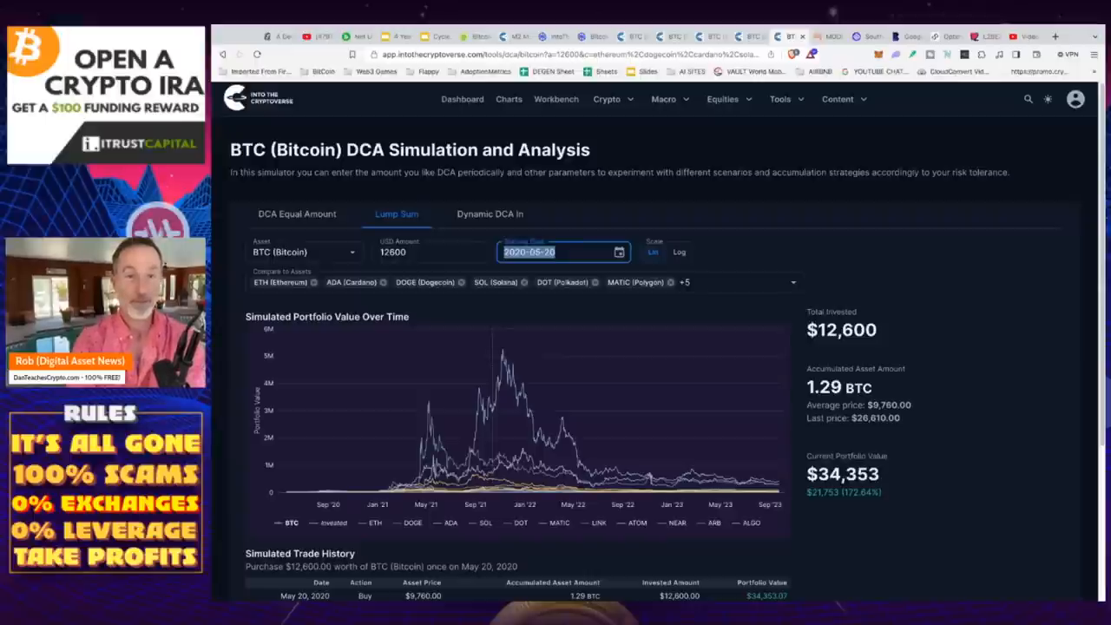
{"action": "mouse_move", "coordinate": [286, 405]}
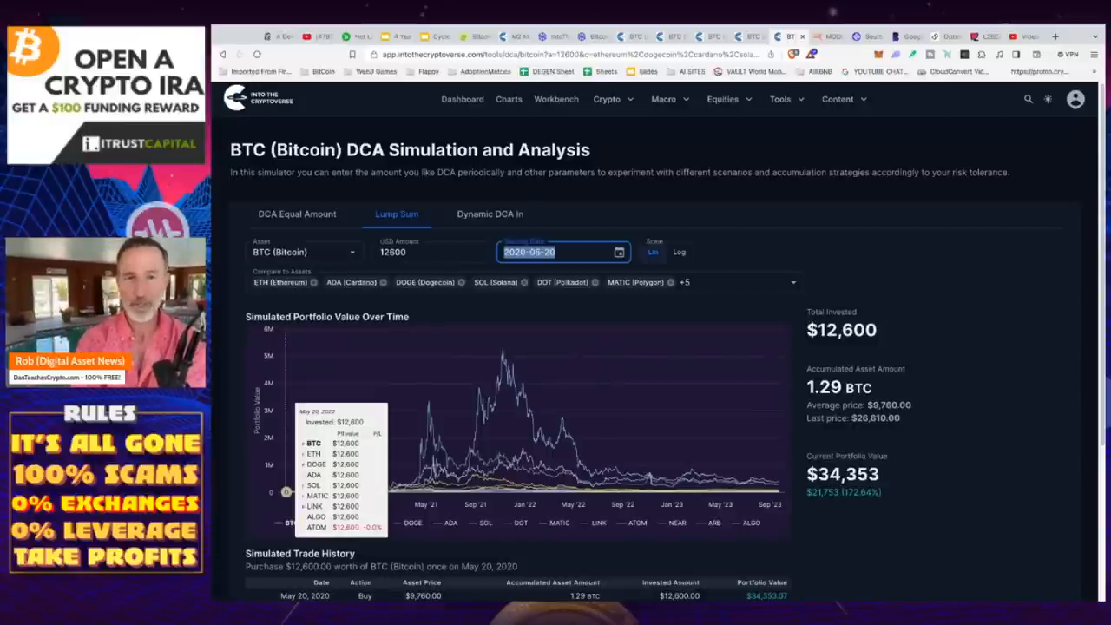
{"action": "left_click", "coordinate": [429, 251]}
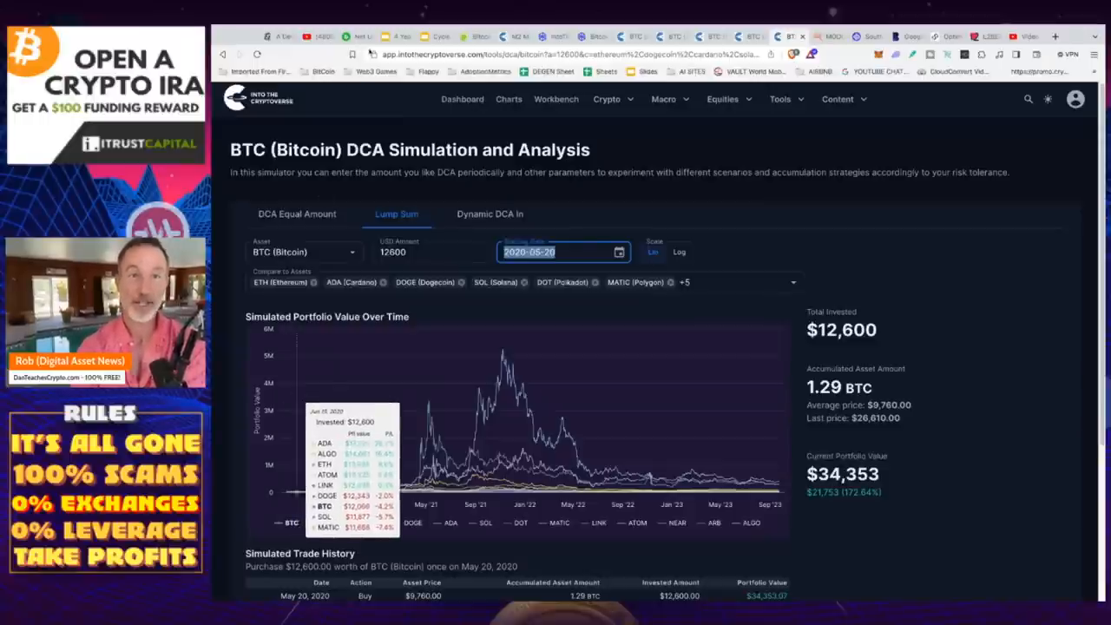
- Switch to the Google Slides tab showing slide 2 of the 4 Year Cycle RISK BANDS deck
{"action": "left_click", "coordinate": [423, 37]}
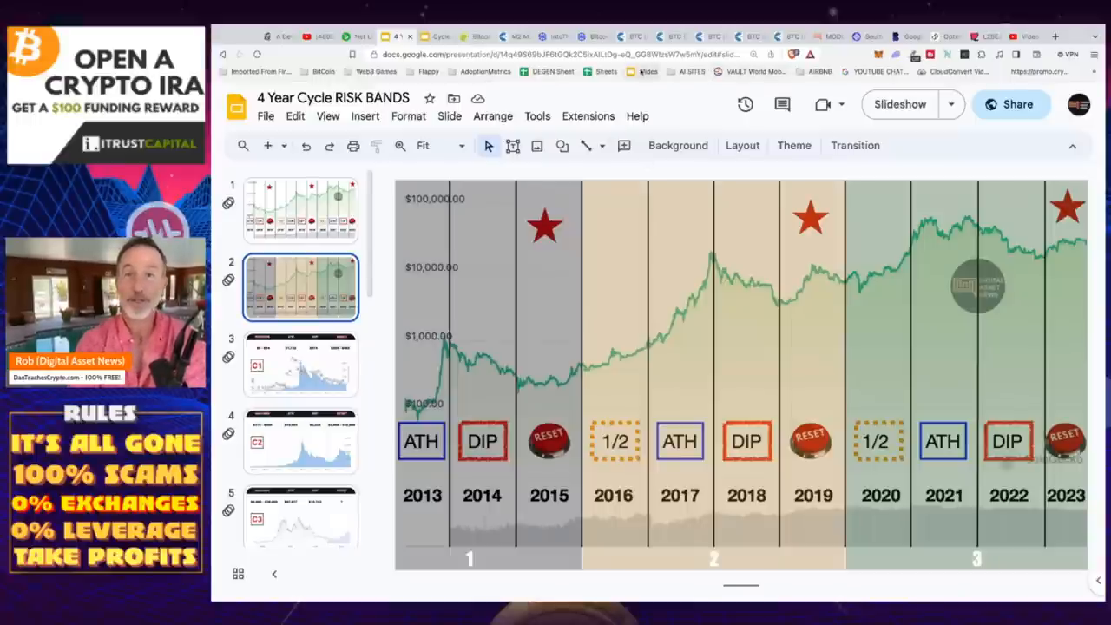
- Return to the IntoTheCryptoverse tab with the $12,600 lump-sum Bitcoin simulation
{"action": "left_click", "coordinate": [781, 37]}
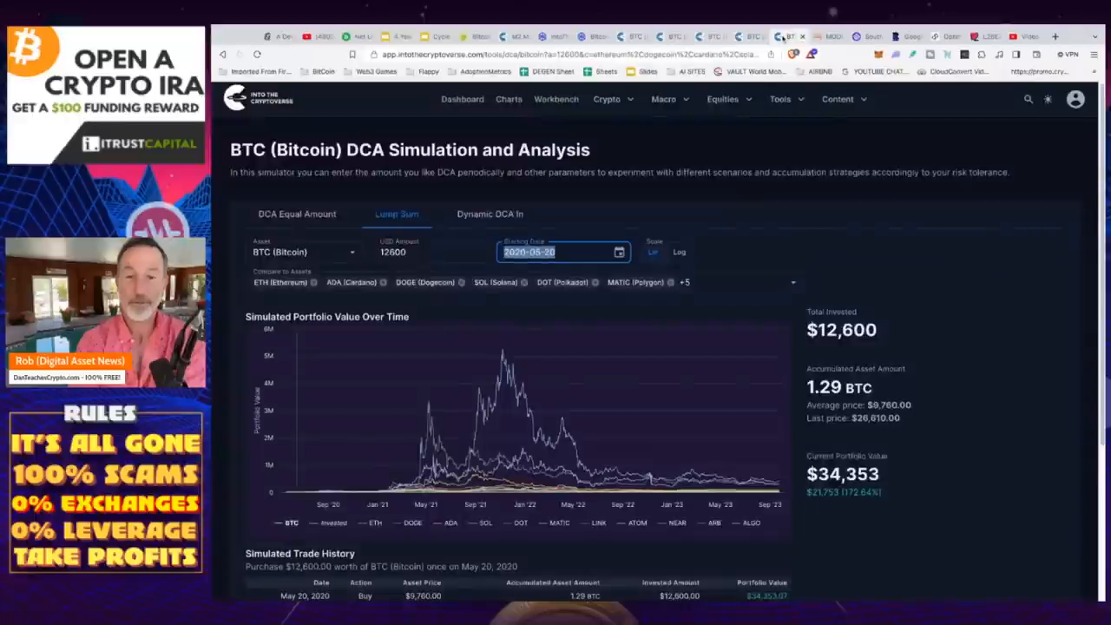
{"action": "mouse_move", "coordinate": [278, 412]}
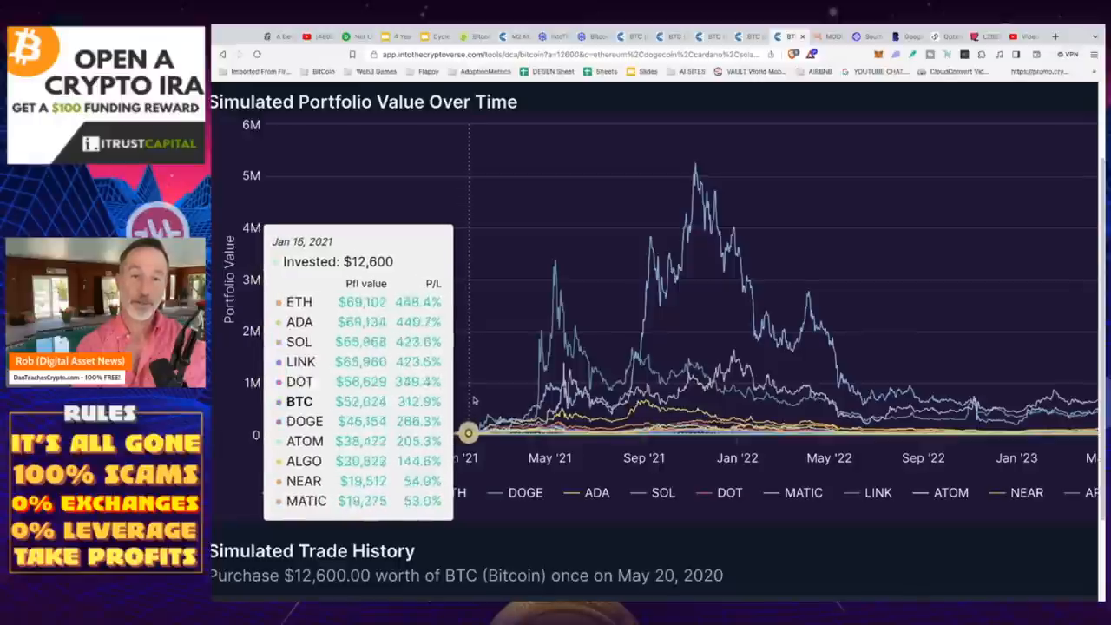
{"action": "mouse_move", "coordinate": [475, 432]}
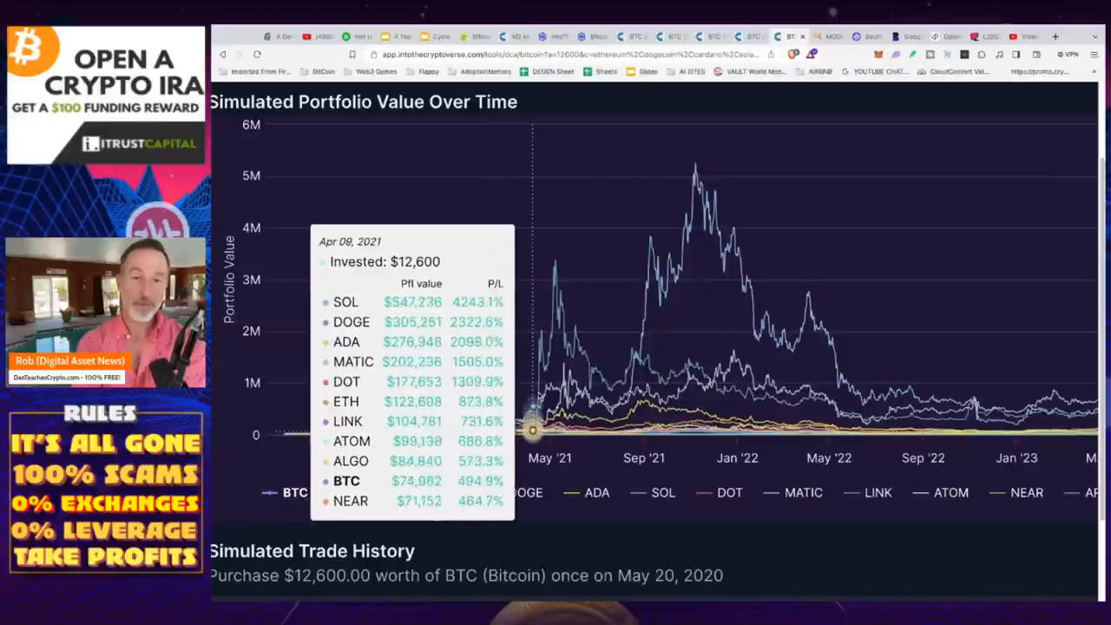
{"action": "mouse_move", "coordinate": [538, 426]}
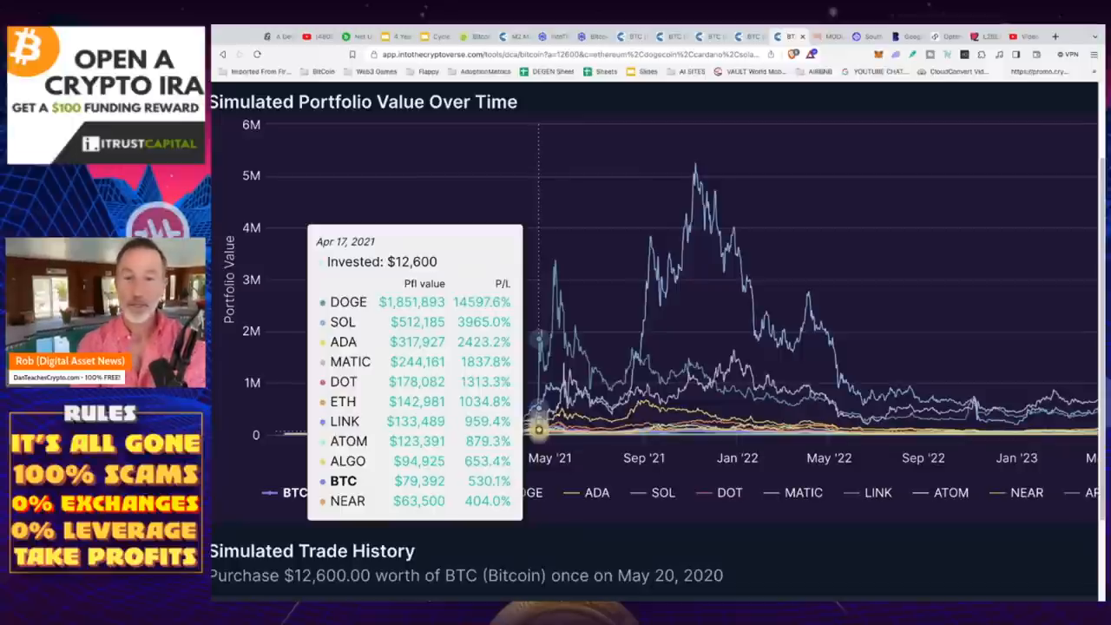
{"action": "mouse_move", "coordinate": [569, 430]}
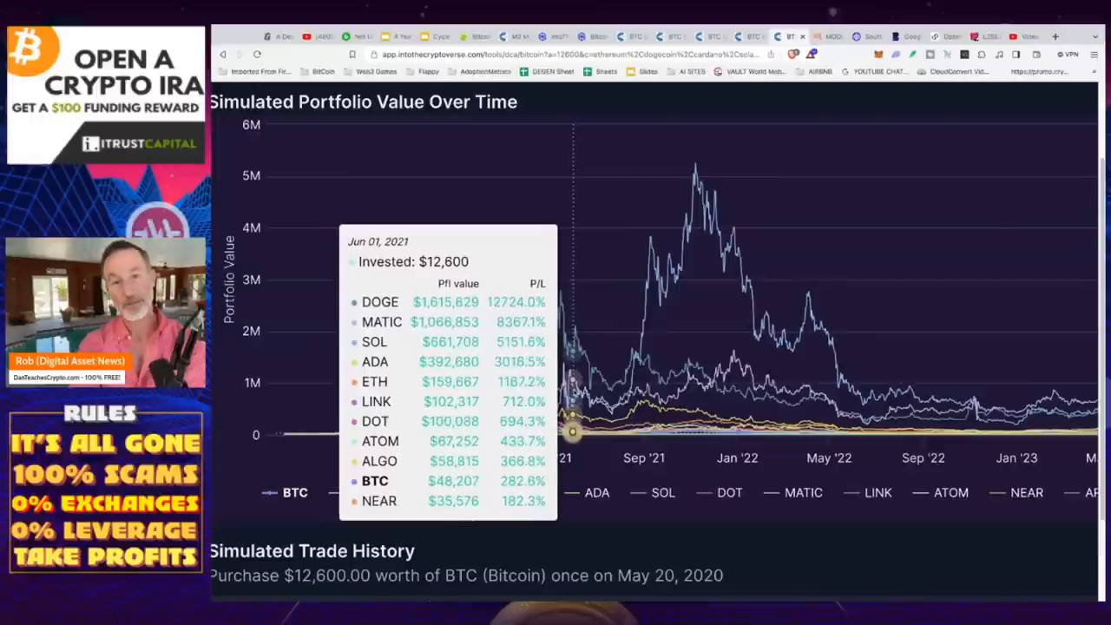
{"action": "mouse_move", "coordinate": [577, 430]}
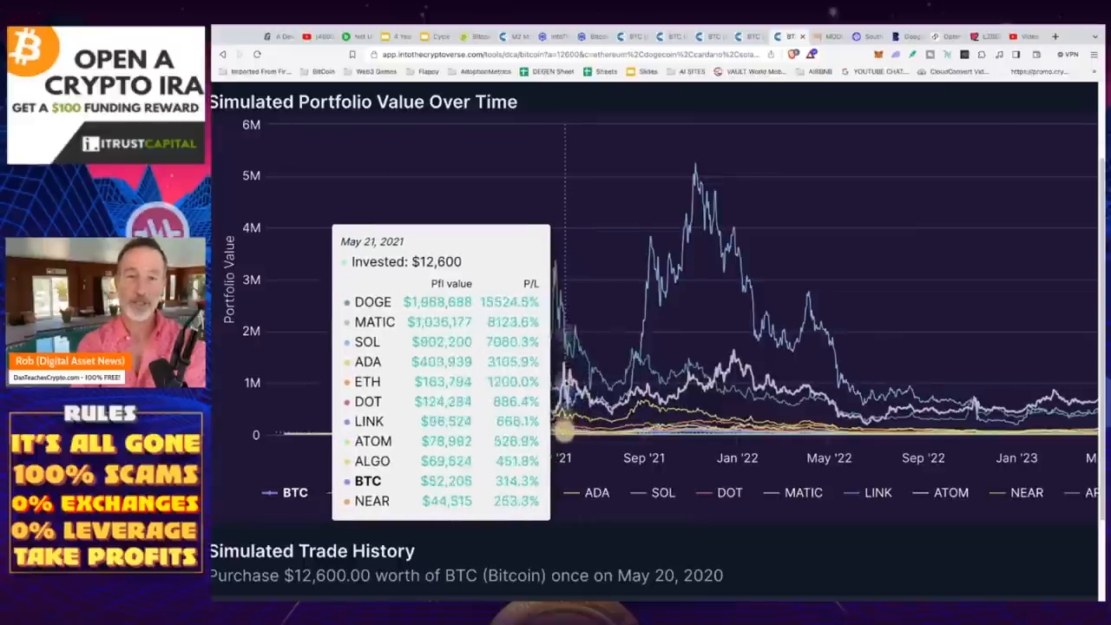
{"action": "mouse_move", "coordinate": [564, 430]}
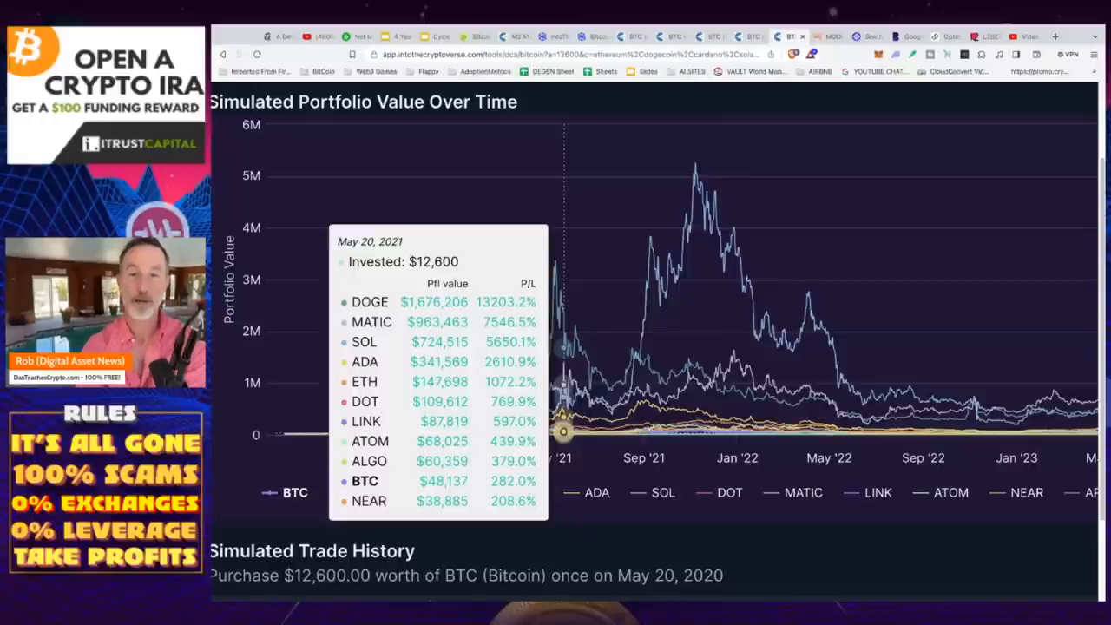
{"action": "mouse_move", "coordinate": [559, 303]}
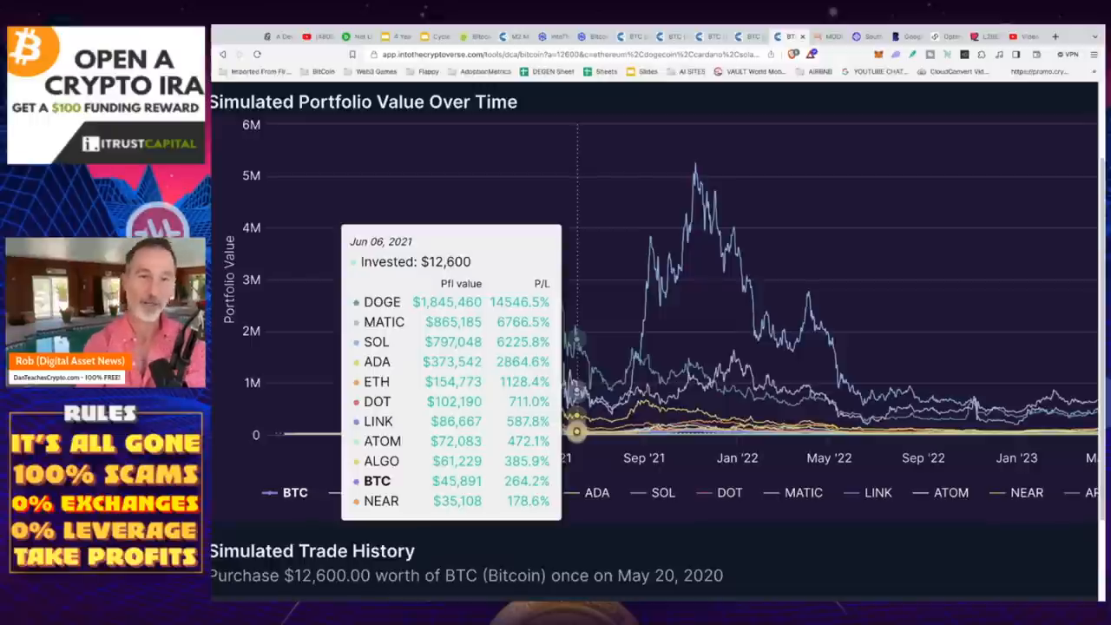
{"action": "mouse_move", "coordinate": [638, 356]}
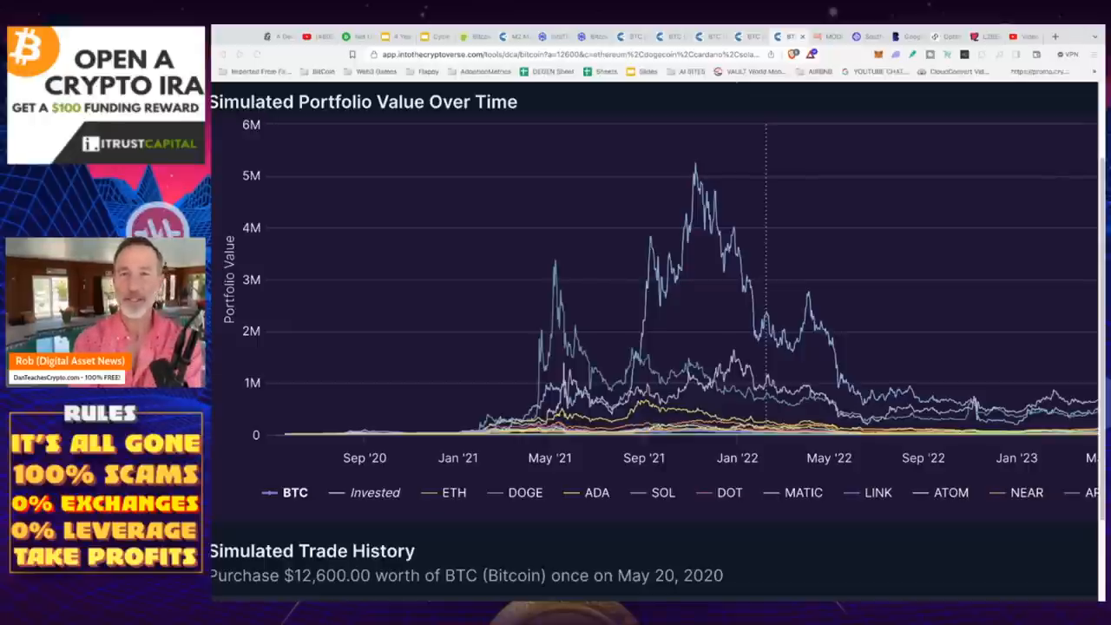
- On the module 3 page, scroll to Cycle Top Callers and cycle NUPL to Time In Risk Bands
{"action": "left_click", "coordinate": [825, 37]}
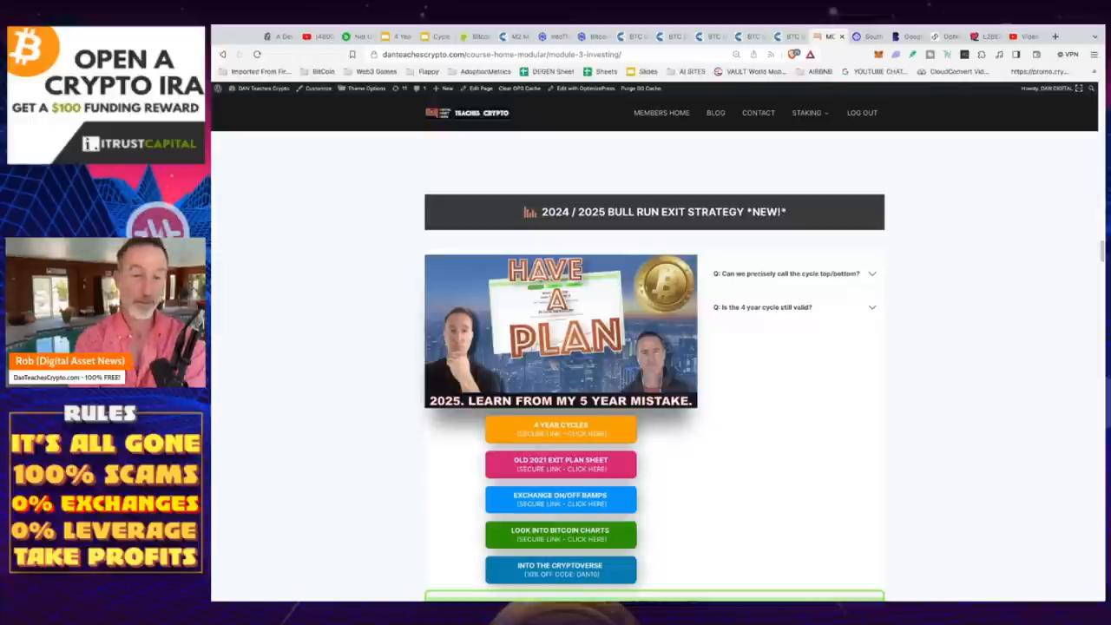
{"action": "scroll", "scroll_direction": "down", "scroll_amount": 3}
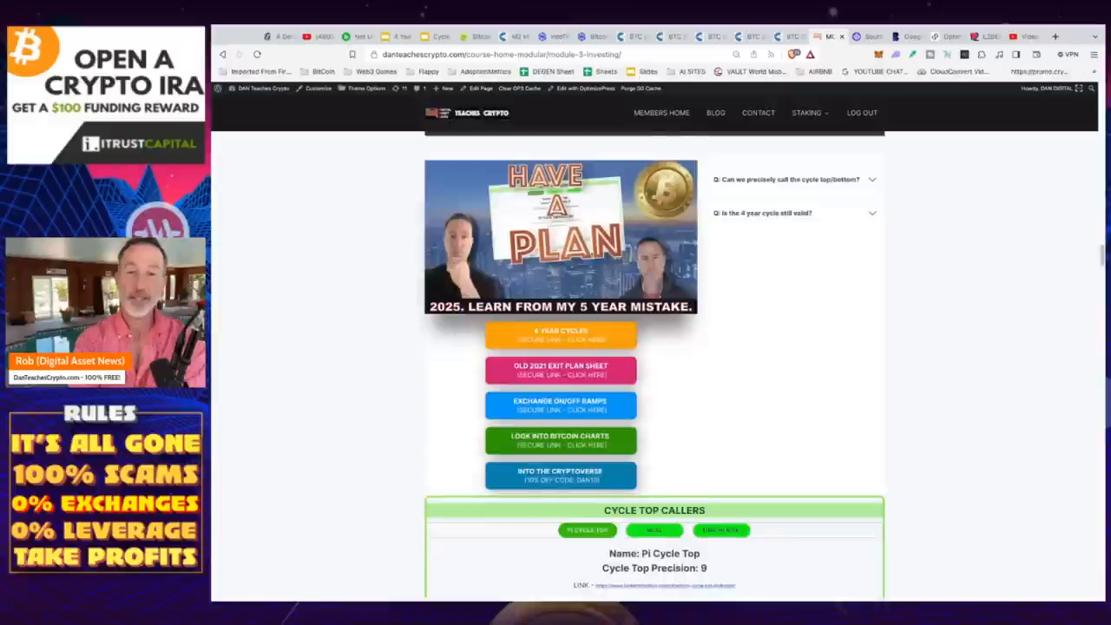
{"action": "scroll", "scroll_direction": "down", "scroll_amount": 3}
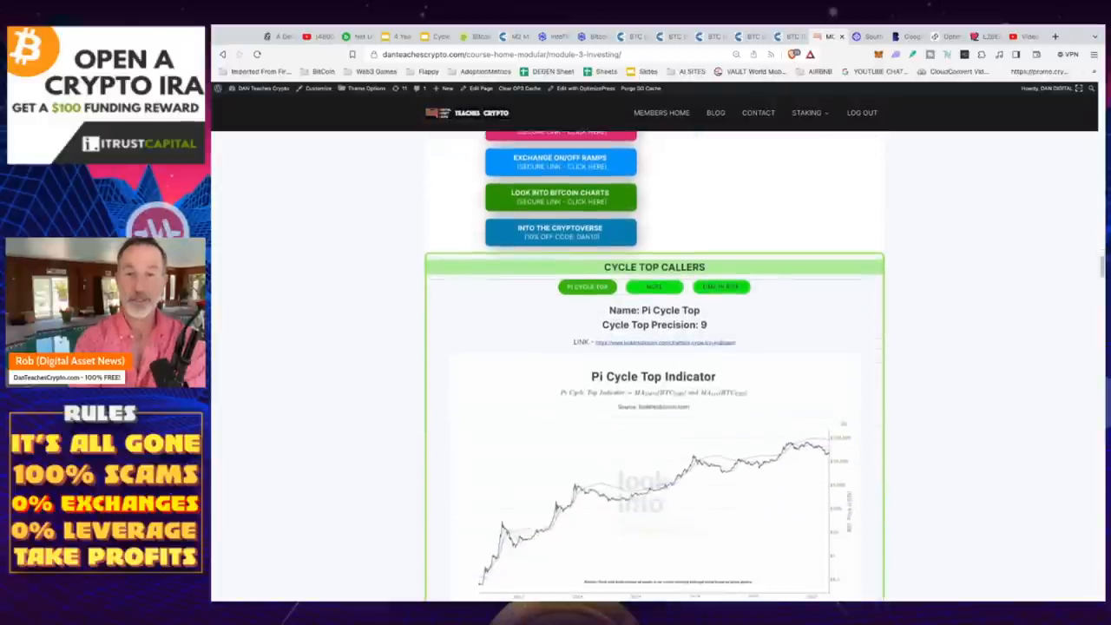
{"action": "scroll", "scroll_direction": "down", "scroll_amount": 3}
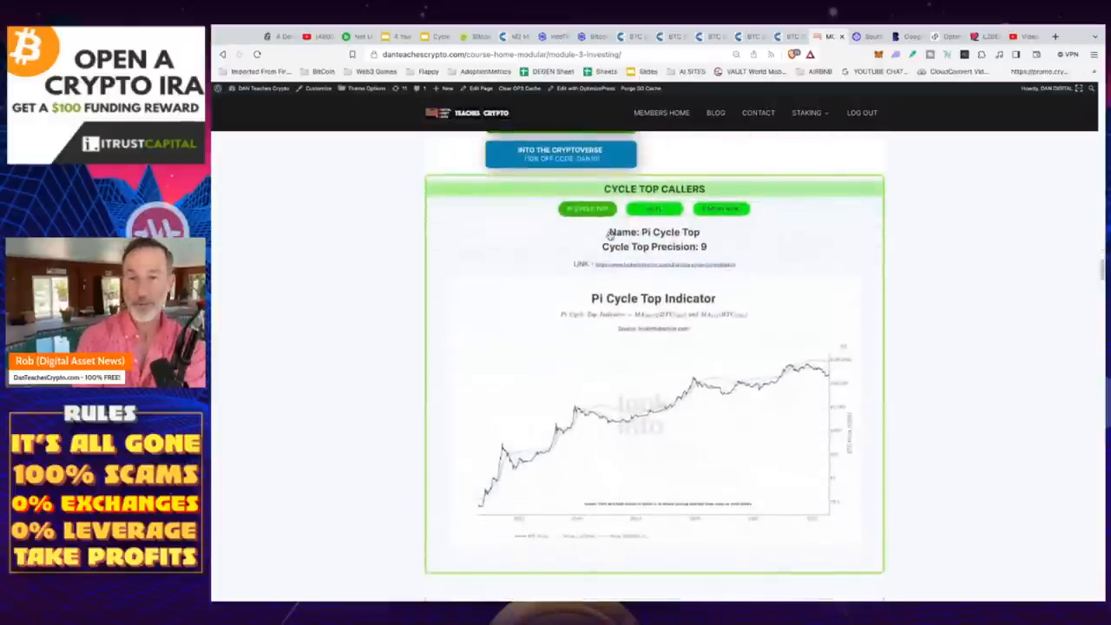
{"action": "left_click", "coordinate": [654, 209]}
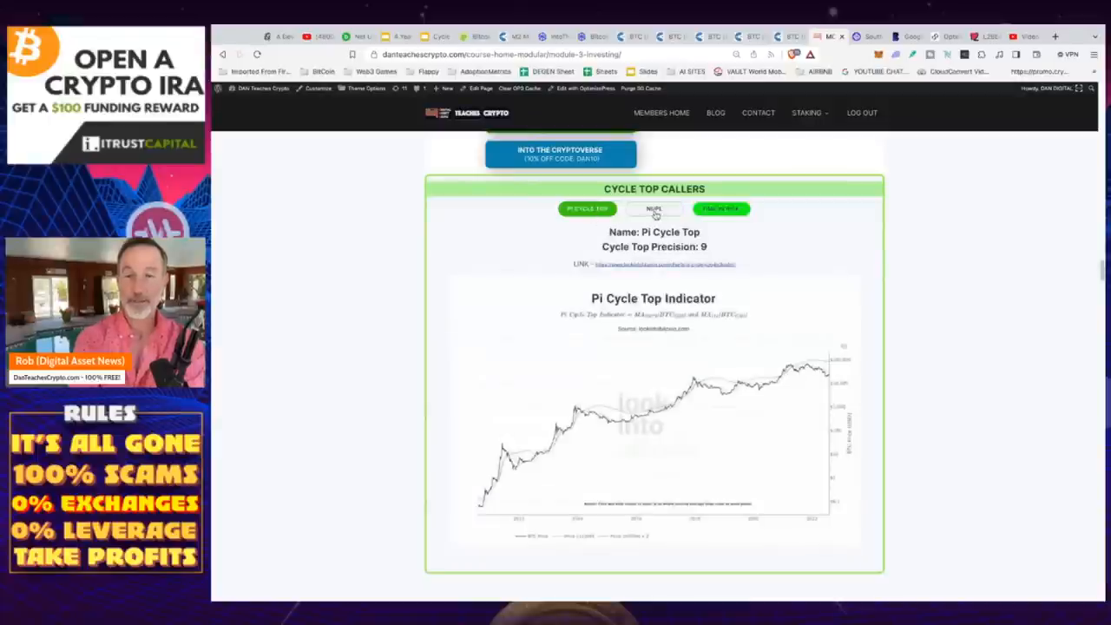
{"action": "left_click", "coordinate": [654, 209]}
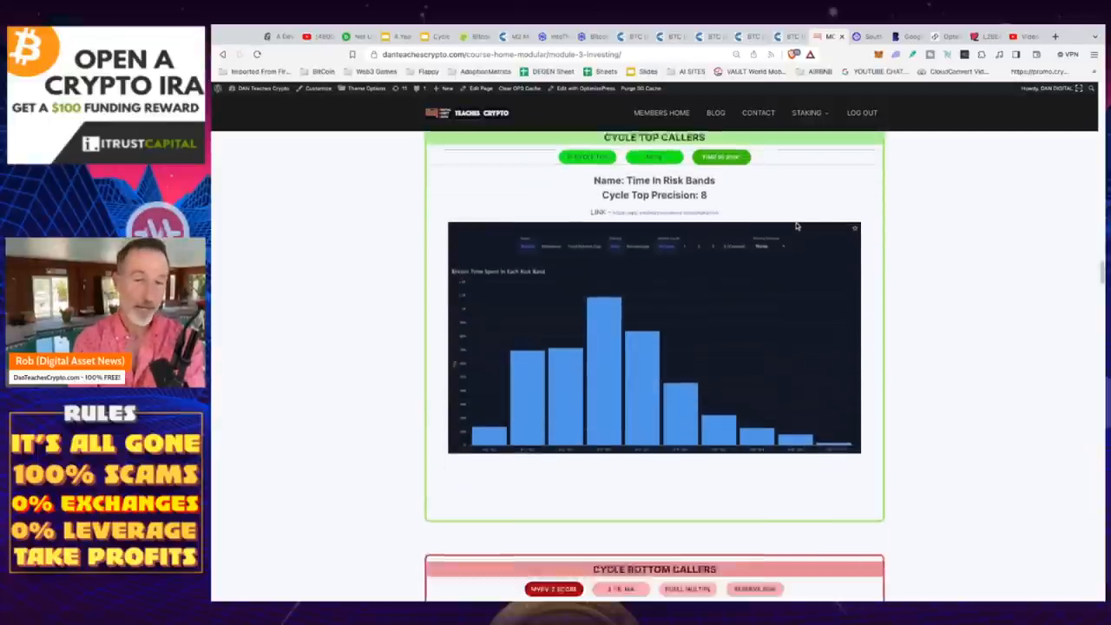
- View the 2 year MA and Reserve Risk cycle bottom charts
{"action": "scroll", "scroll_direction": "down", "scroll_amount": 3}
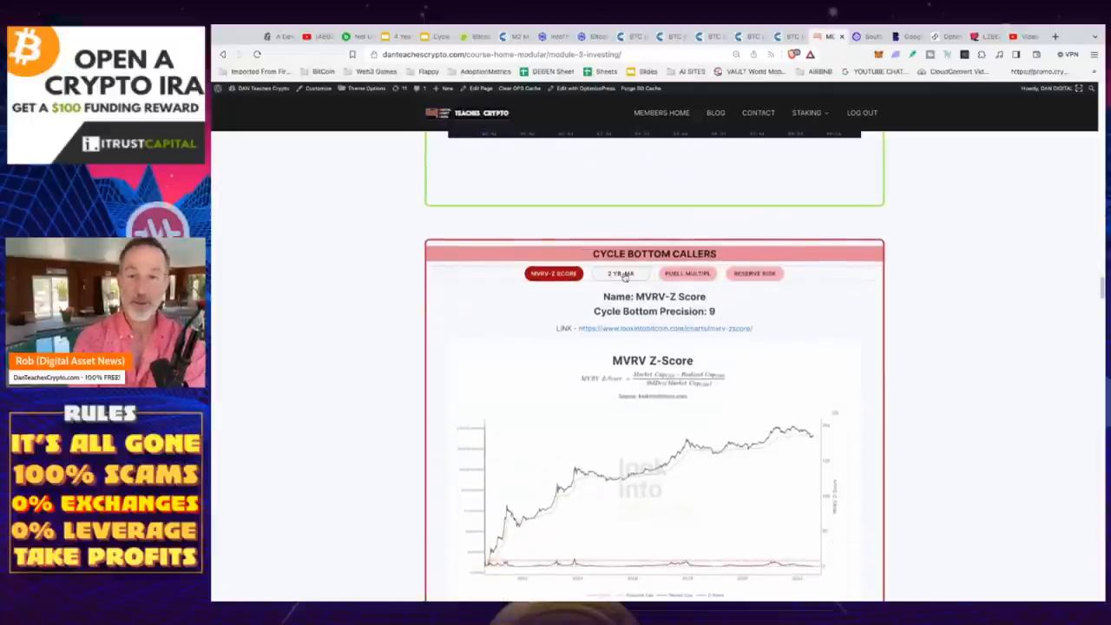
{"action": "left_click", "coordinate": [754, 274]}
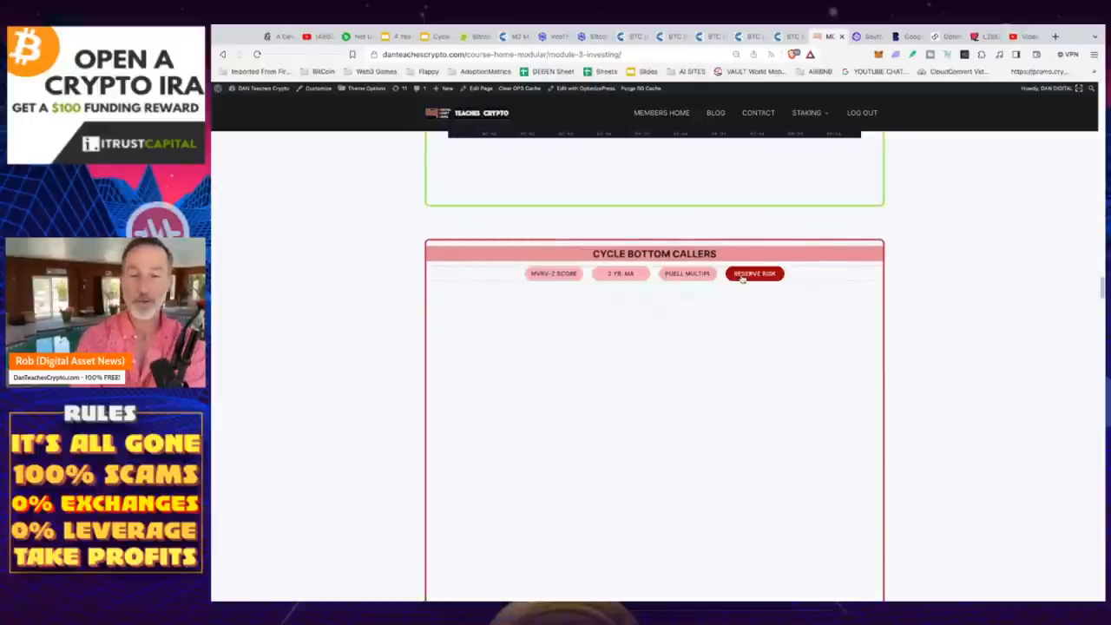
{"action": "left_click", "coordinate": [754, 274]}
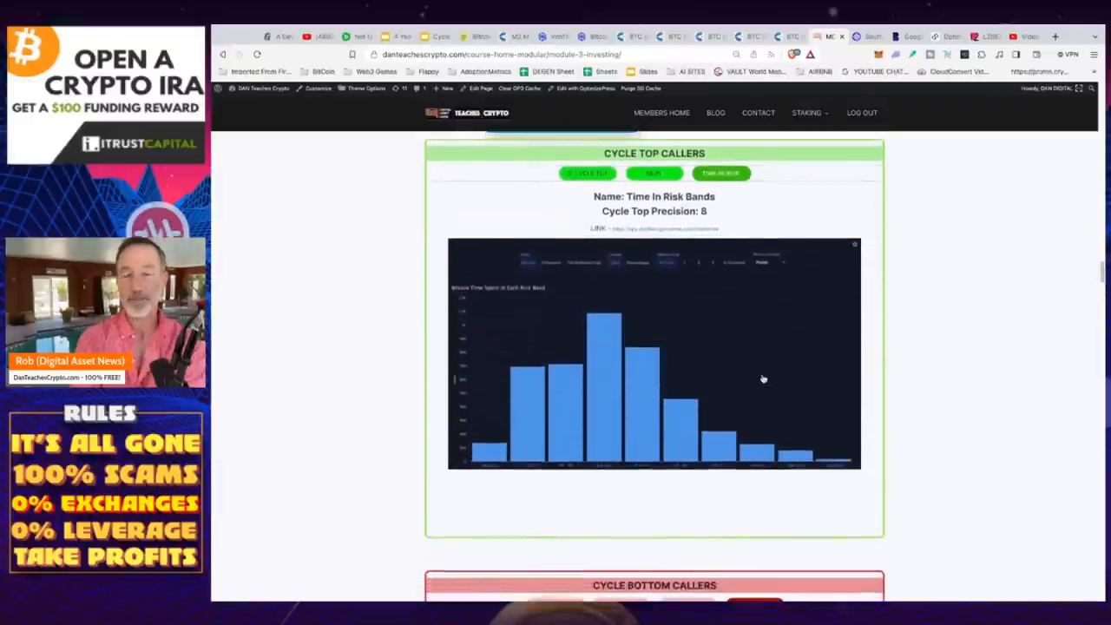
{"action": "scroll", "scroll_direction": "down", "scroll_amount": 3}
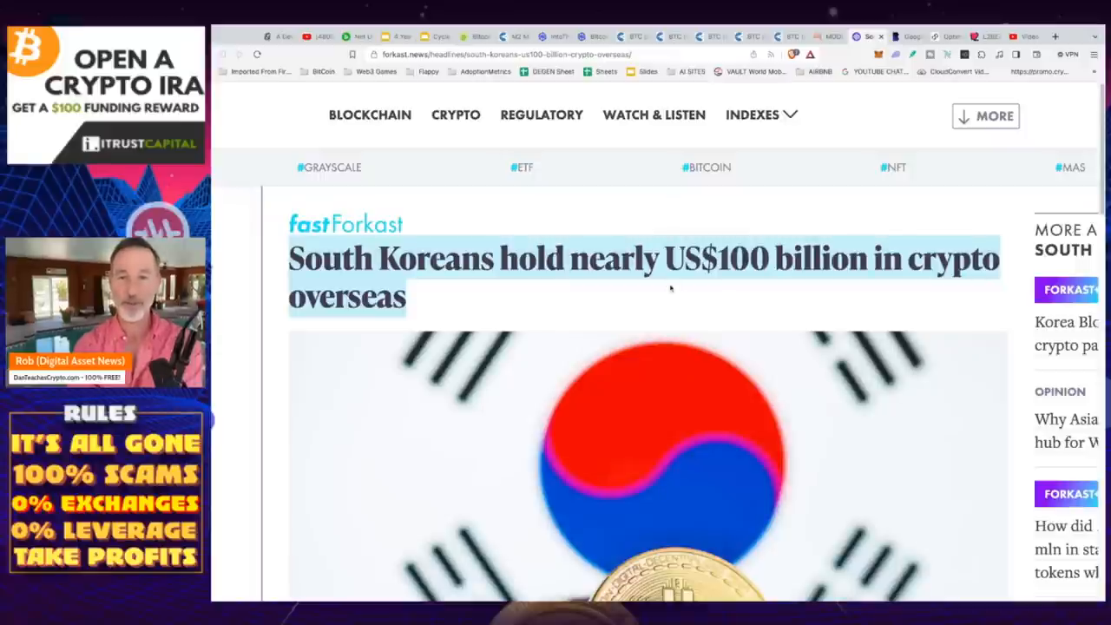
{"action": "scroll", "scroll_direction": "down", "scroll_amount": 3}
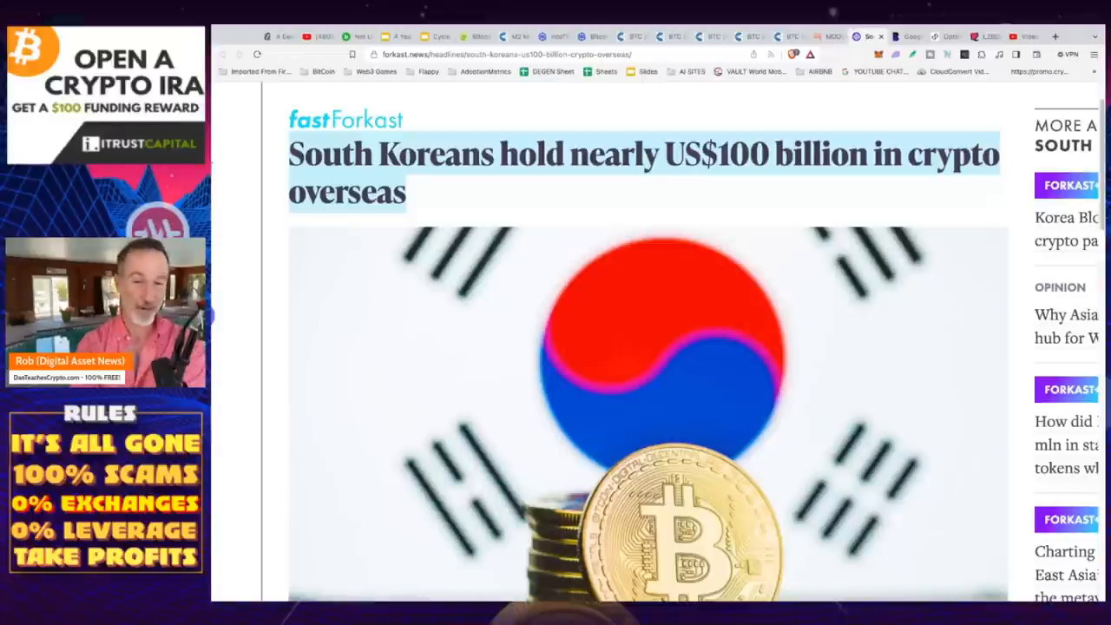
{"action": "scroll", "scroll_direction": "down", "scroll_amount": 3}
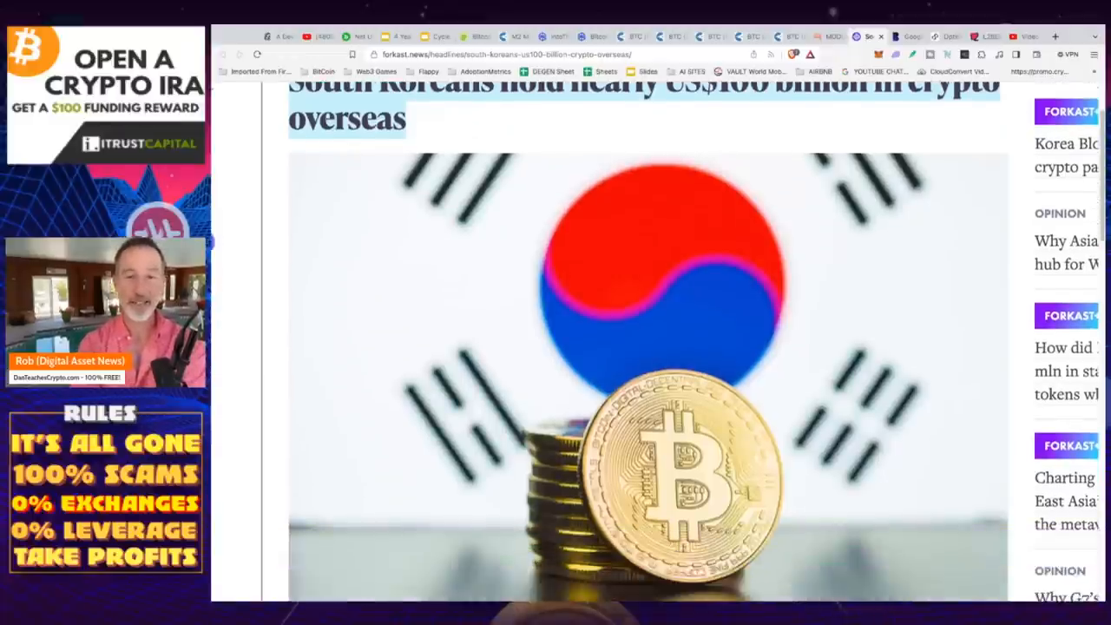
{"action": "scroll", "scroll_direction": "down", "scroll_amount": 3}
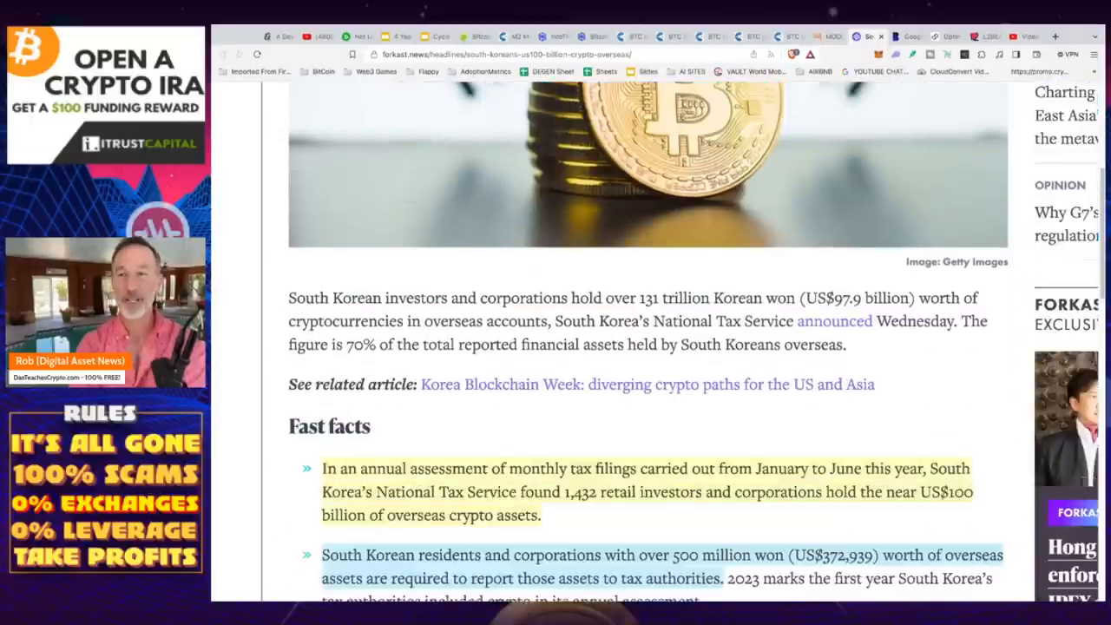
{"action": "scroll", "scroll_direction": "down", "scroll_amount": 3}
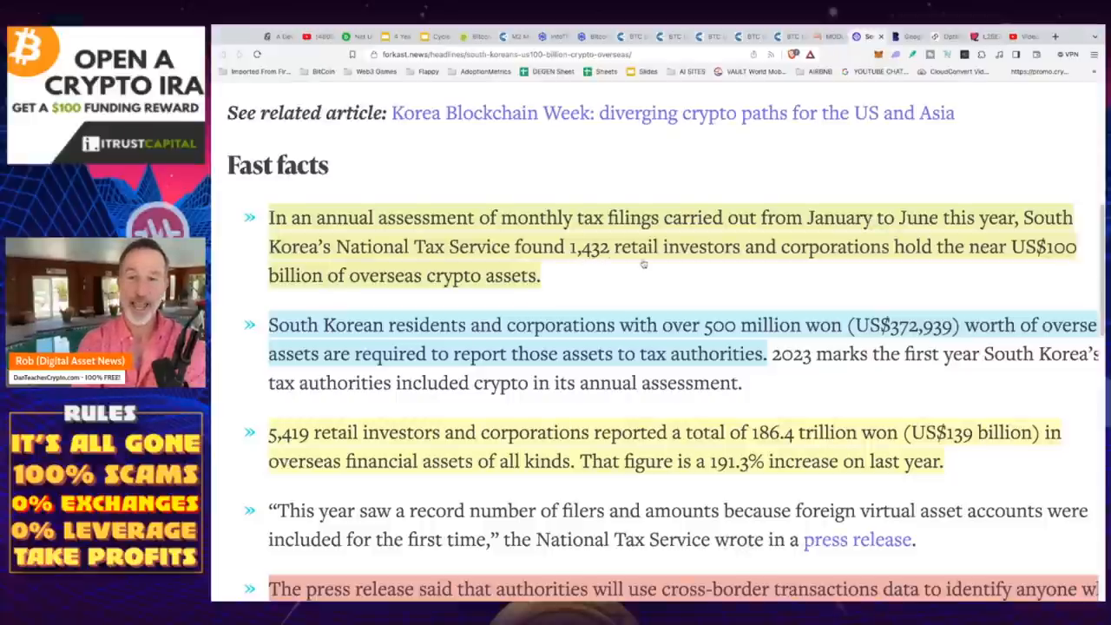
{"action": "mouse_move", "coordinate": [769, 268]}
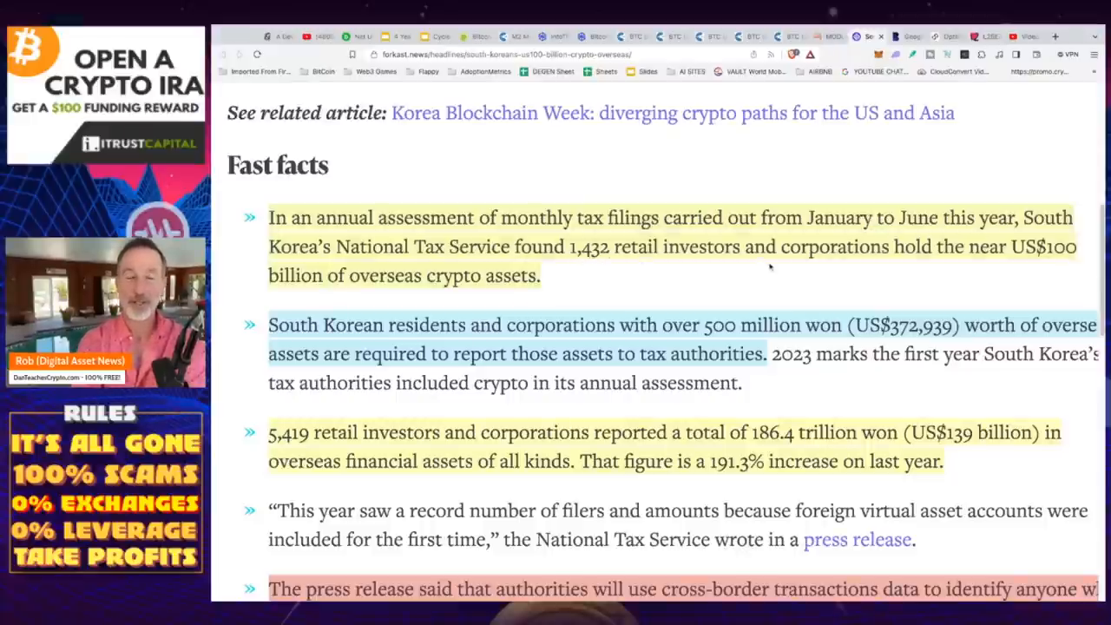
{"action": "scroll", "scroll_direction": "down", "scroll_amount": 3}
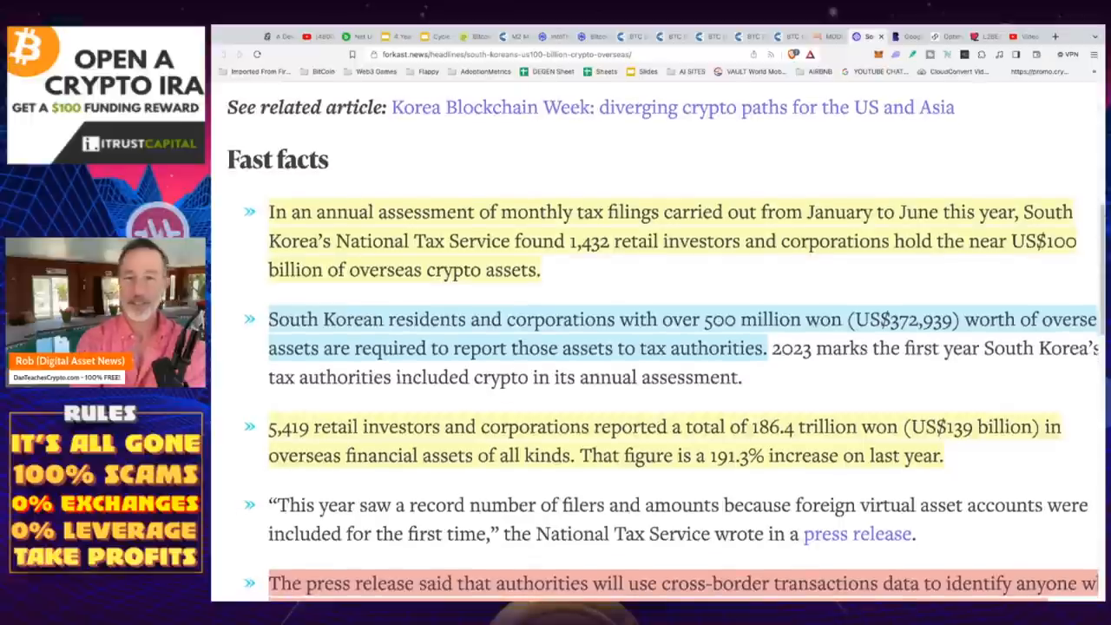
{"action": "scroll", "scroll_direction": "down", "scroll_amount": 3}
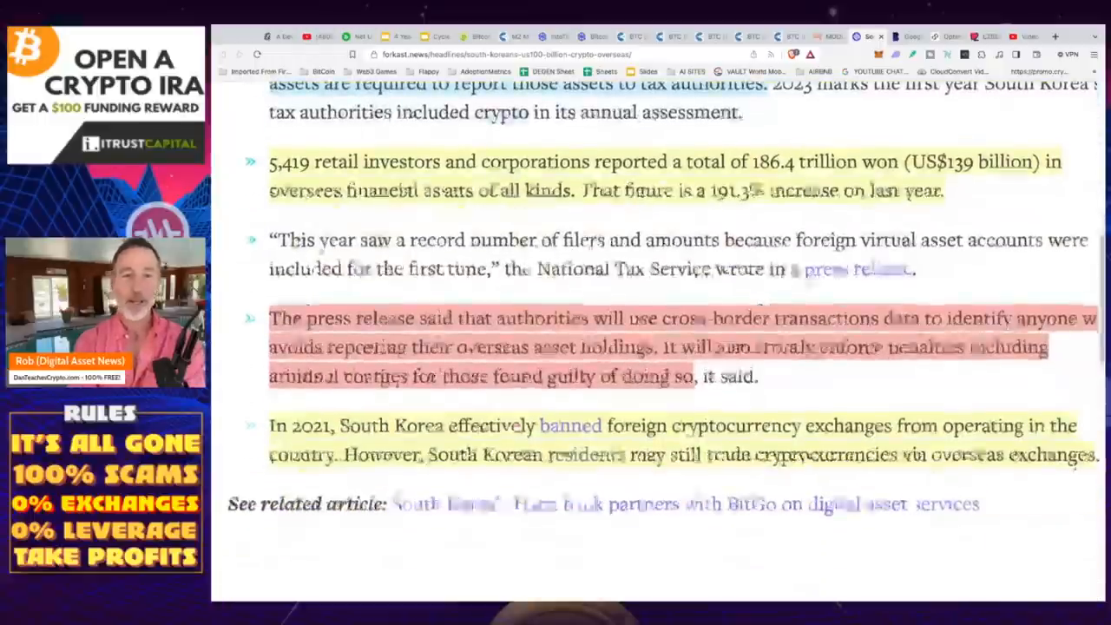
{"action": "scroll", "scroll_direction": "down", "scroll_amount": 3}
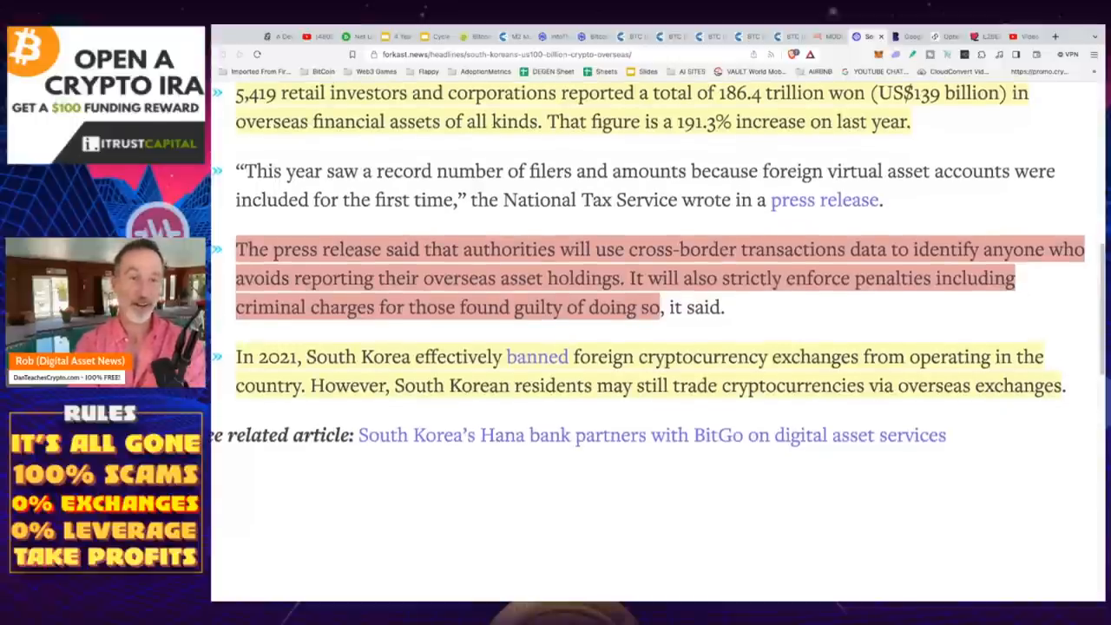
{"action": "scroll", "scroll_direction": "down", "scroll_amount": 3}
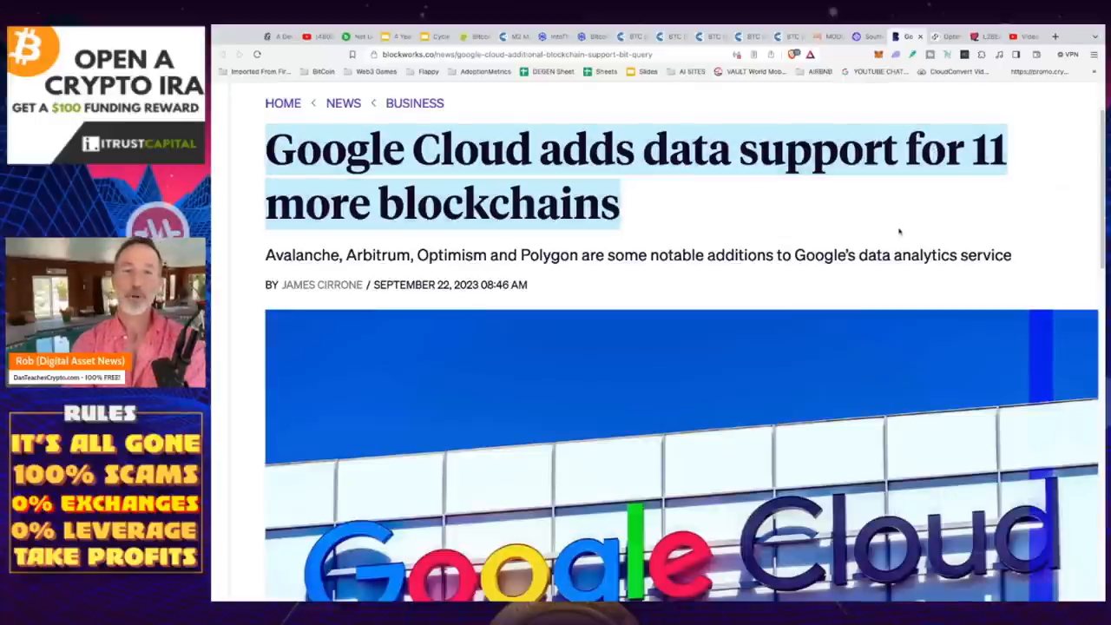
- Scroll into the article body listing the 11 added chains, such as Avalanche and Polygon
{"action": "scroll", "scroll_direction": "down", "scroll_amount": 3}
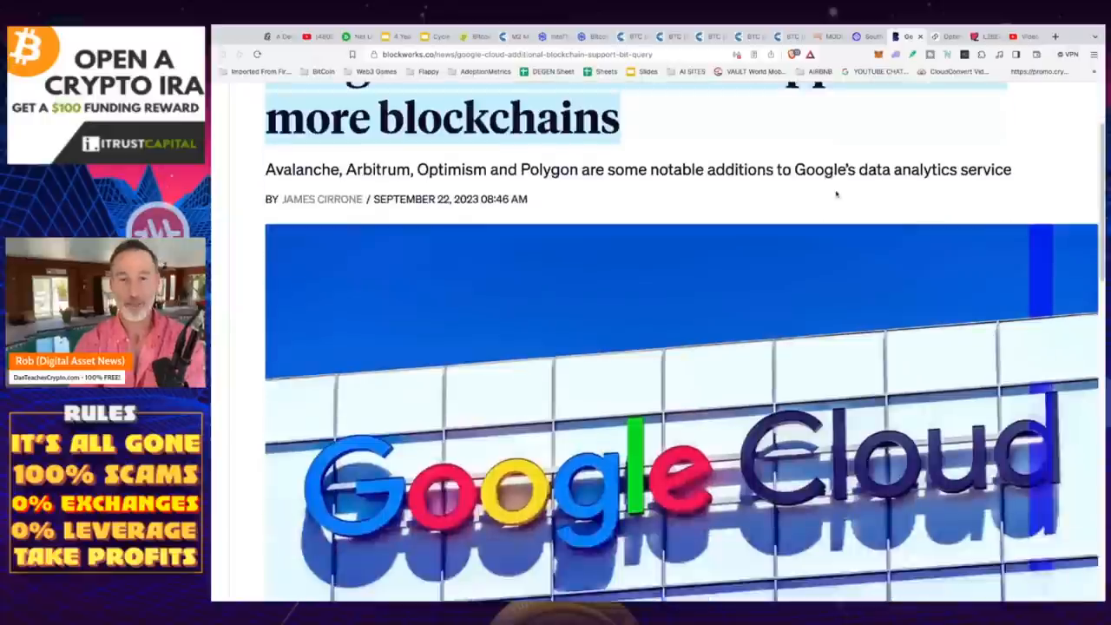
{"action": "scroll", "scroll_direction": "down", "scroll_amount": 3}
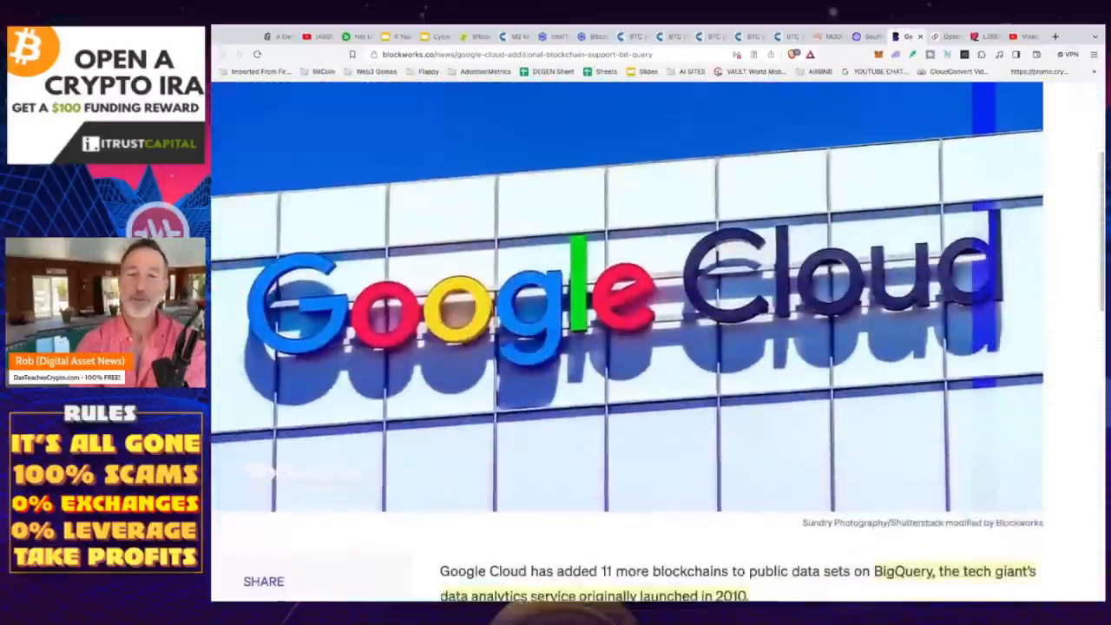
{"action": "scroll", "scroll_direction": "down", "scroll_amount": 3}
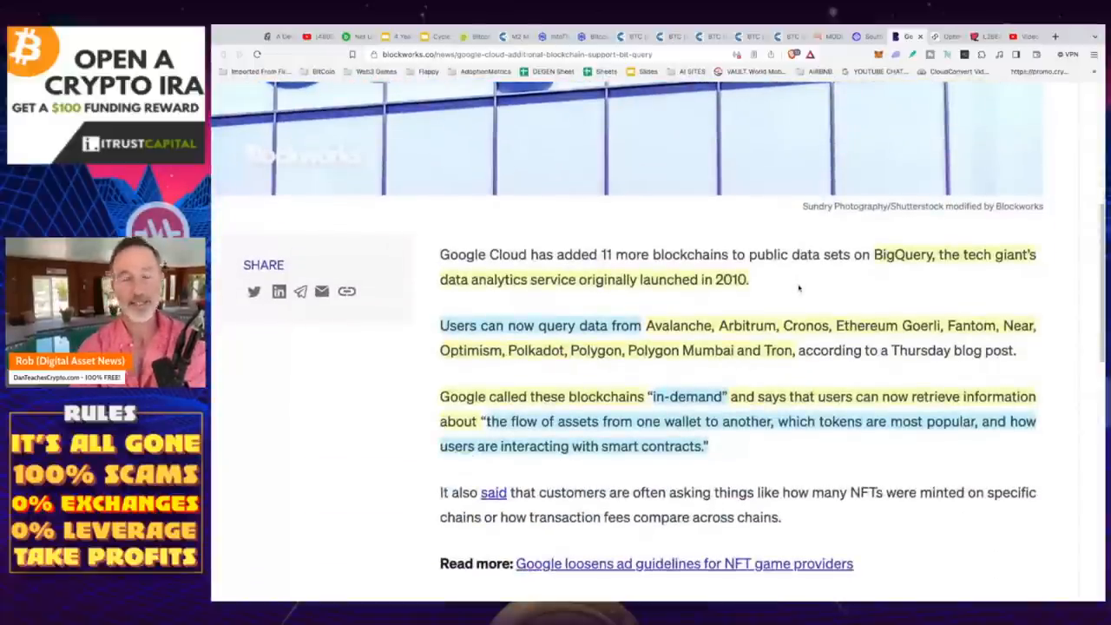
{"action": "mouse_move", "coordinate": [847, 277]}
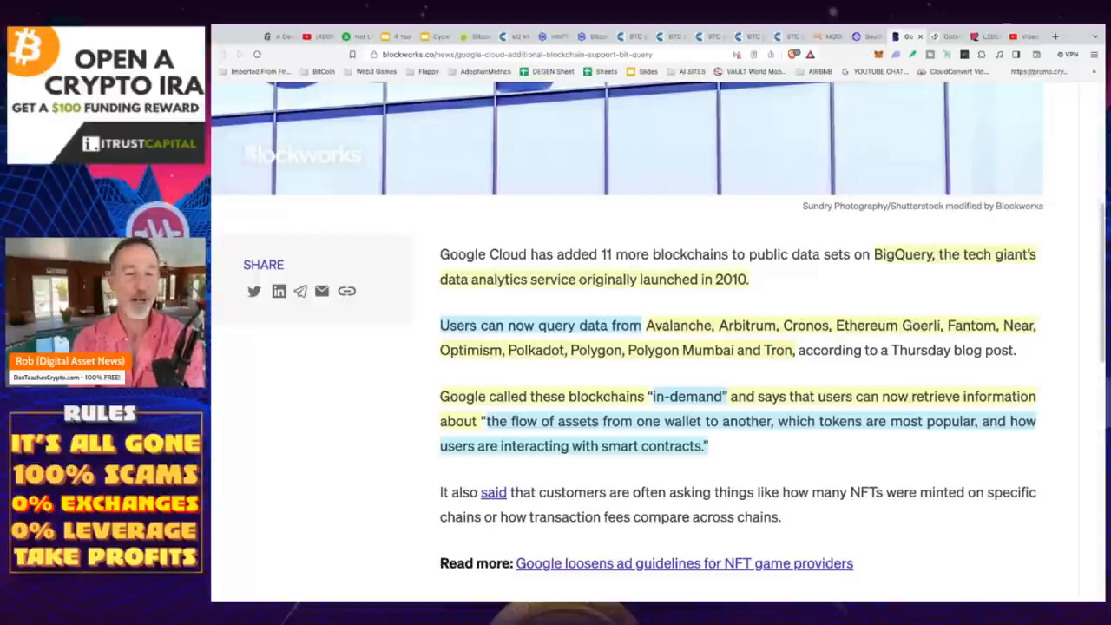
{"action": "scroll", "scroll_direction": "down", "scroll_amount": 3}
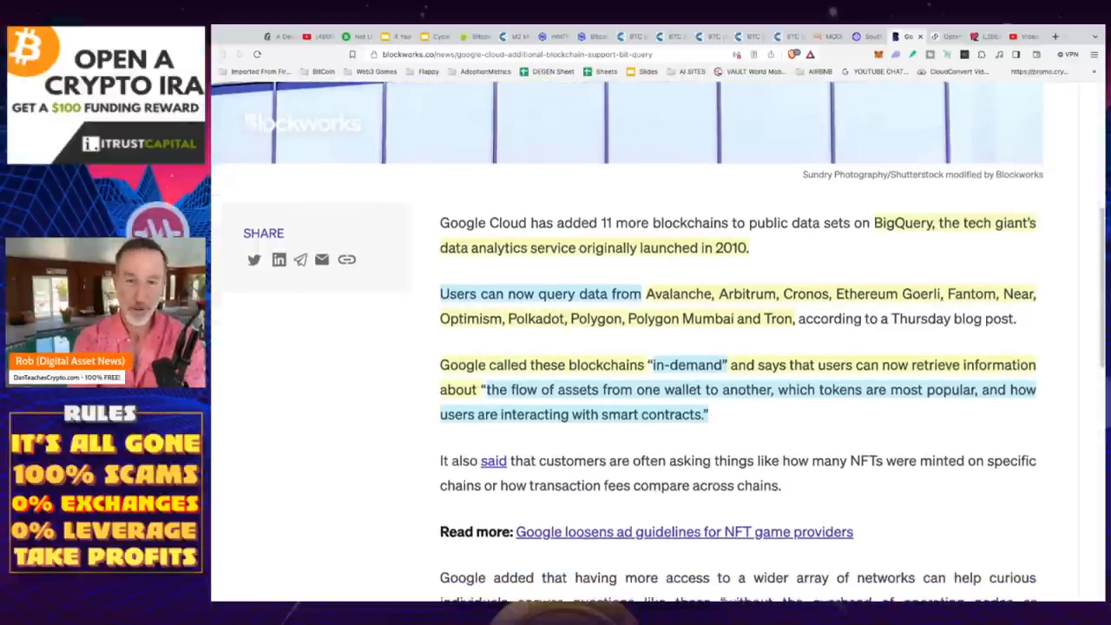
{"action": "scroll", "scroll_direction": "down", "scroll_amount": 3}
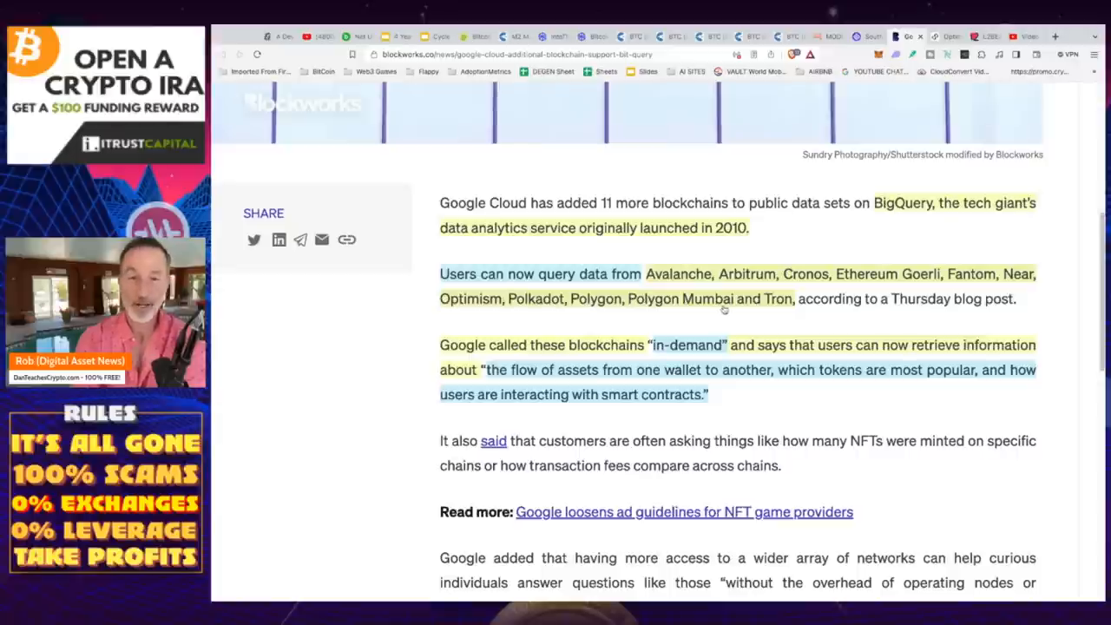
{"action": "mouse_move", "coordinate": [532, 288]}
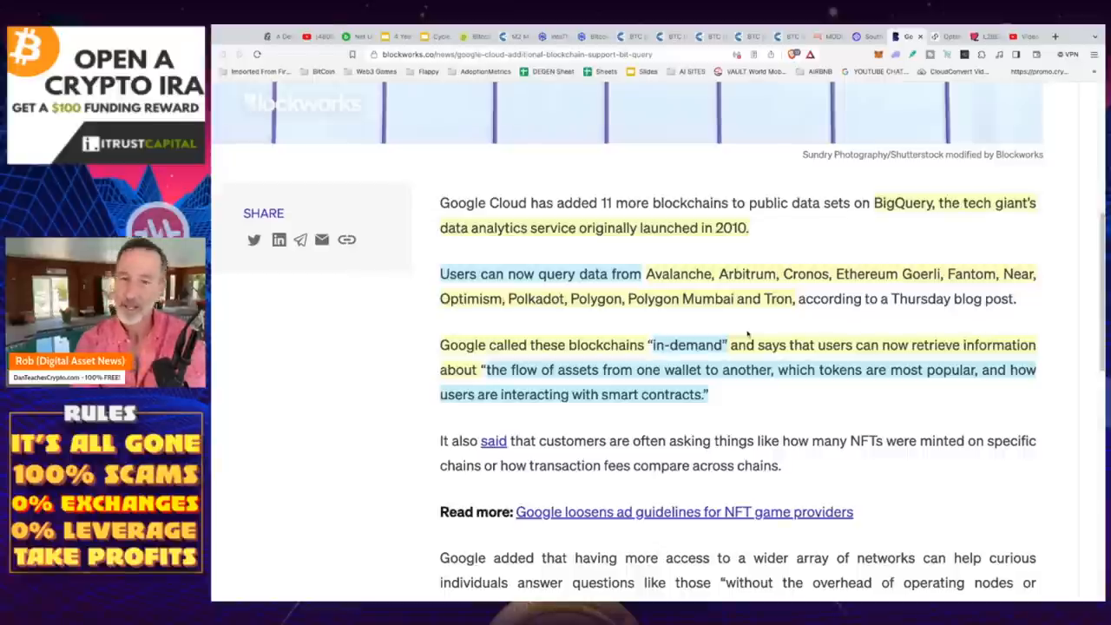
{"action": "mouse_move", "coordinate": [493, 323]}
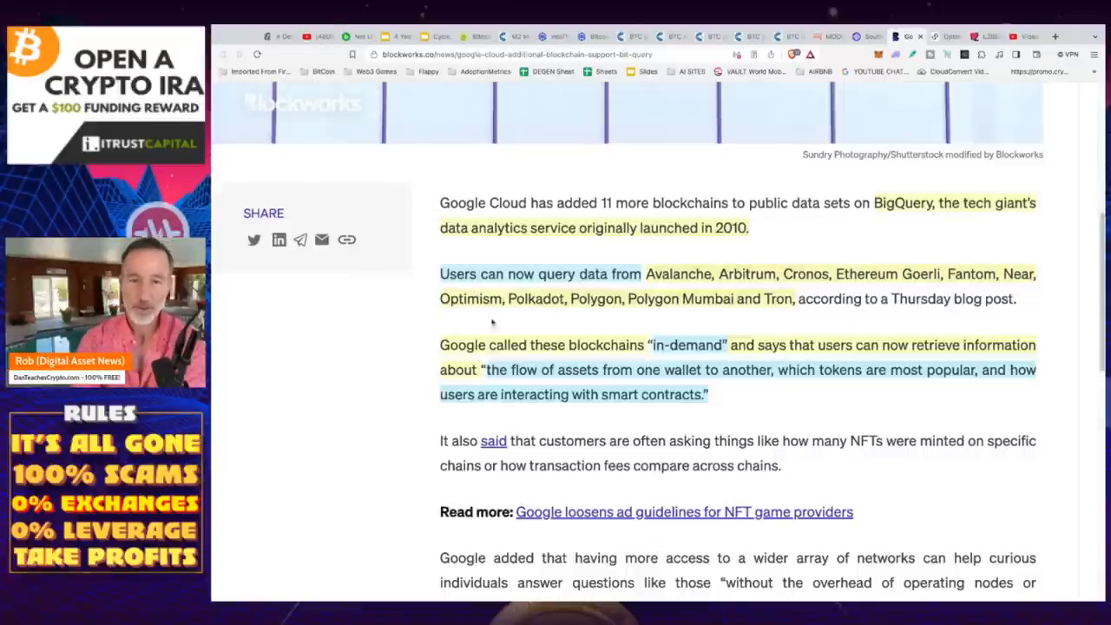
{"action": "mouse_move", "coordinate": [845, 190]}
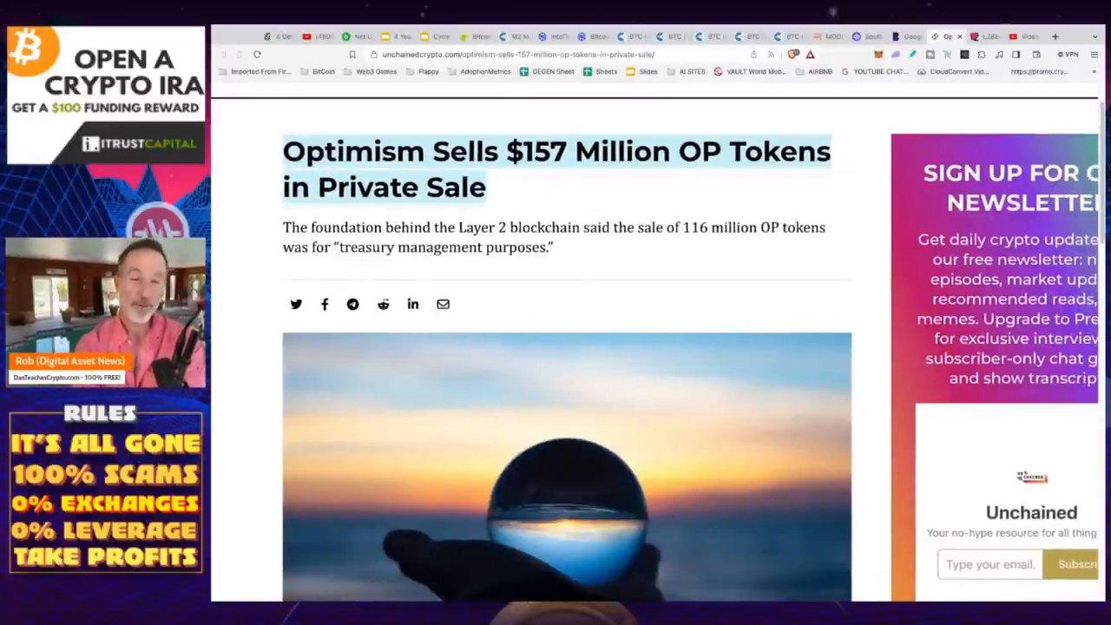
- Scroll through the Unchained article on Optimism's $157 million private OP token sale
{"action": "scroll", "scroll_direction": "down", "scroll_amount": 3}
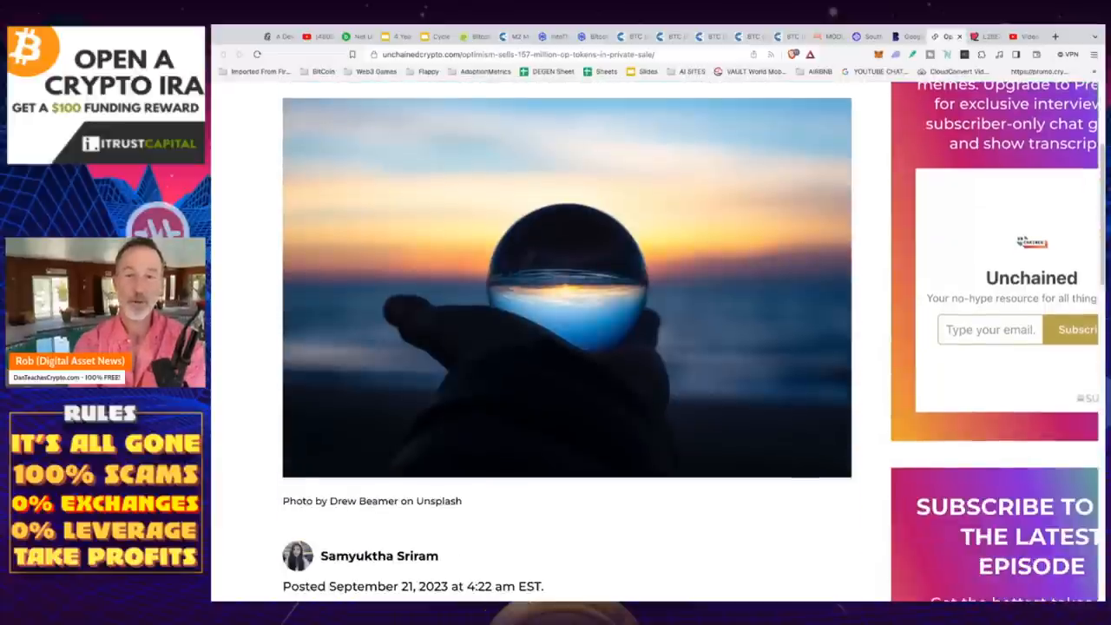
{"action": "scroll", "scroll_direction": "down", "scroll_amount": 3}
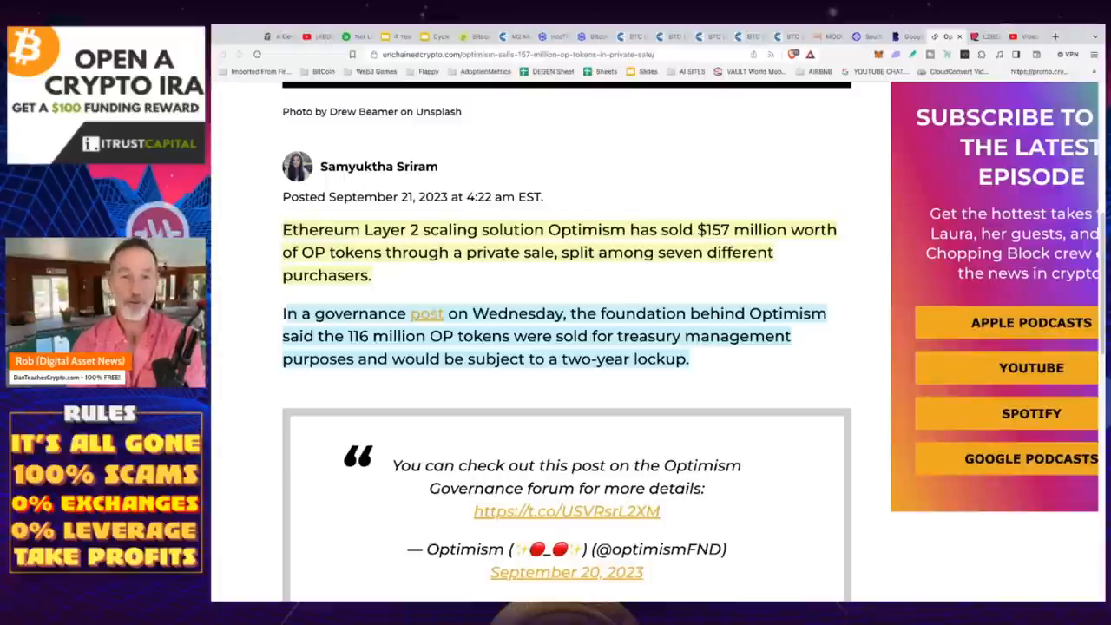
{"action": "scroll", "scroll_direction": "down", "scroll_amount": 3}
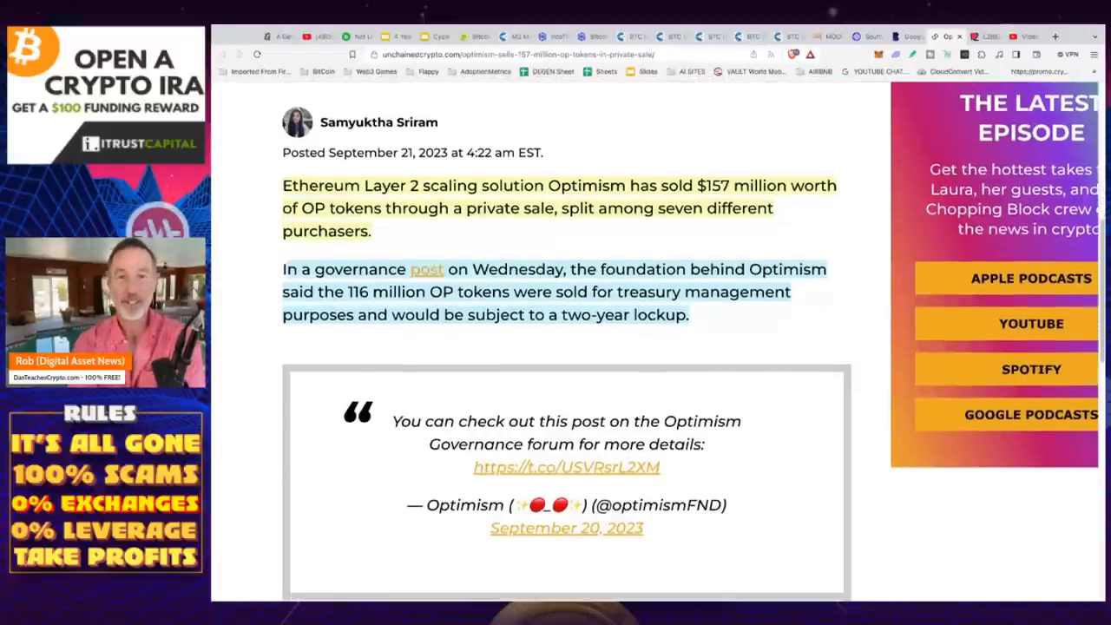
{"action": "scroll", "scroll_direction": "down", "scroll_amount": 3}
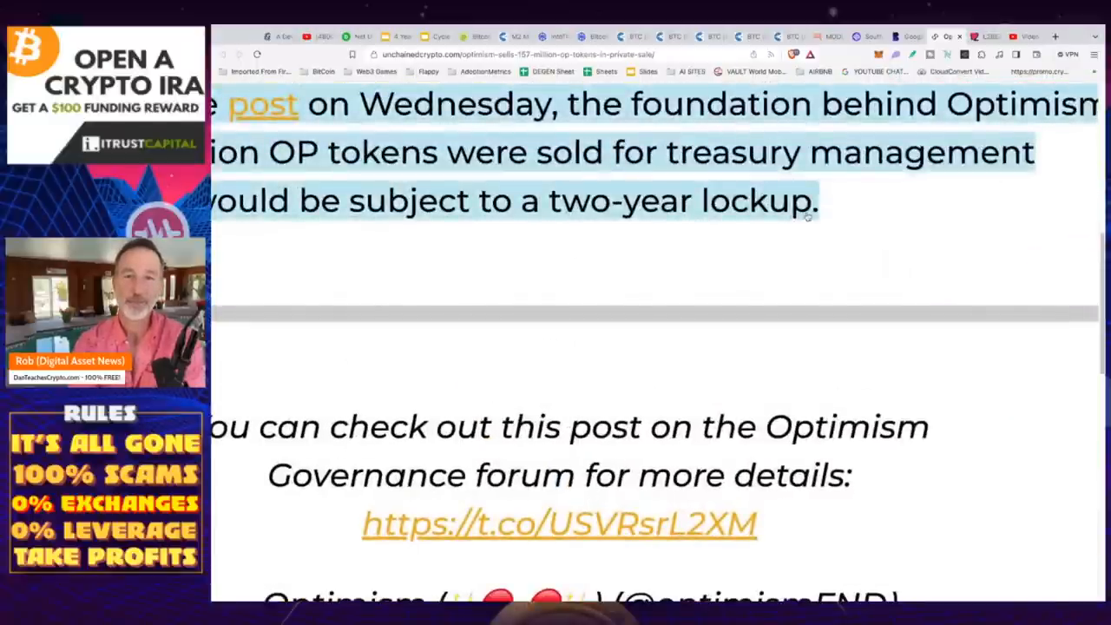
{"action": "mouse_move", "coordinate": [669, 226]}
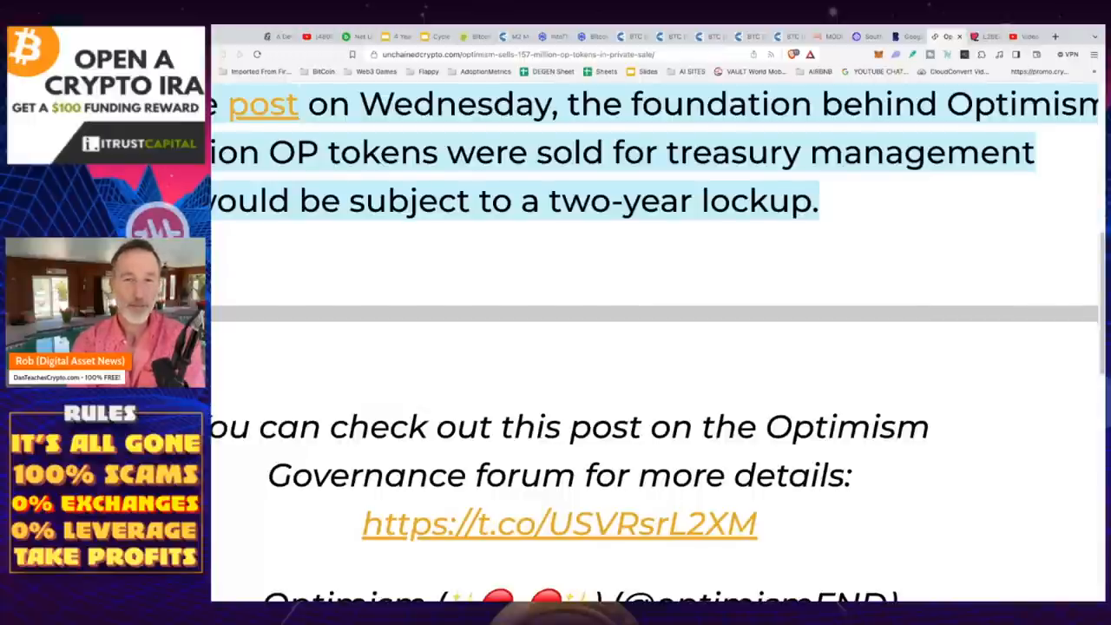
{"action": "mouse_move", "coordinate": [679, 240]}
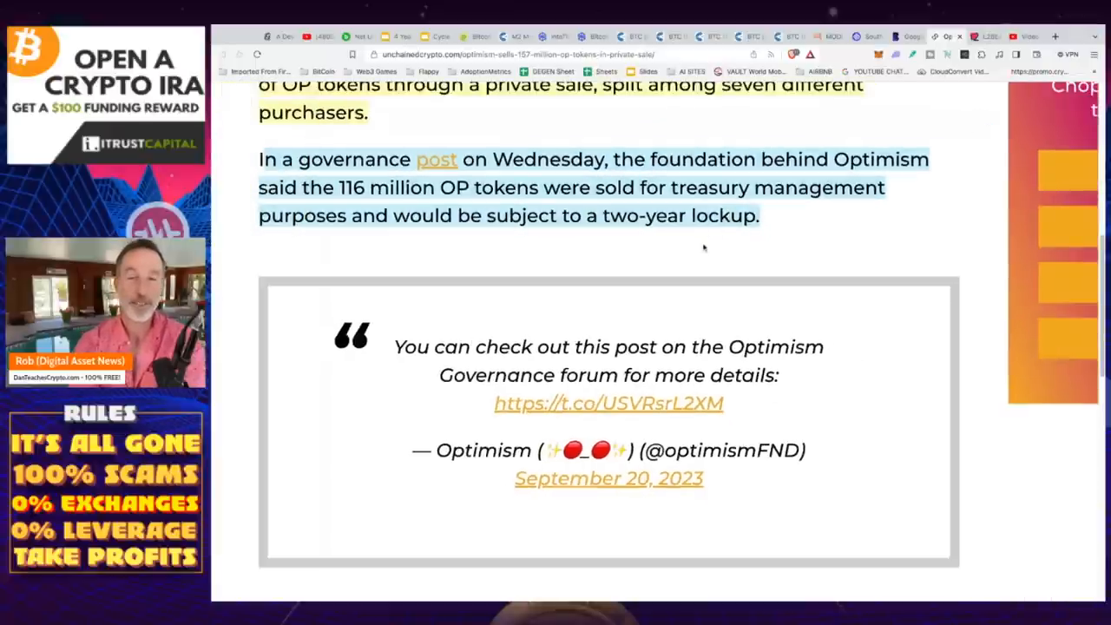
{"action": "scroll", "scroll_direction": "down", "scroll_amount": 3}
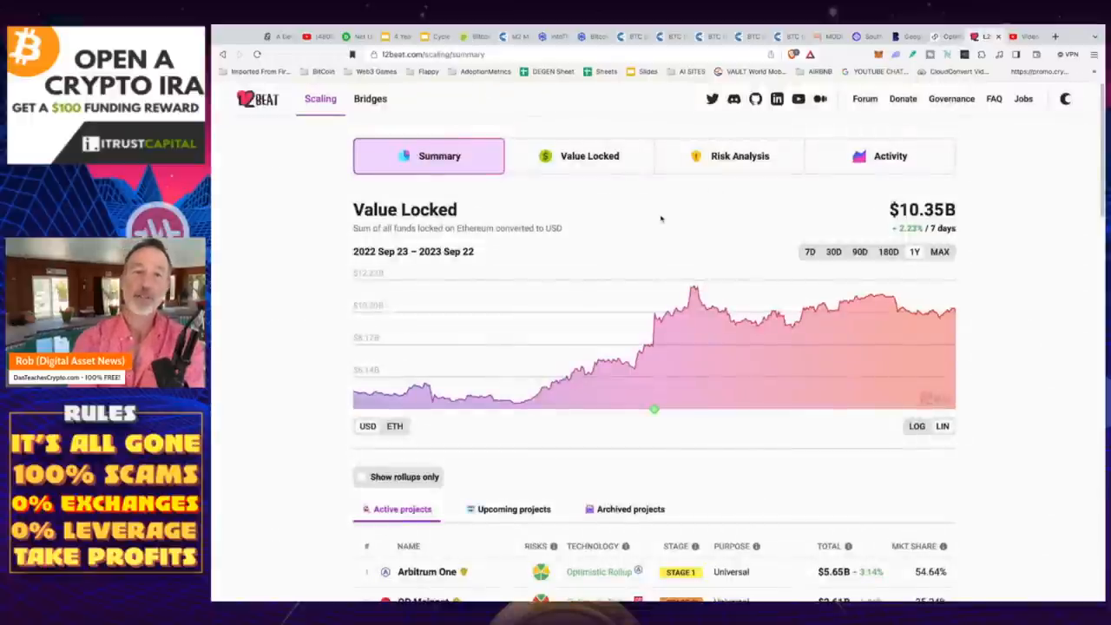
{"action": "mouse_move", "coordinate": [314, 277]}
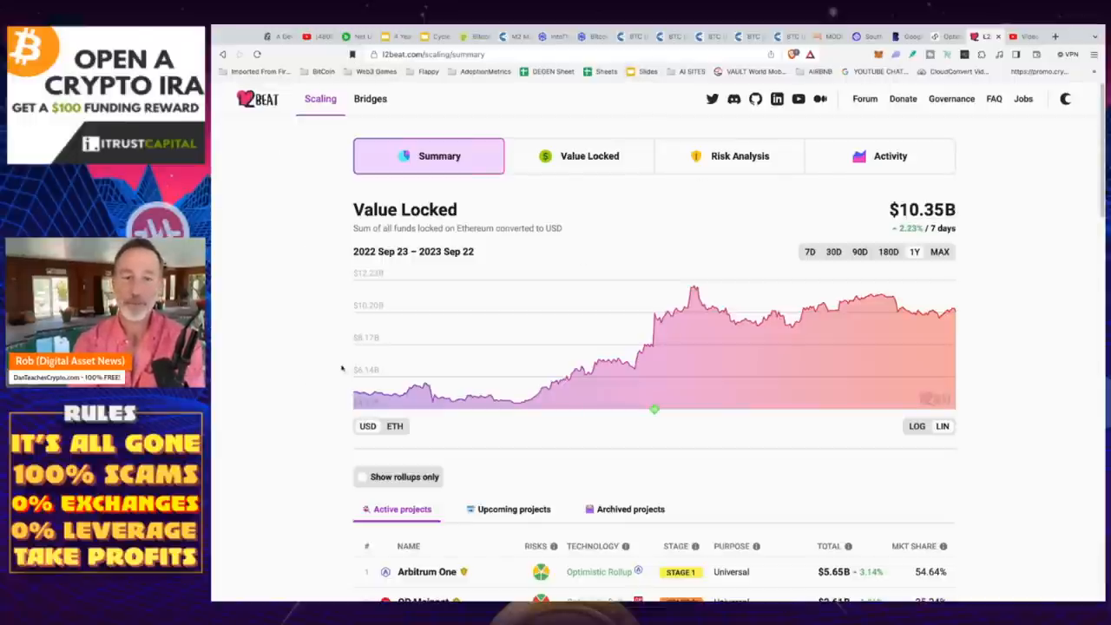
- Scroll down and right to the Active projects table showing Arbitrum One's Stage 1 details
{"action": "scroll", "scroll_direction": "down", "scroll_amount": 3}
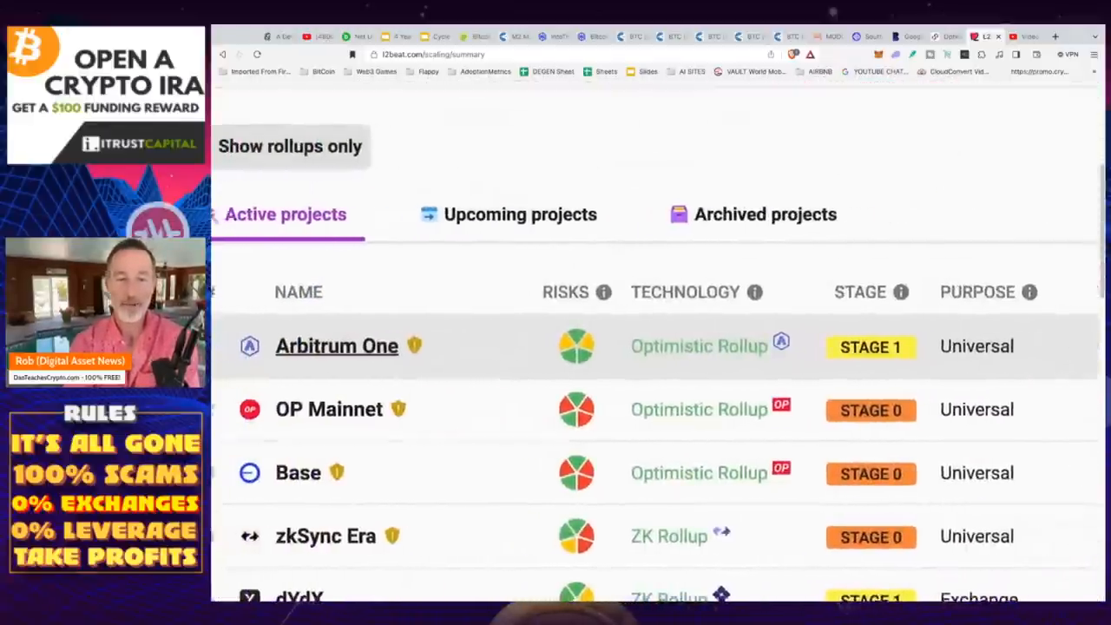
{"action": "scroll", "scroll_direction": "right", "scroll_amount": 3}
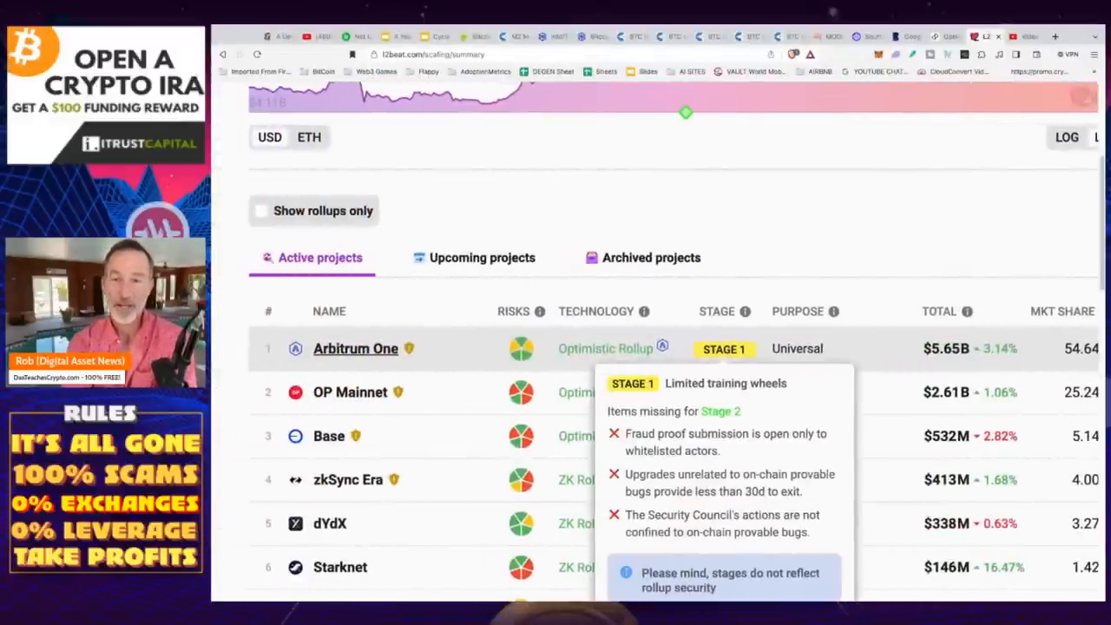
{"action": "mouse_move", "coordinate": [872, 364]}
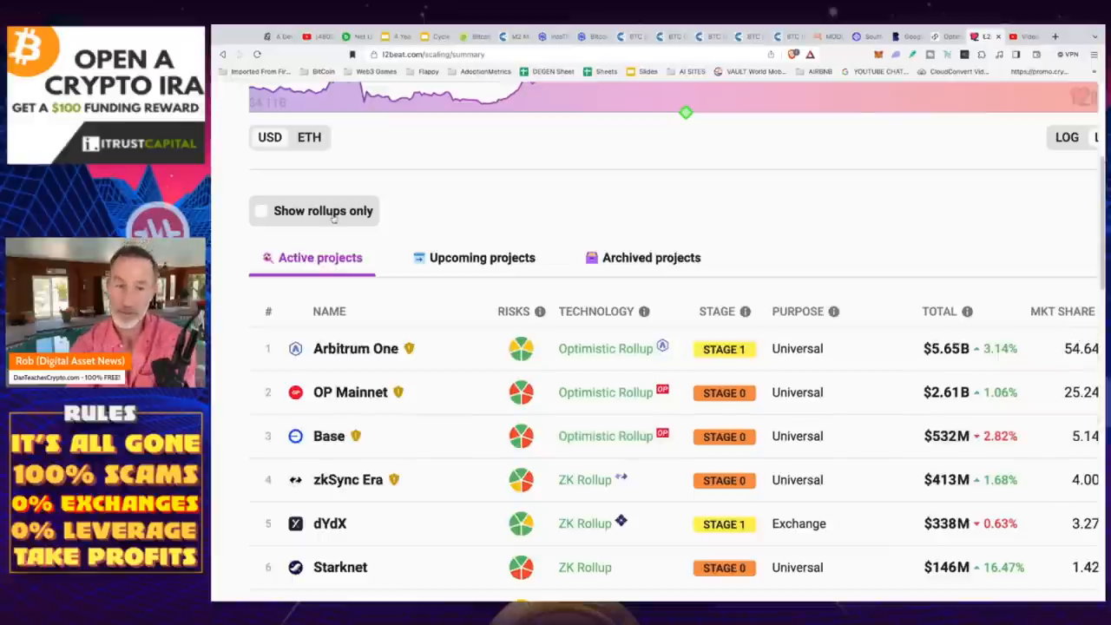
{"action": "mouse_move", "coordinate": [867, 200]}
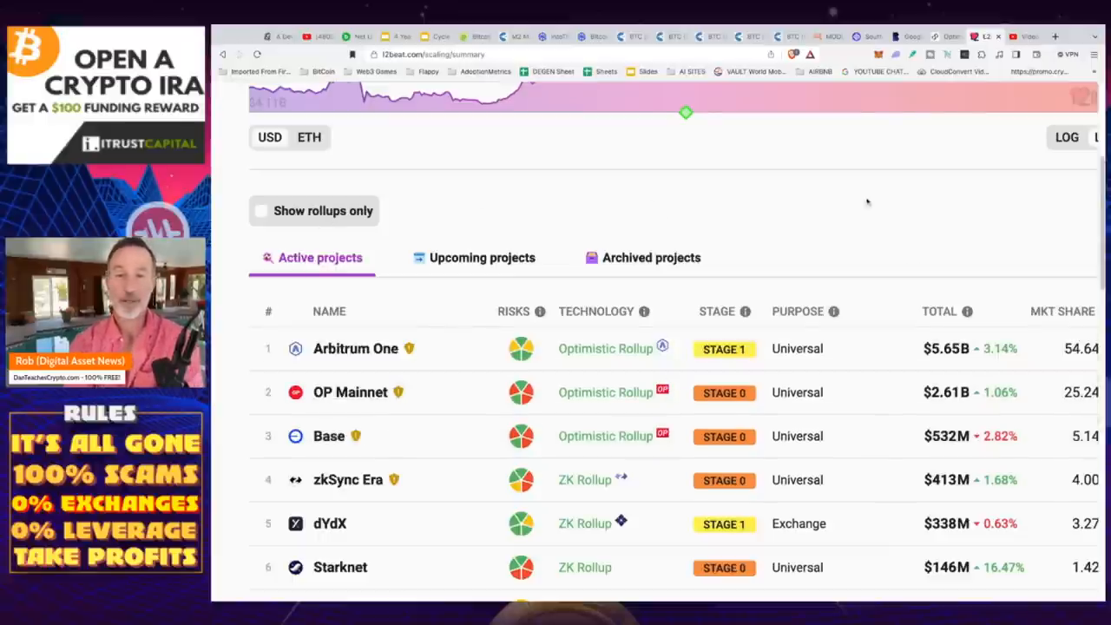